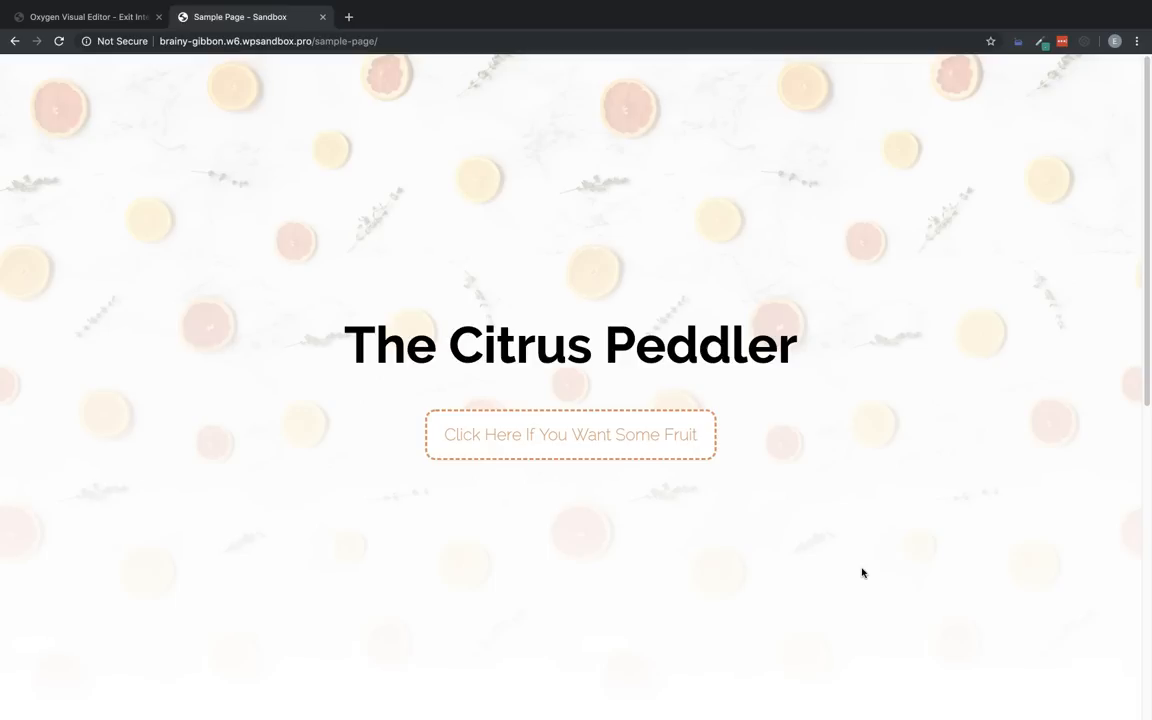
{"action": "mouse_move", "coordinate": [814, 349]}
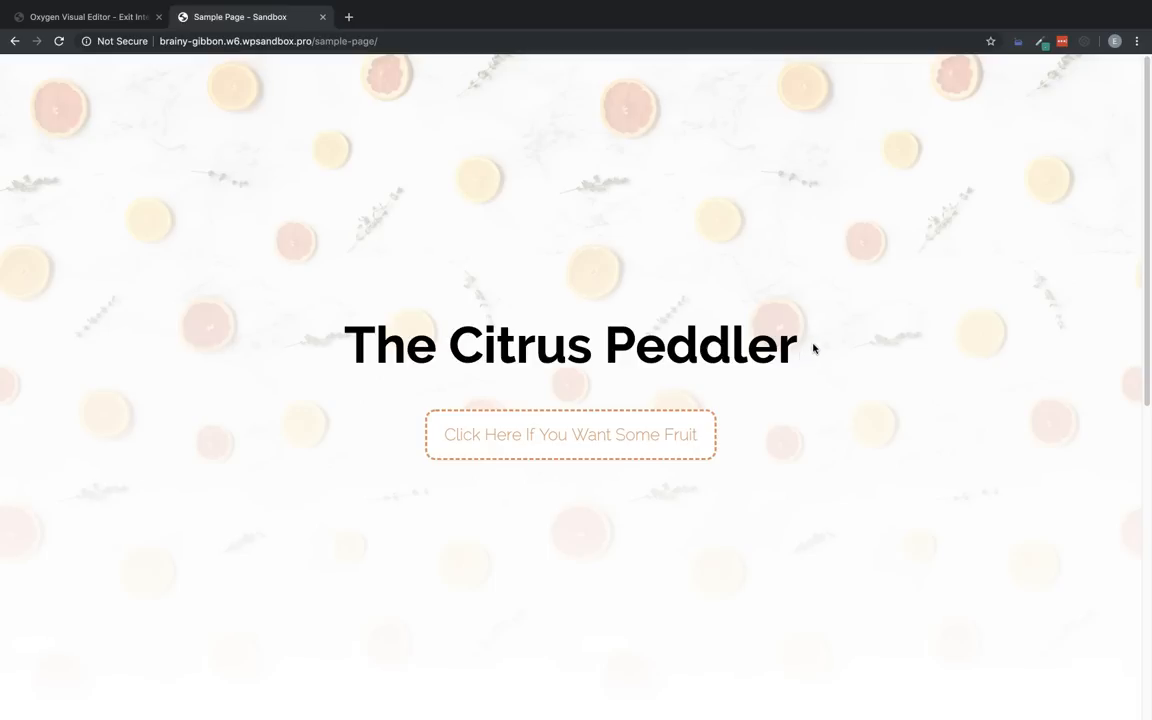
Step: Scroll the live sample page down to the Citrus Fruit Arrangement section
{"action": "scroll", "scroll_direction": "down", "scroll_amount": 3}
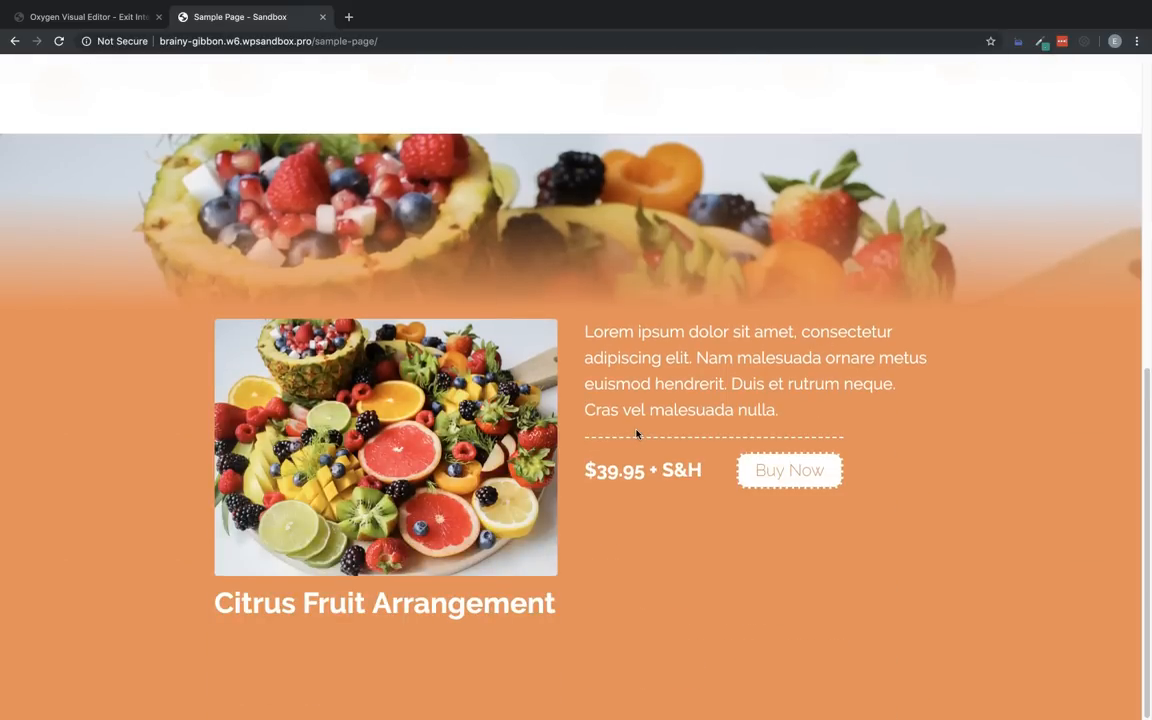
{"action": "mouse_move", "coordinate": [587, 399]}
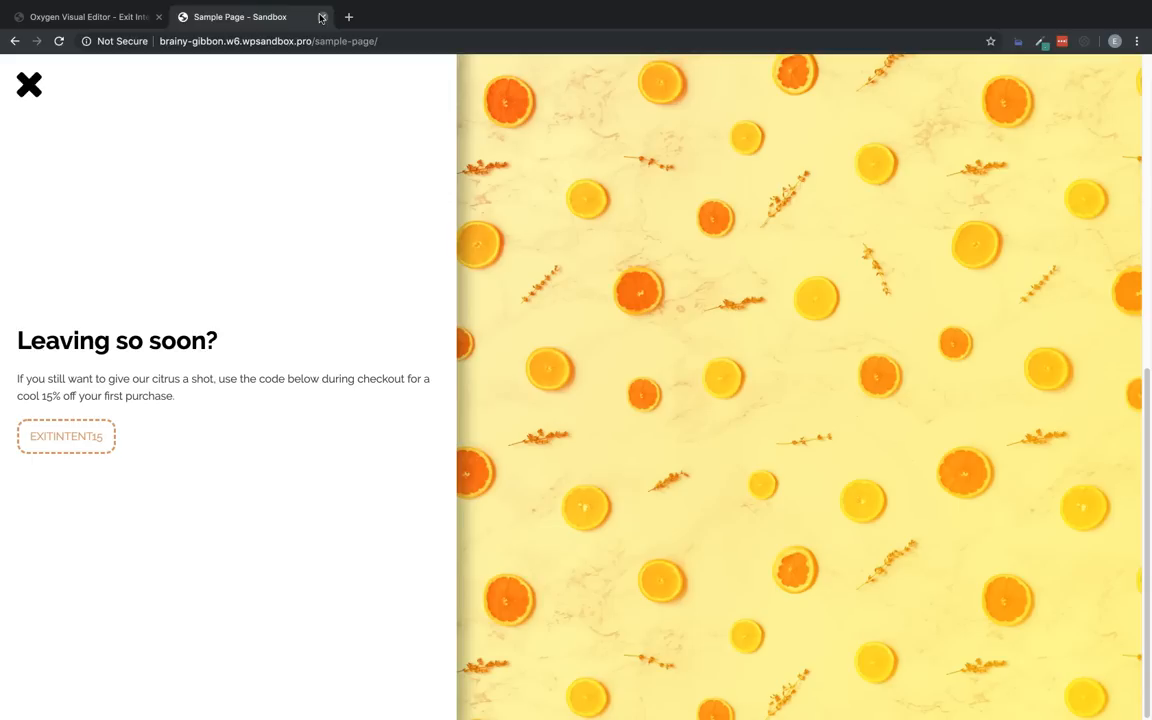
Step: Insert a Modal component from Helpers onto the exit-intent page in the editor
{"action": "left_click", "coordinate": [80, 17]}
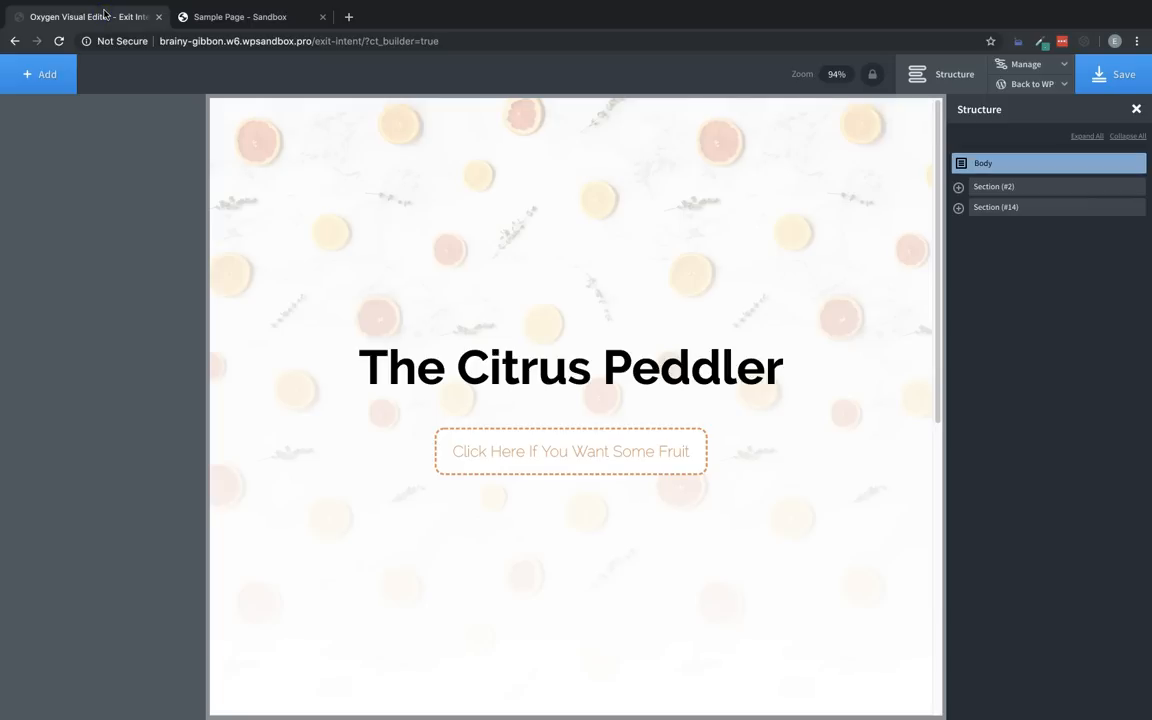
{"action": "mouse_move", "coordinate": [107, 14]}
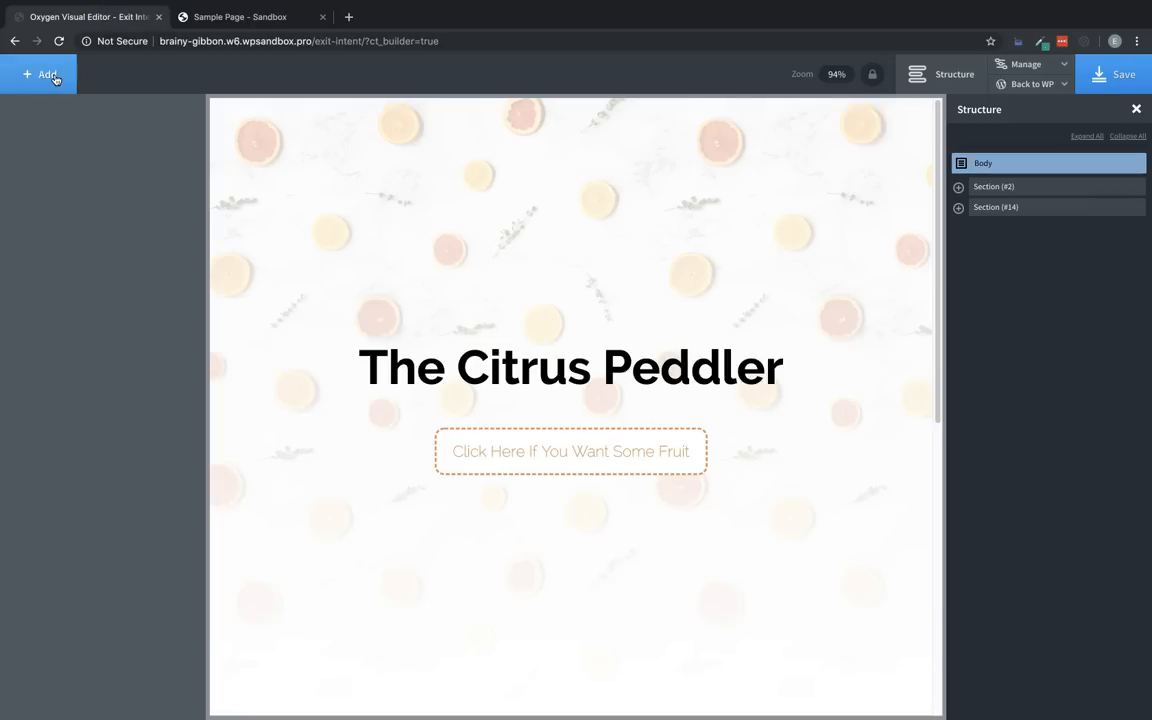
{"action": "left_click", "coordinate": [40, 74]}
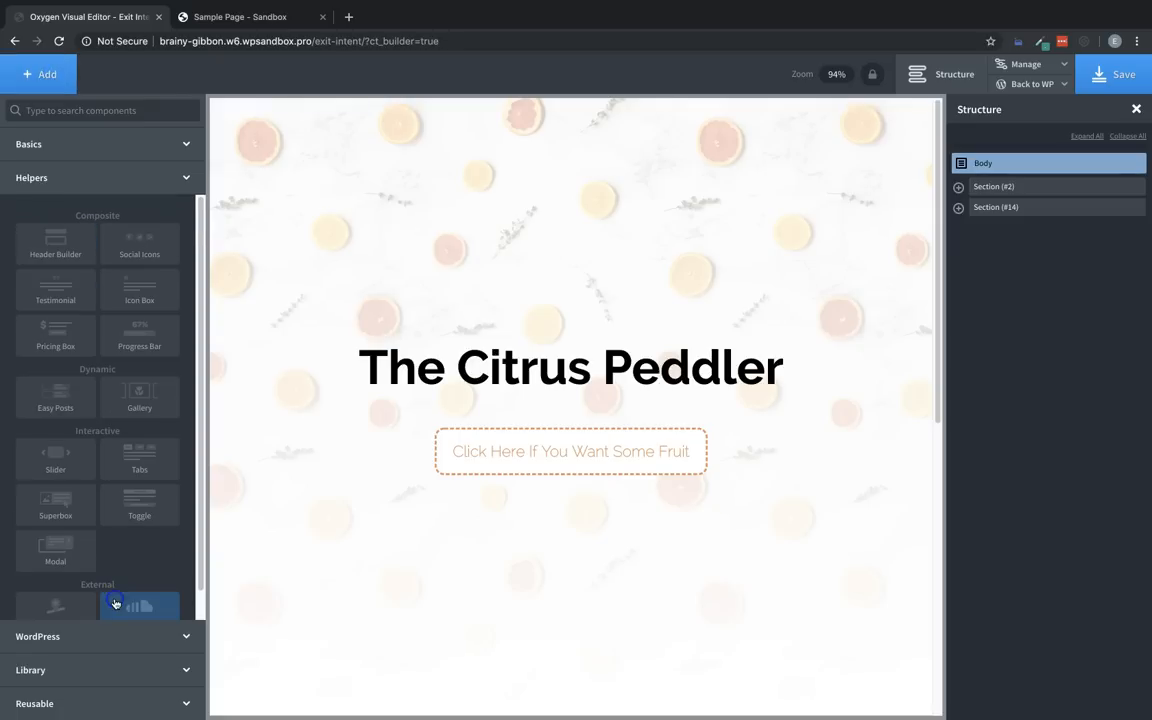
{"action": "left_click", "coordinate": [55, 550]}
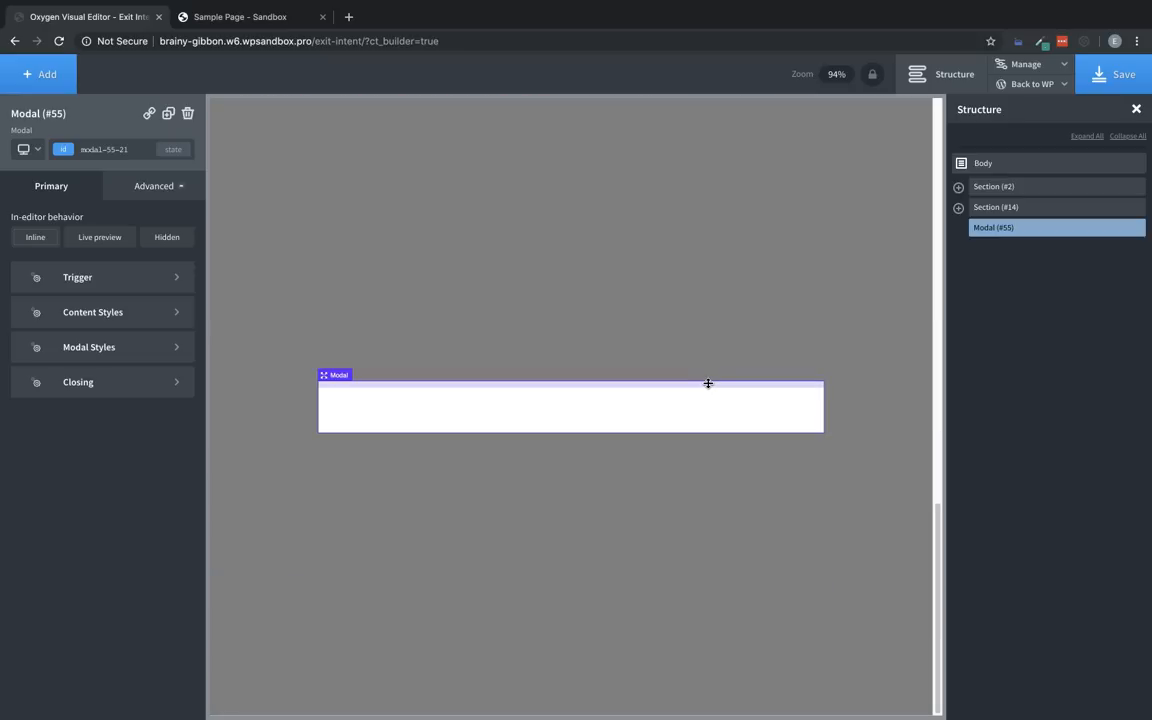
{"action": "mouse_move", "coordinate": [485, 350]}
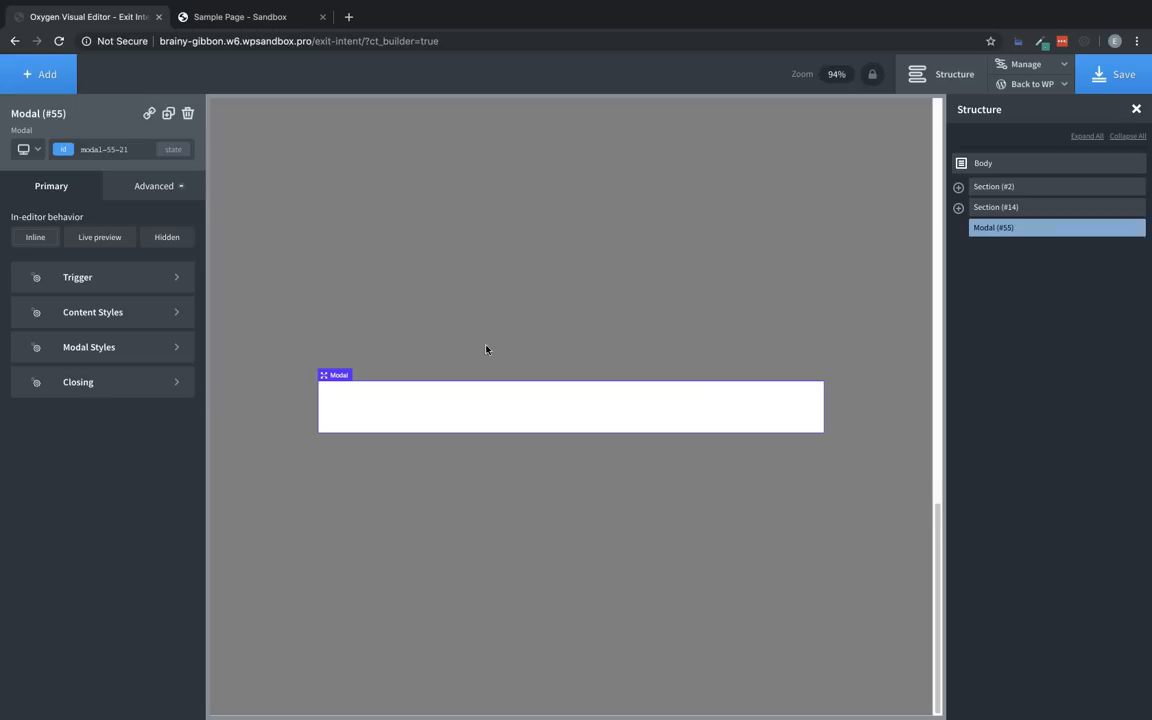
Step: Set the modal trigger to On exit intent and to show again on every page load
{"action": "left_click", "coordinate": [78, 277]}
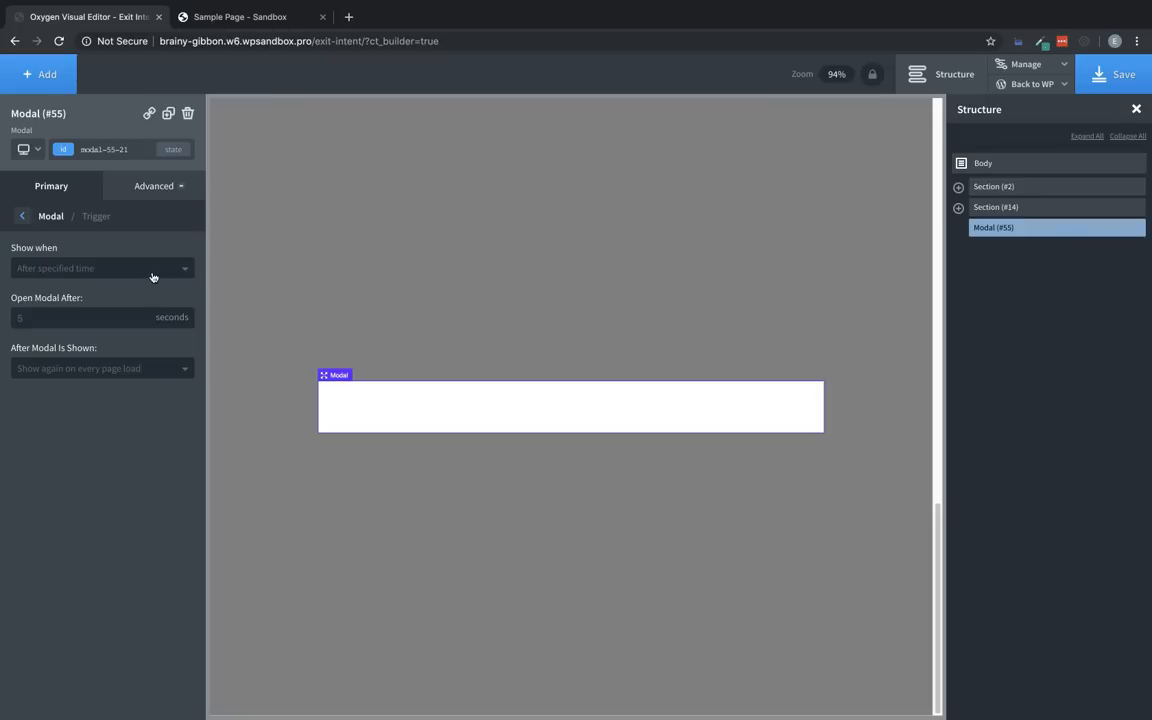
{"action": "mouse_move", "coordinate": [134, 278]}
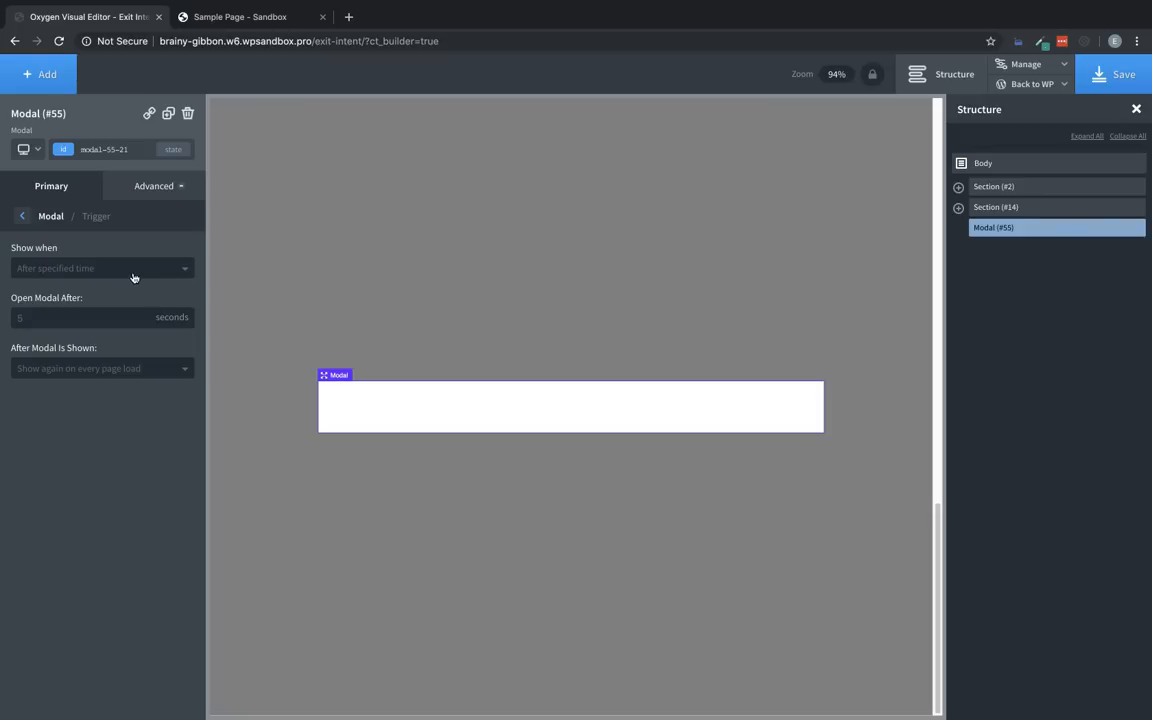
{"action": "mouse_move", "coordinate": [116, 272]}
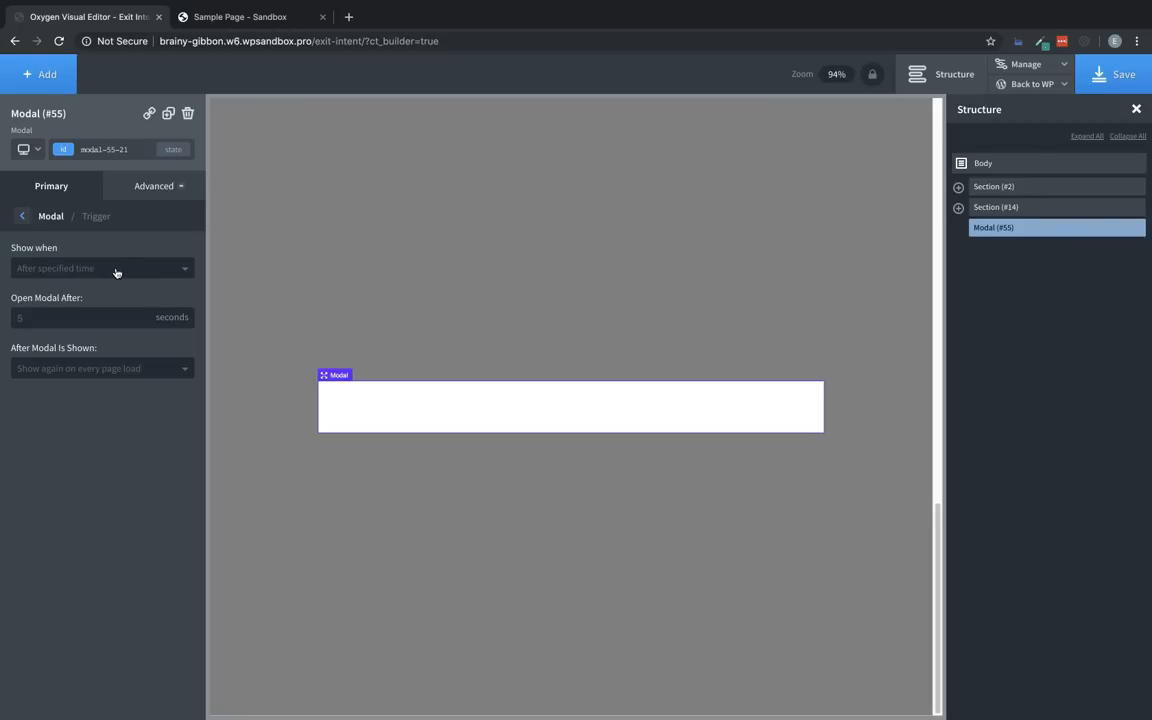
{"action": "left_click", "coordinate": [100, 268]}
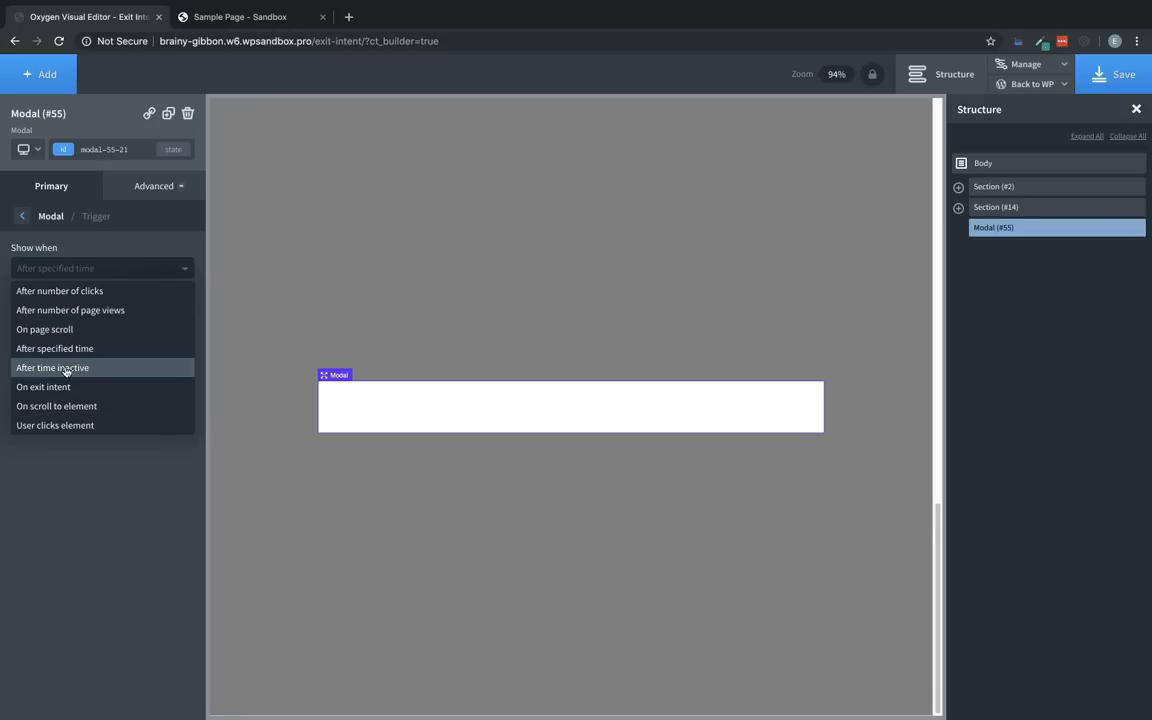
{"action": "left_click", "coordinate": [44, 387]}
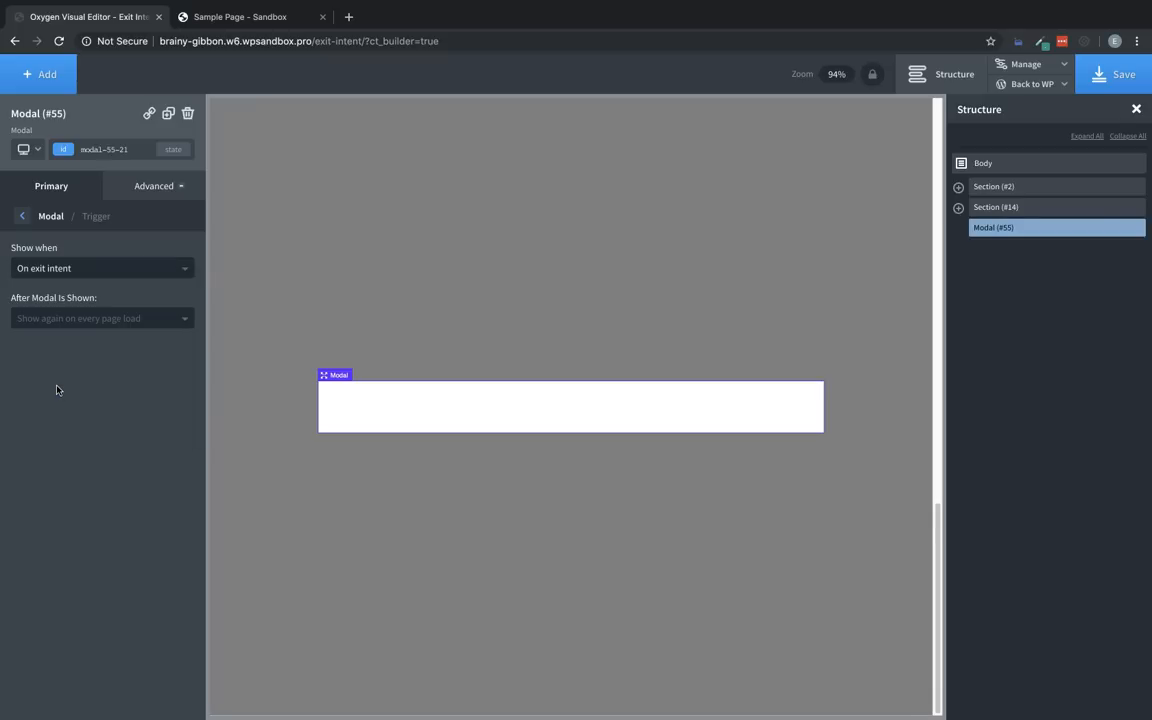
{"action": "mouse_move", "coordinate": [178, 329]}
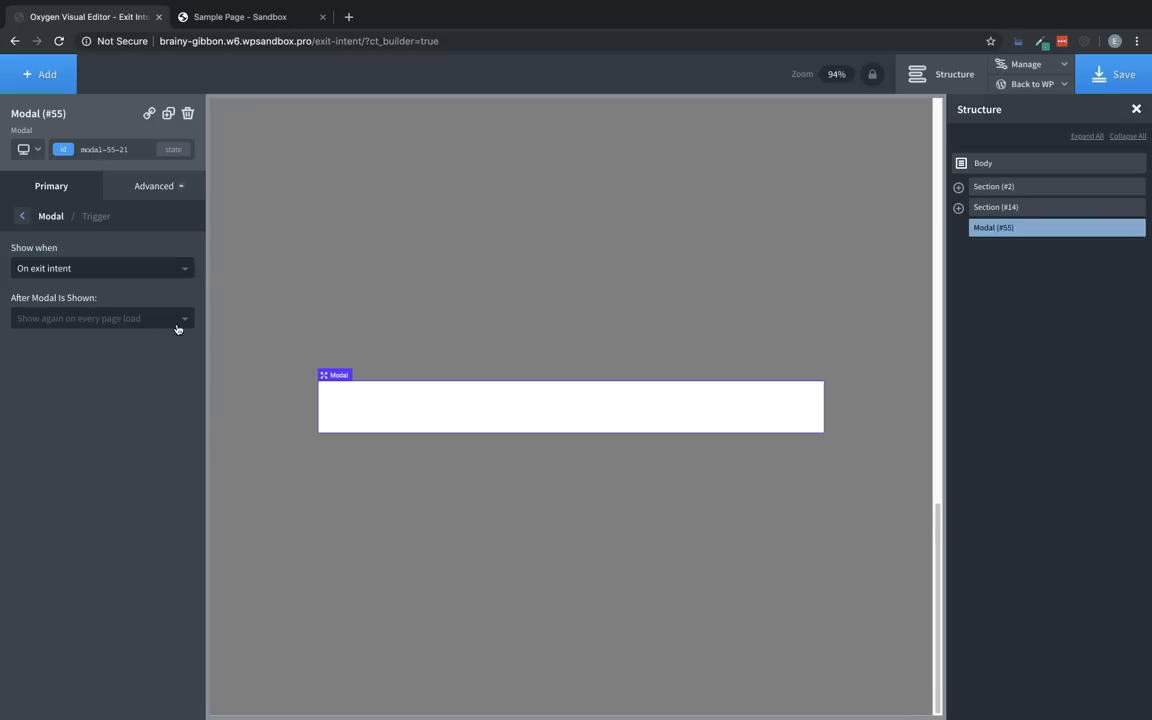
{"action": "left_click", "coordinate": [100, 318]}
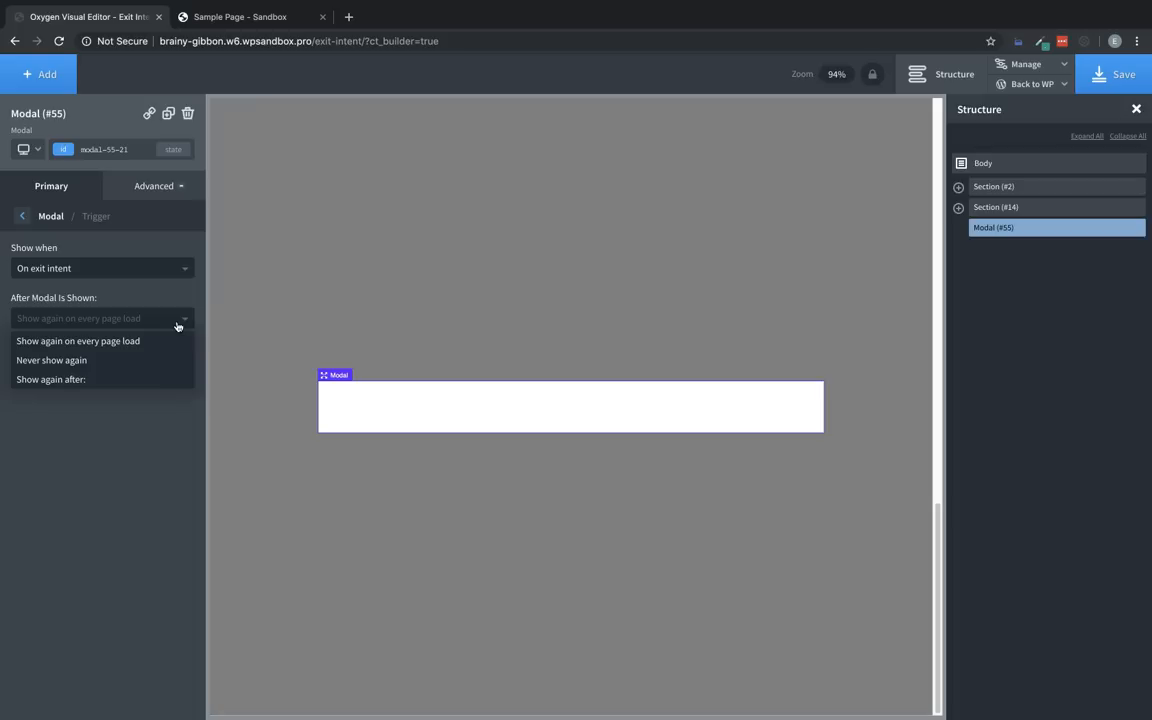
{"action": "left_click", "coordinate": [49, 379]}
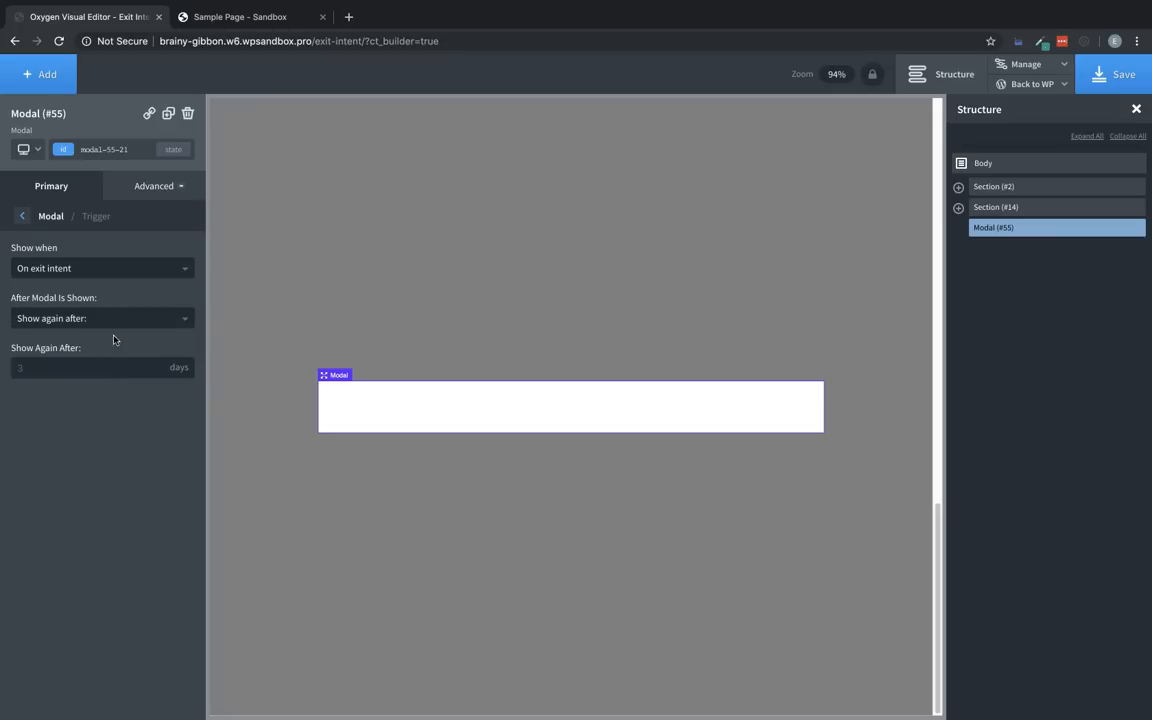
{"action": "left_click", "coordinate": [102, 318]}
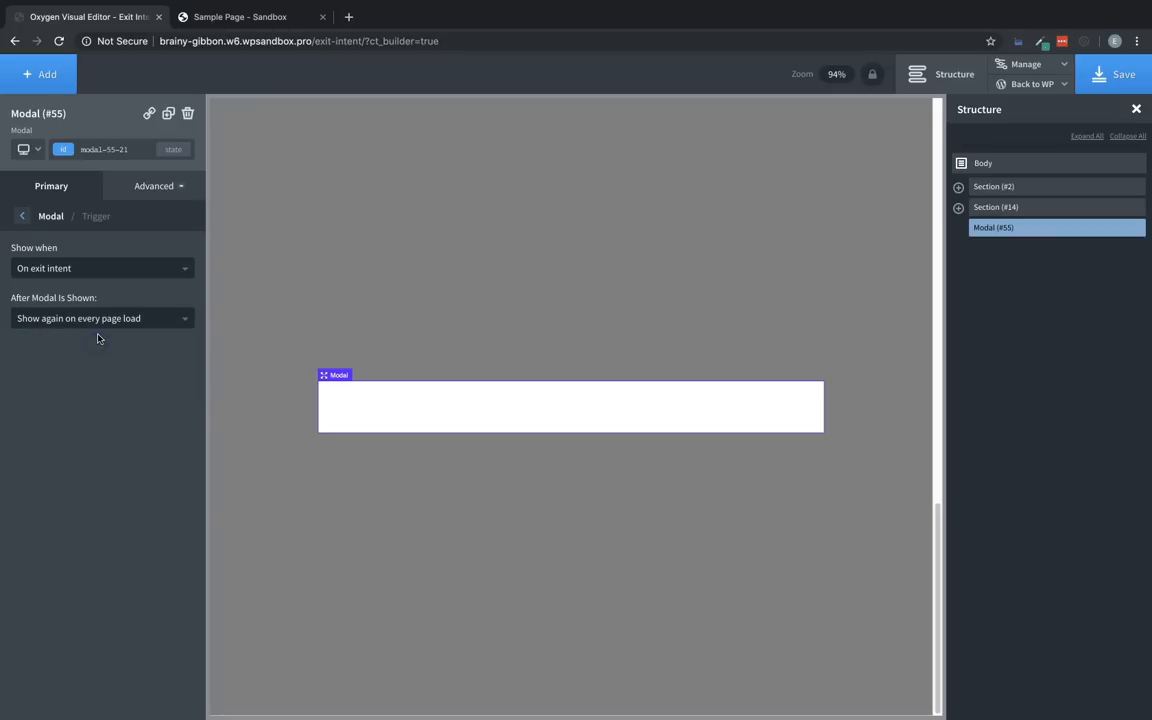
{"action": "mouse_move", "coordinate": [56, 265]}
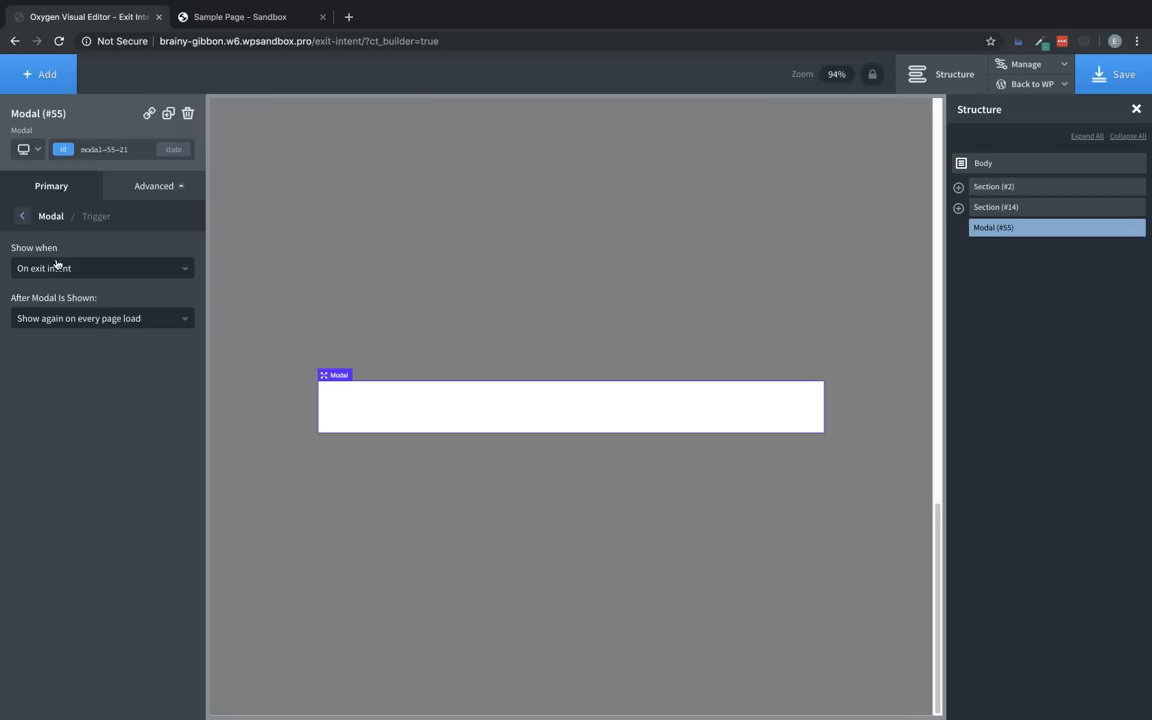
Step: Set the modal's Content Styles to stack child elements horizontally
{"action": "left_click", "coordinate": [21, 216]}
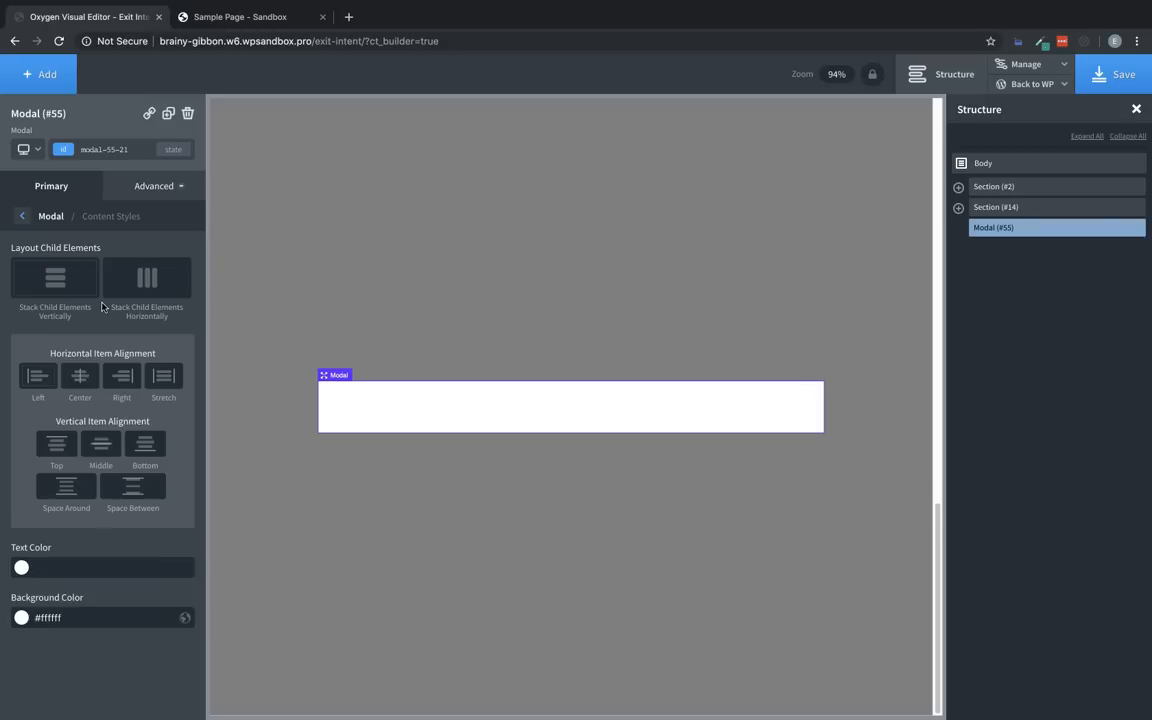
{"action": "mouse_move", "coordinate": [137, 295]}
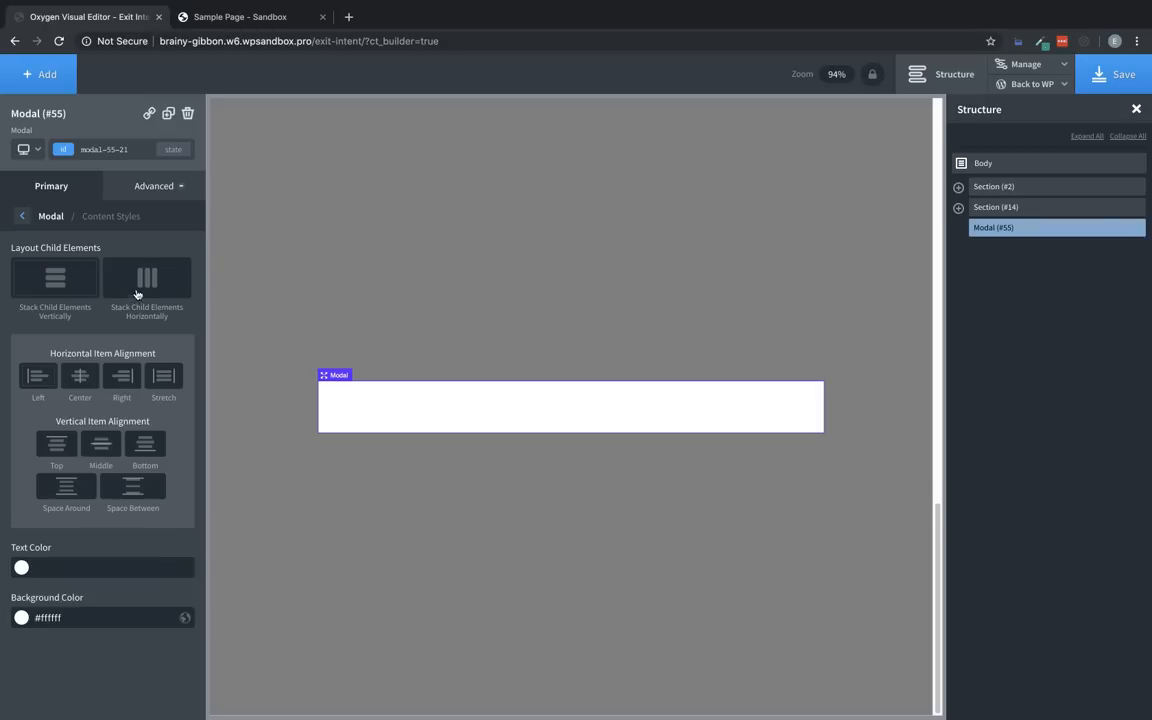
{"action": "left_click", "coordinate": [139, 280]}
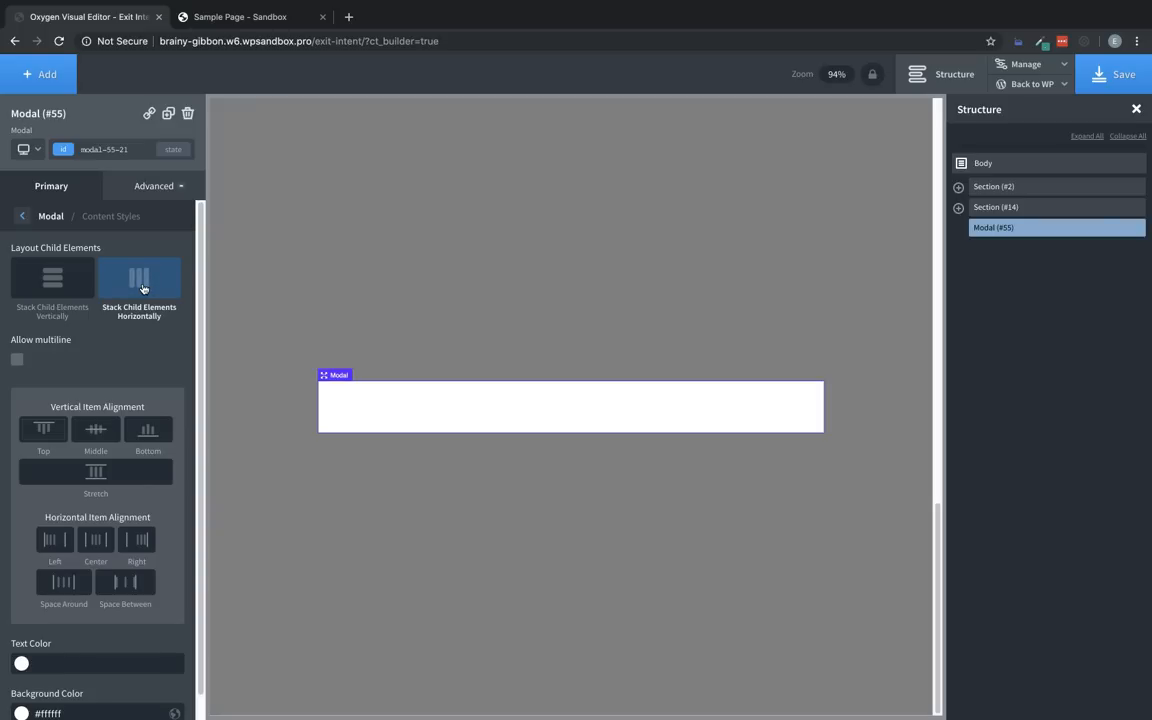
{"action": "left_click", "coordinate": [22, 216]}
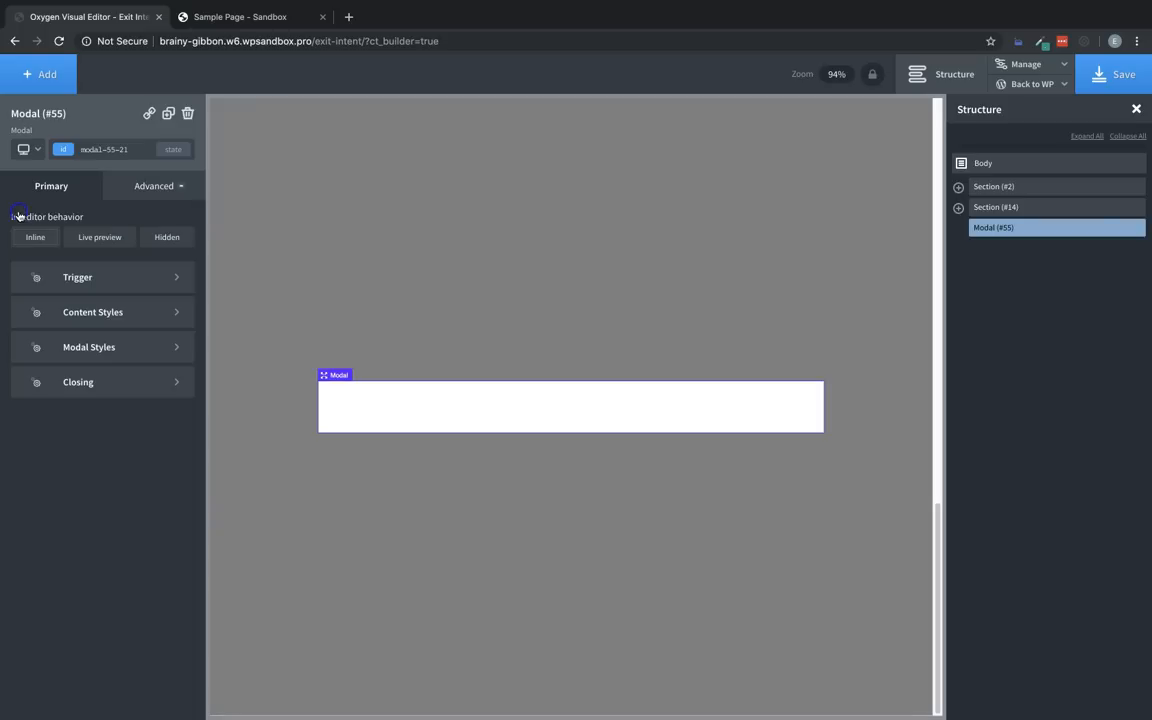
Step: Size the modal to 100% width and 100 vh height so it fills the viewport
{"action": "left_click", "coordinate": [89, 347]}
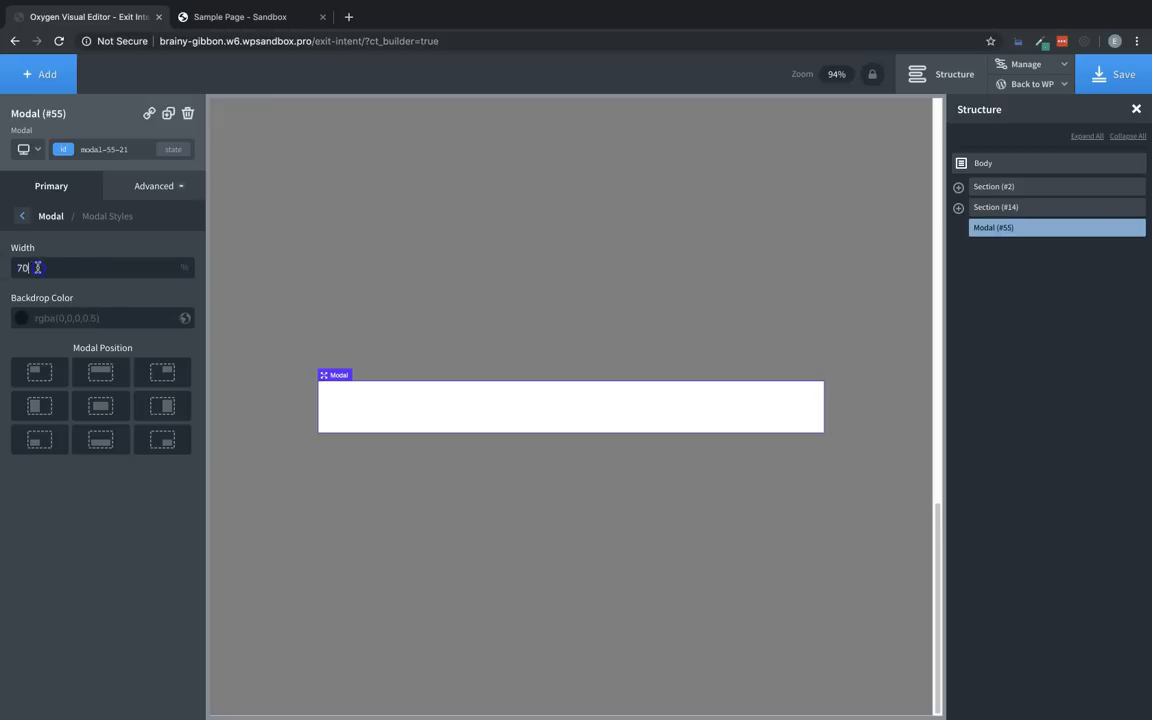
{"action": "type", "text": "100"}
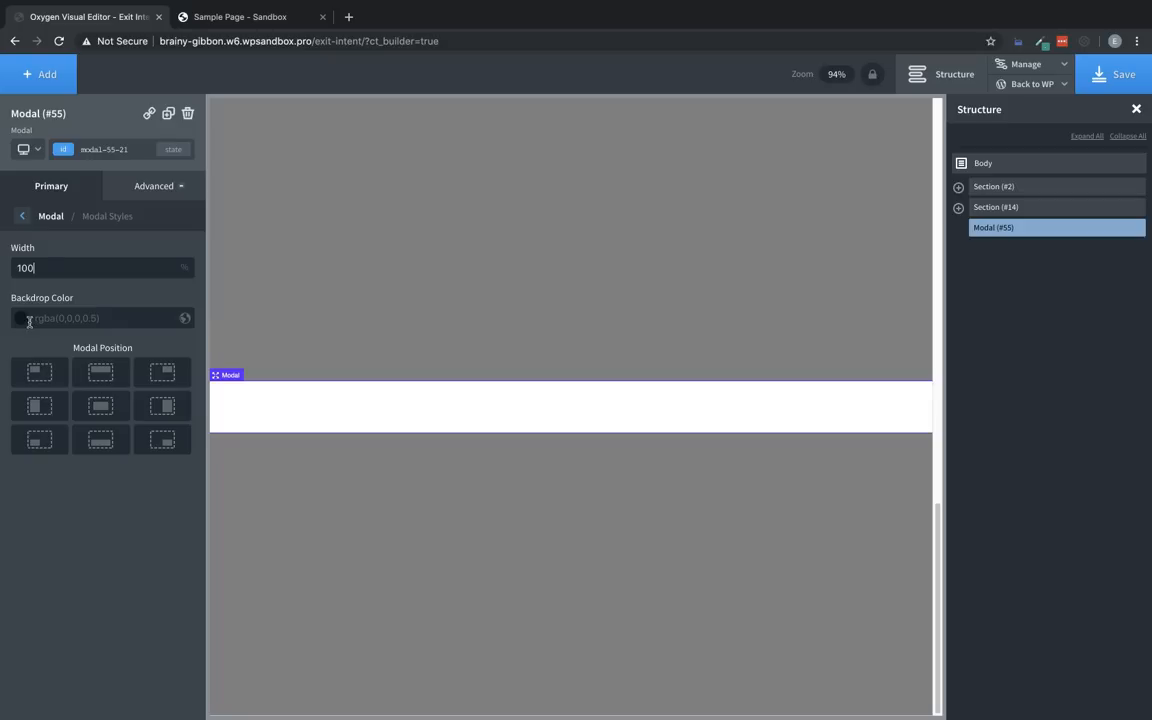
{"action": "mouse_move", "coordinate": [157, 213]}
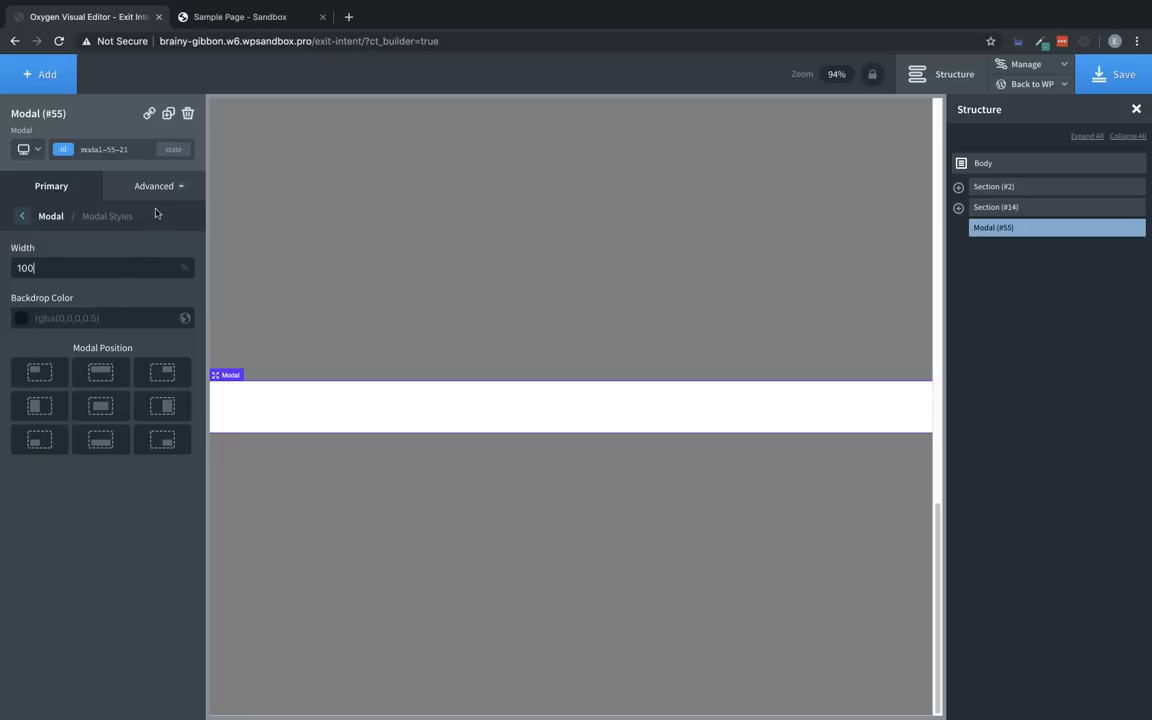
{"action": "left_click", "coordinate": [152, 186]}
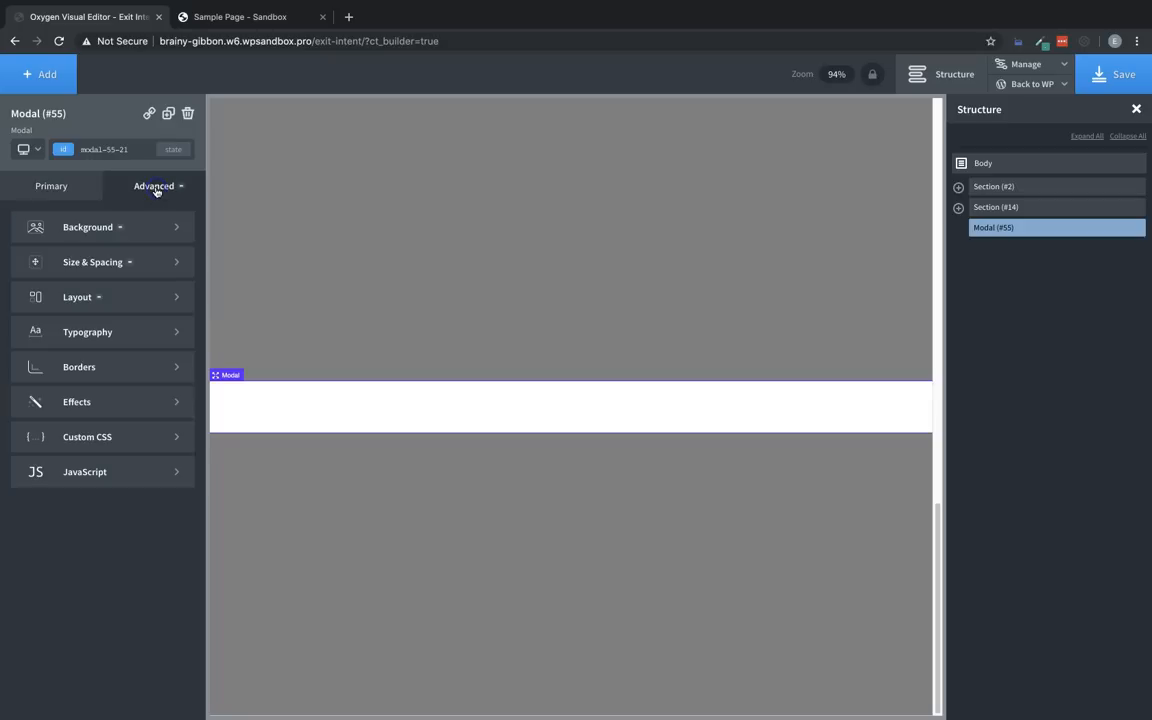
{"action": "left_click", "coordinate": [92, 262]}
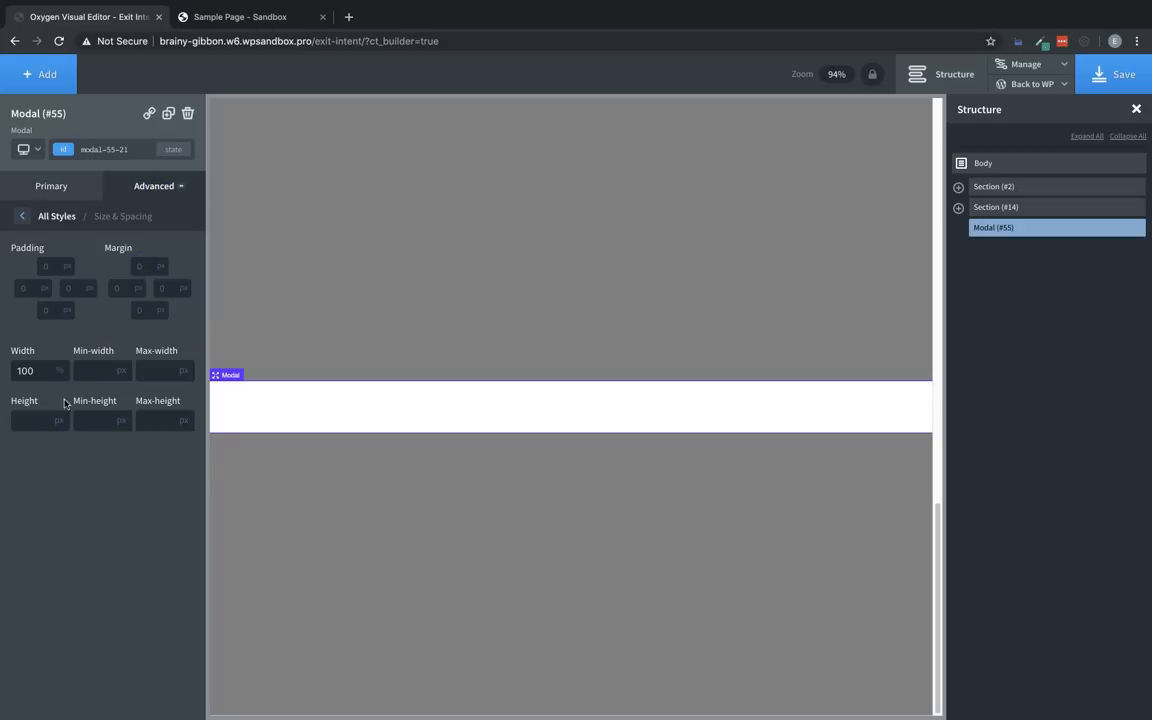
{"action": "left_click", "coordinate": [30, 420]}
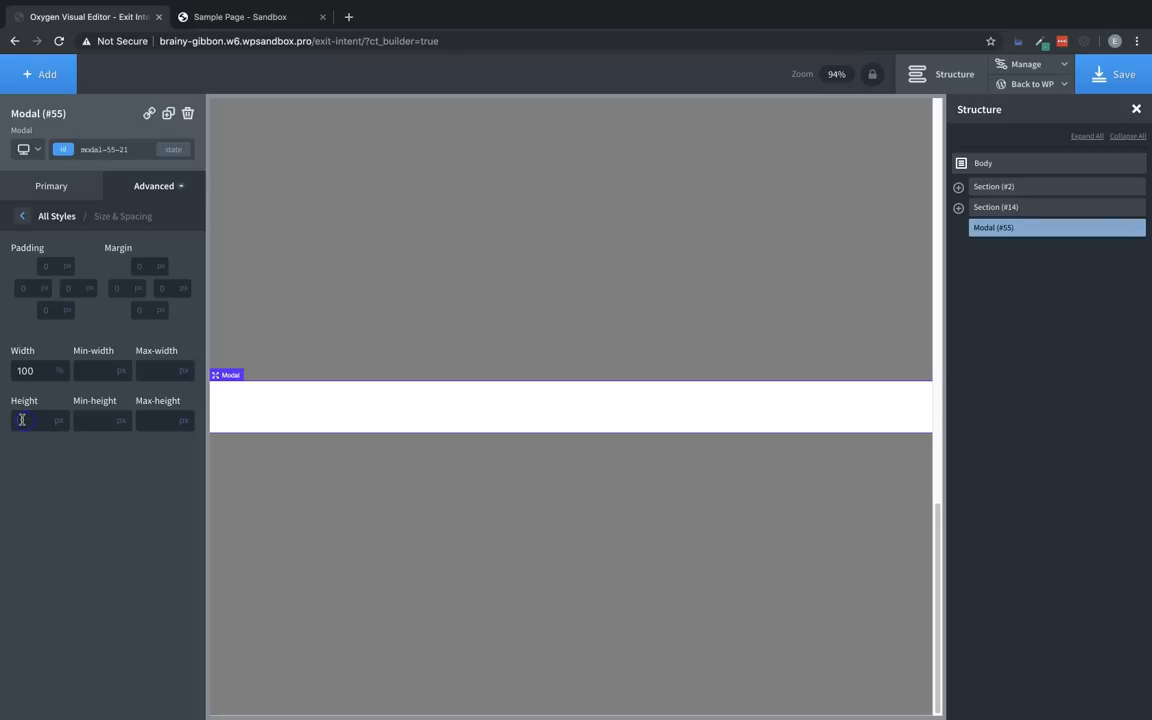
{"action": "type", "text": "100"}
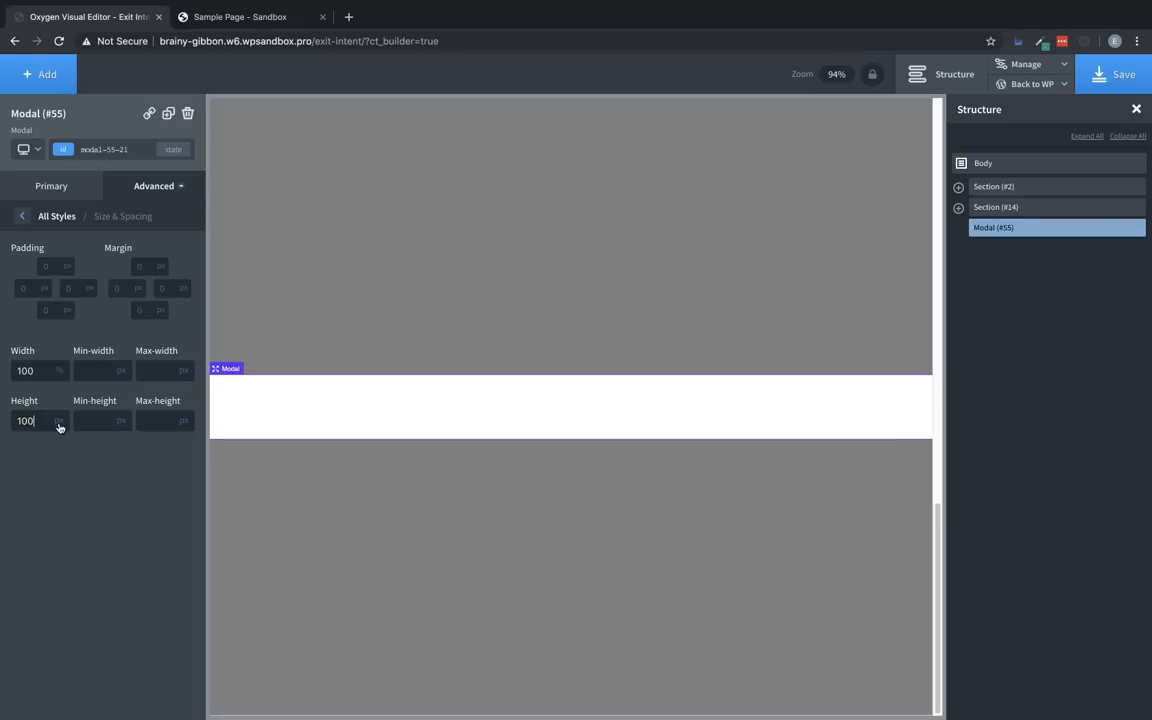
{"action": "left_click", "coordinate": [57, 420]}
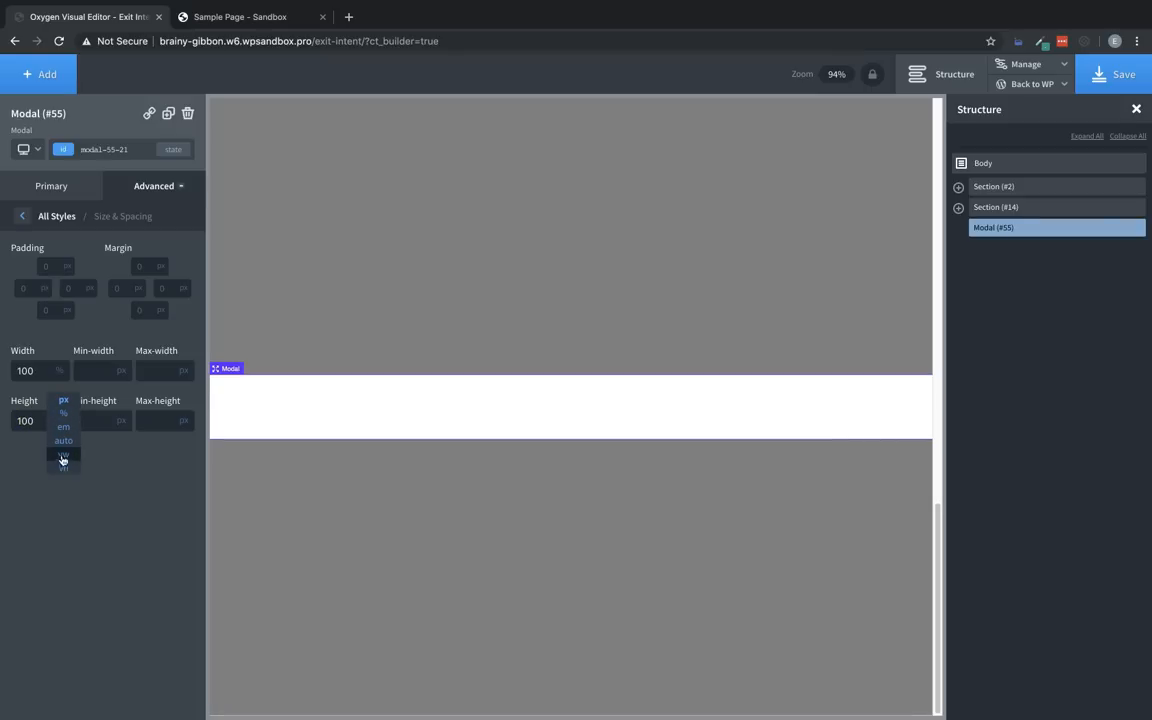
{"action": "left_click", "coordinate": [62, 467]}
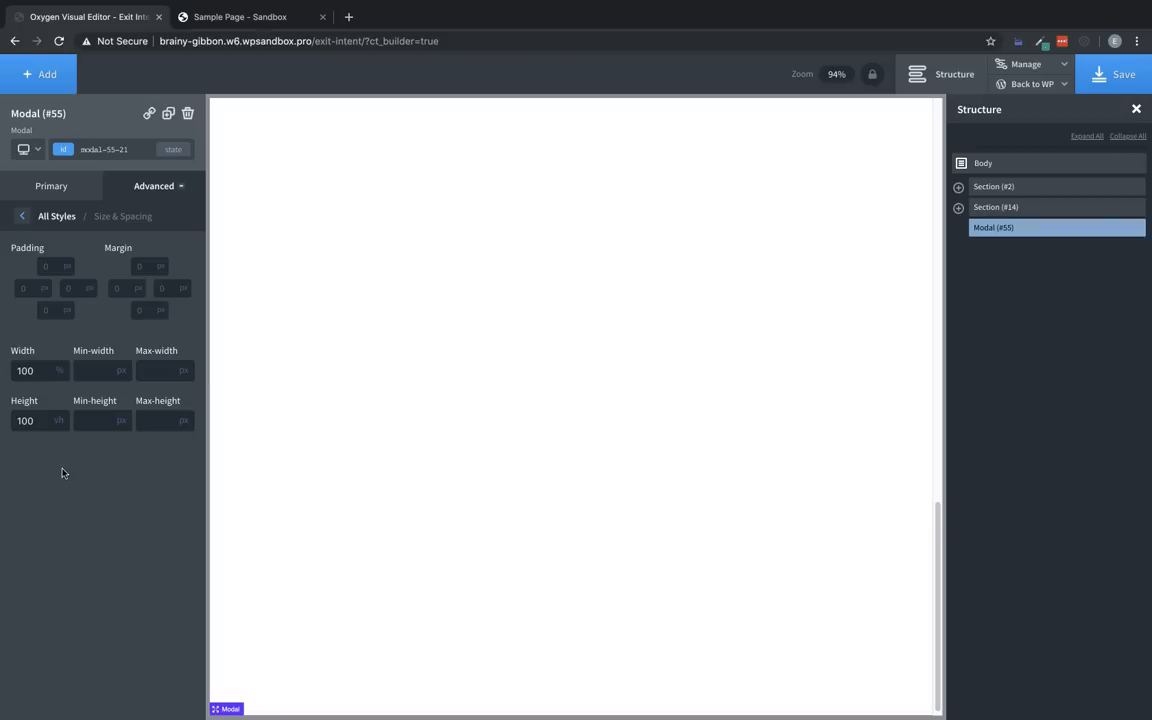
Step: Add a Div inside the modal sized 40% wide and 100 vh tall
{"action": "left_click", "coordinate": [40, 74]}
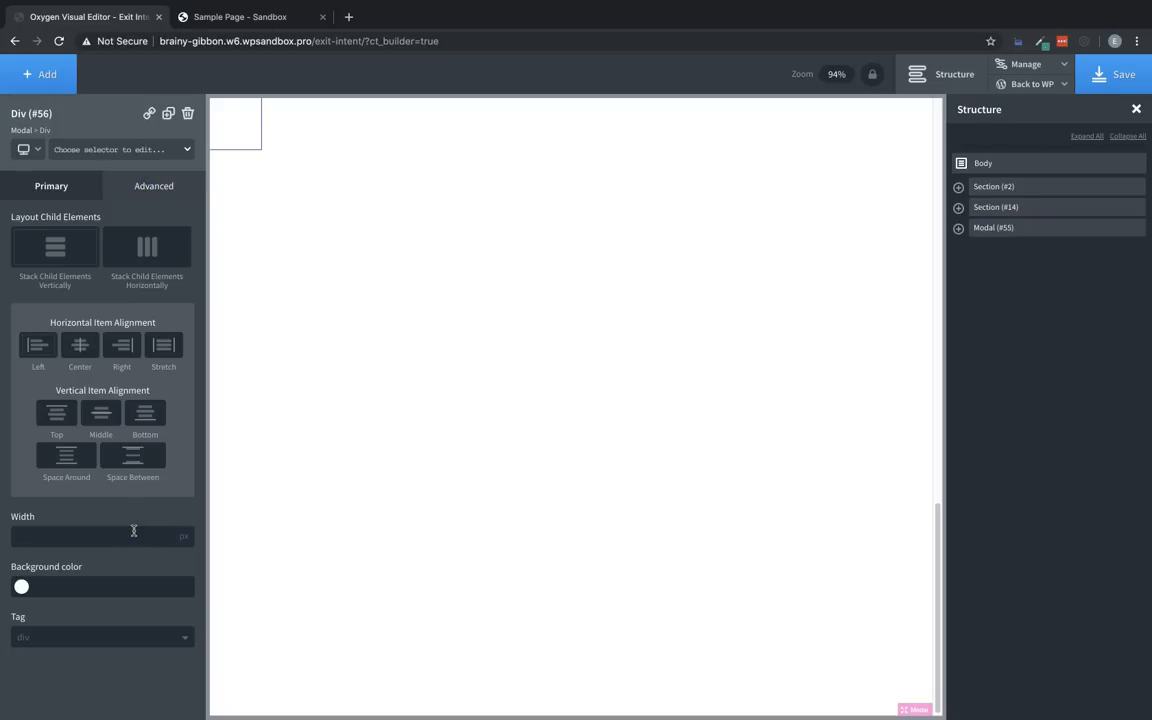
{"action": "type", "text": "40"}
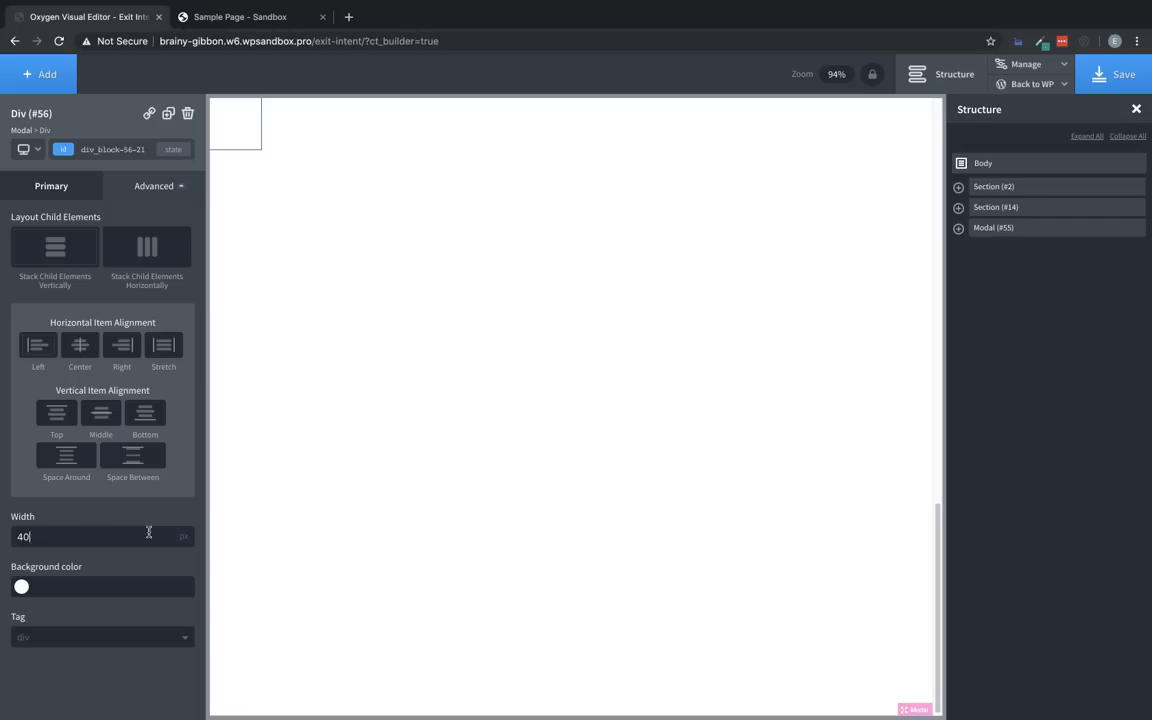
{"action": "left_click", "coordinate": [186, 517]}
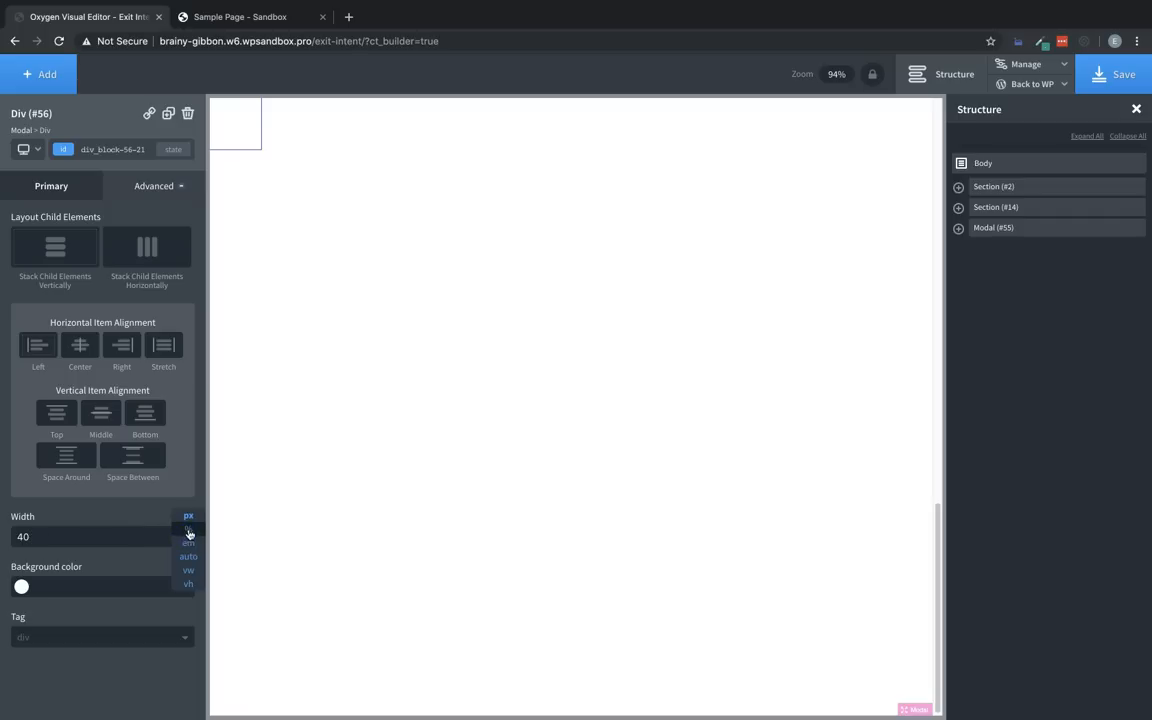
{"action": "left_click", "coordinate": [187, 516]}
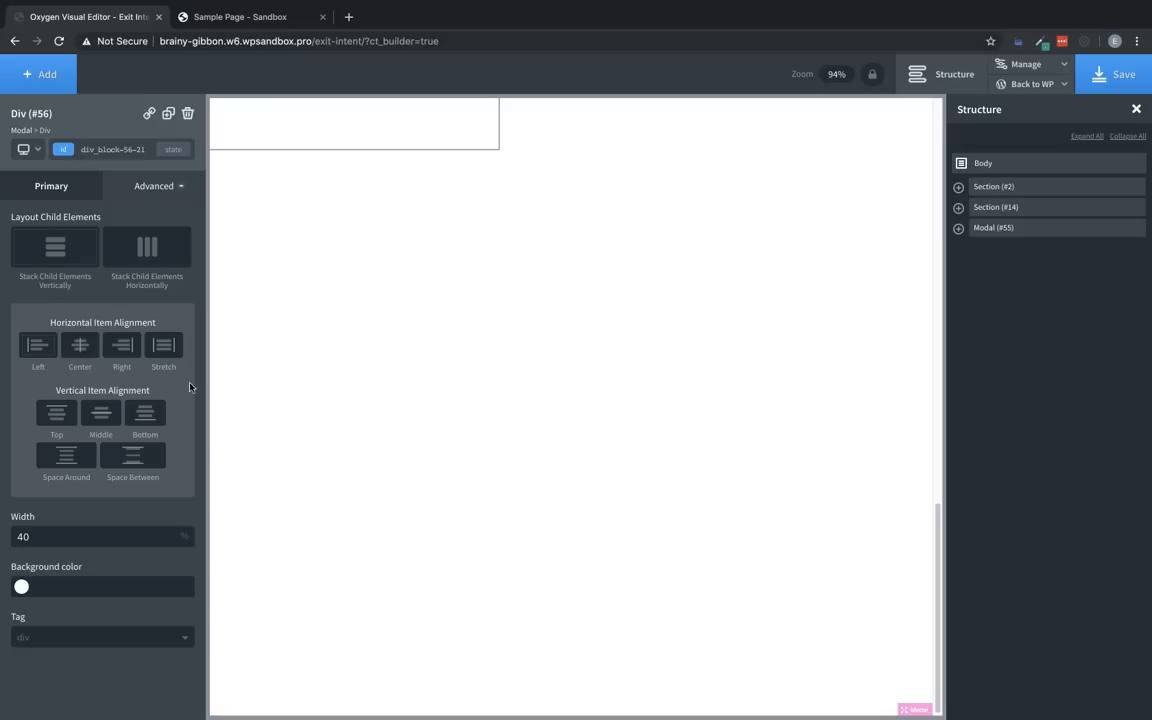
{"action": "left_click", "coordinate": [153, 185]}
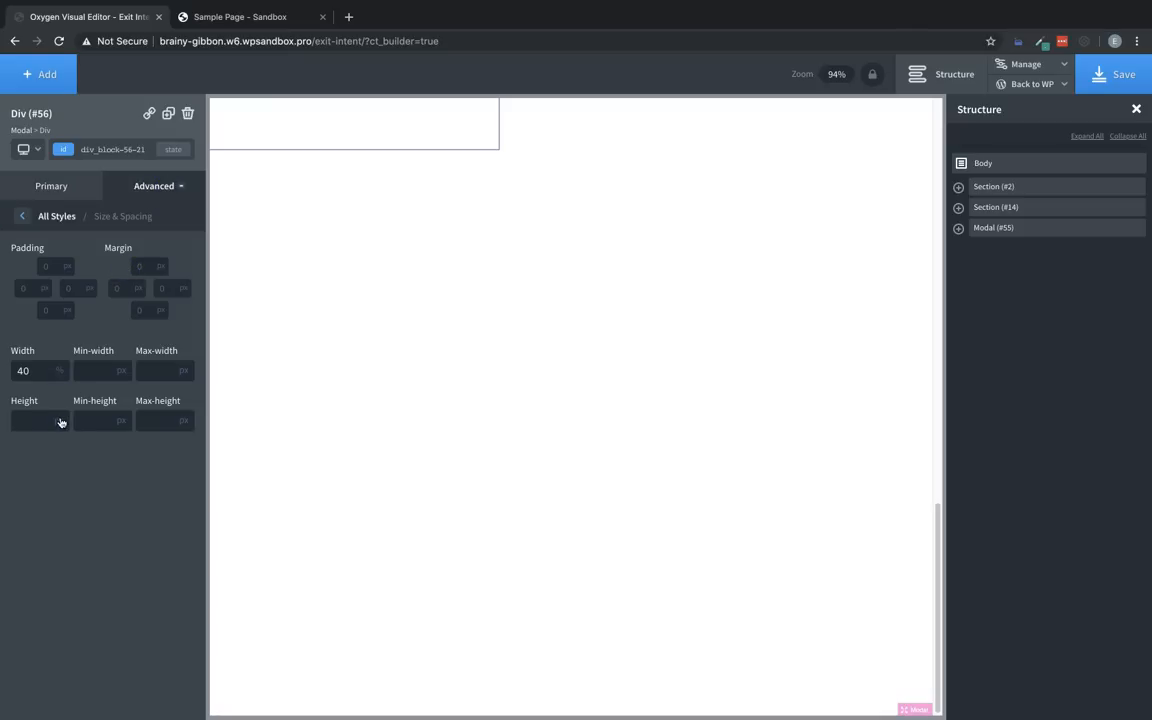
{"action": "left_click", "coordinate": [35, 420]}
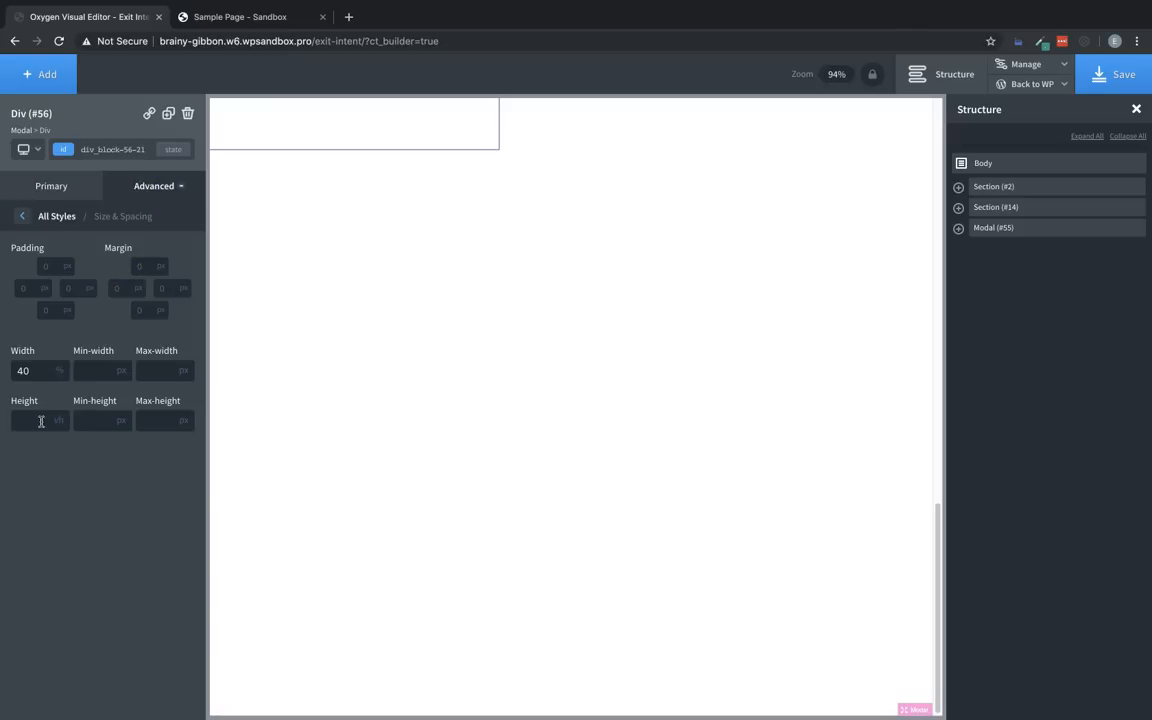
{"action": "type", "text": "100"}
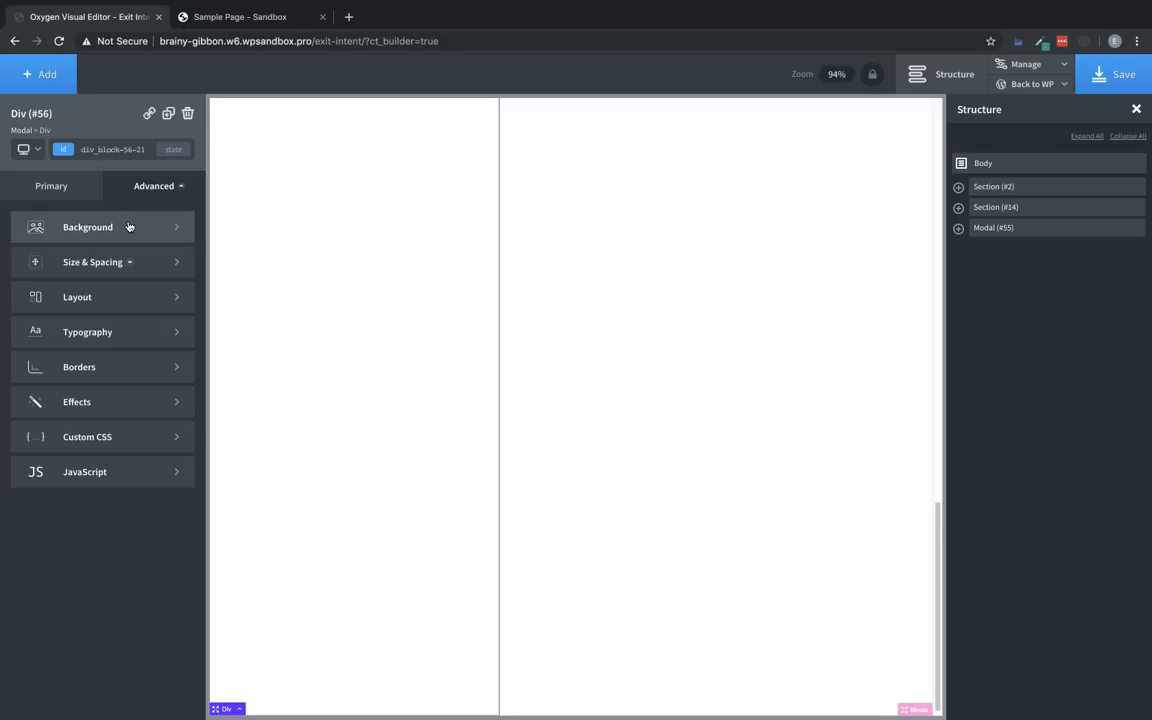
Step: Give the new div a white #ffffff background colour
{"action": "left_click", "coordinate": [87, 227]}
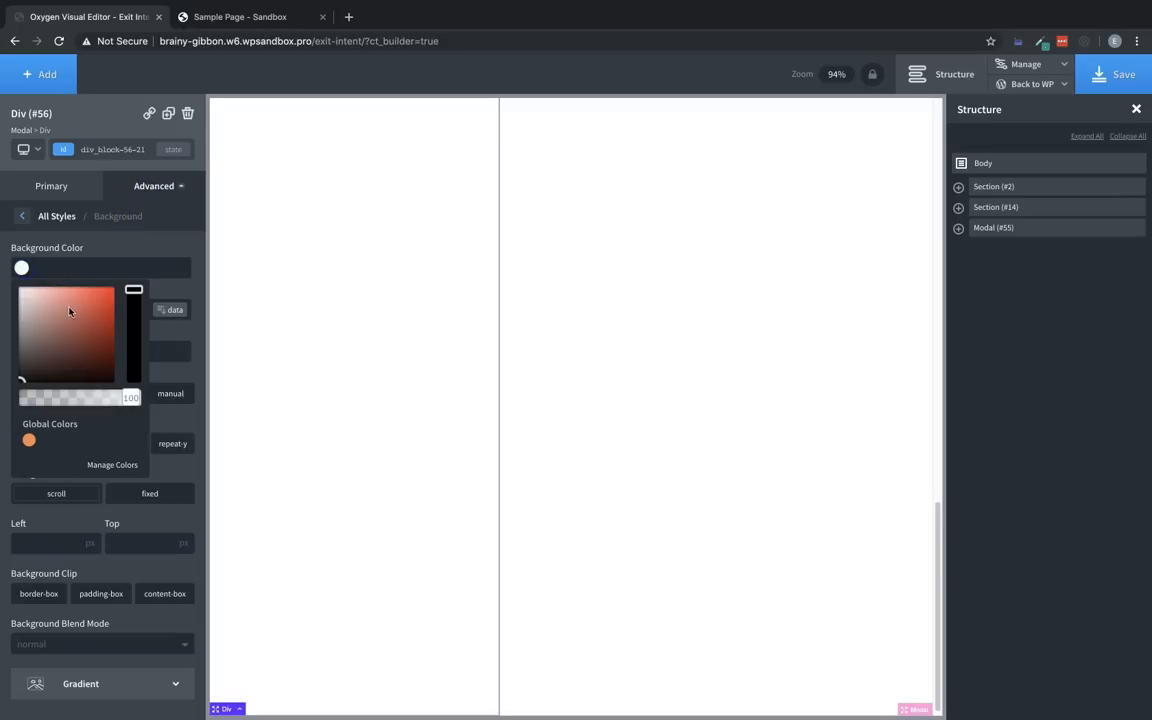
{"action": "left_click", "coordinate": [21, 267]}
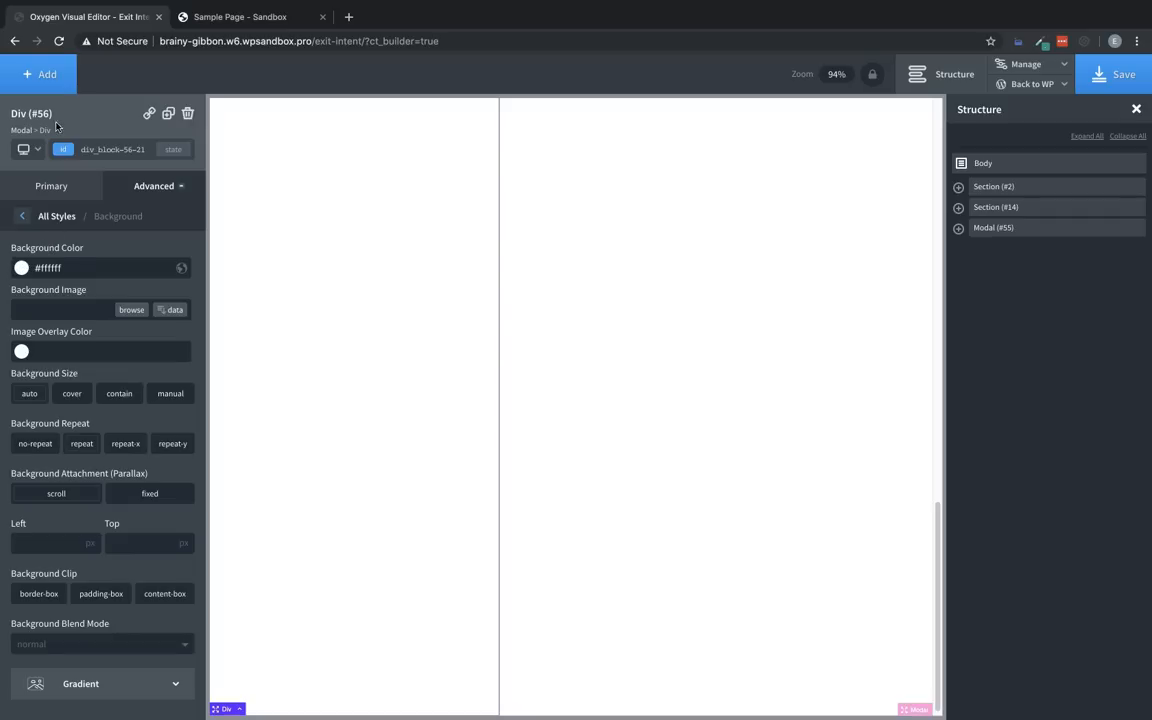
{"action": "mouse_move", "coordinate": [424, 201]}
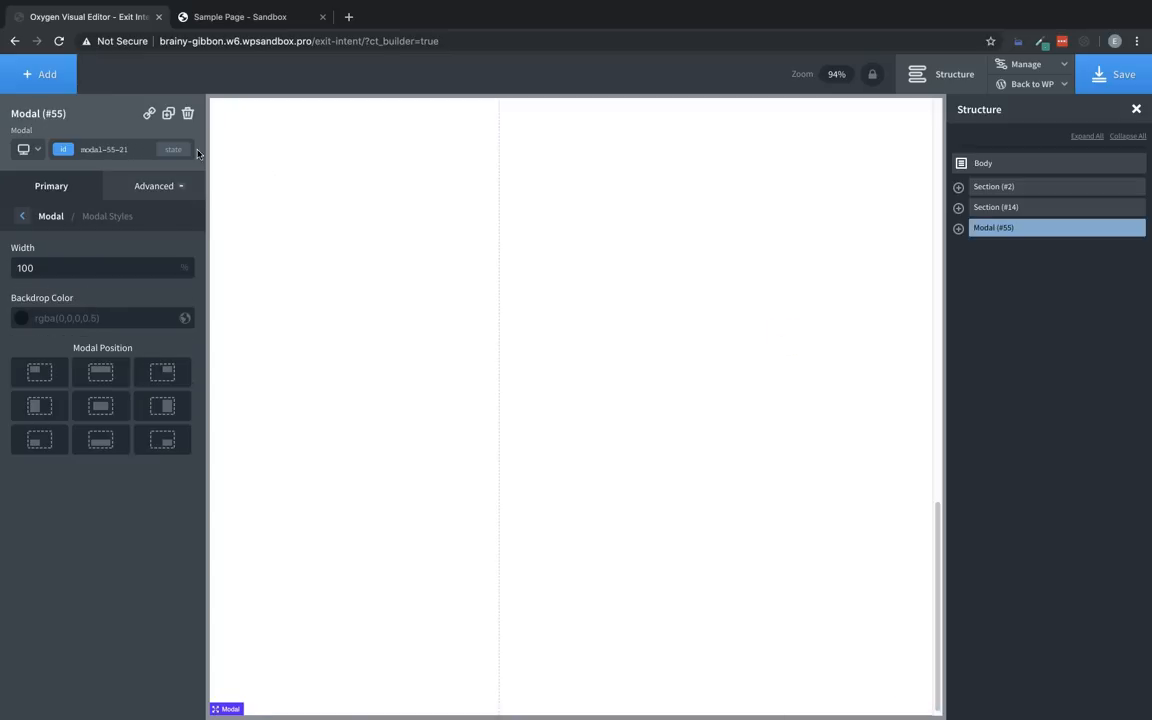
Step: Add a second Div beside the first, 60% wide and 100 vh tall
{"action": "left_click", "coordinate": [40, 74]}
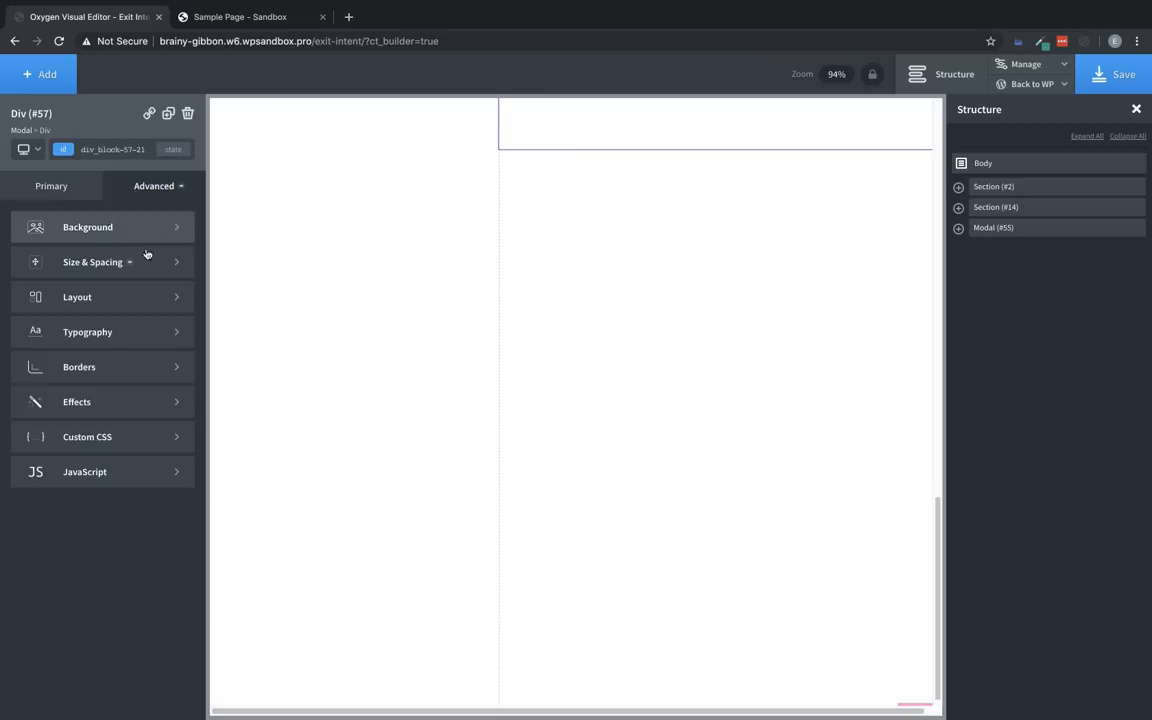
{"action": "left_click", "coordinate": [90, 261]}
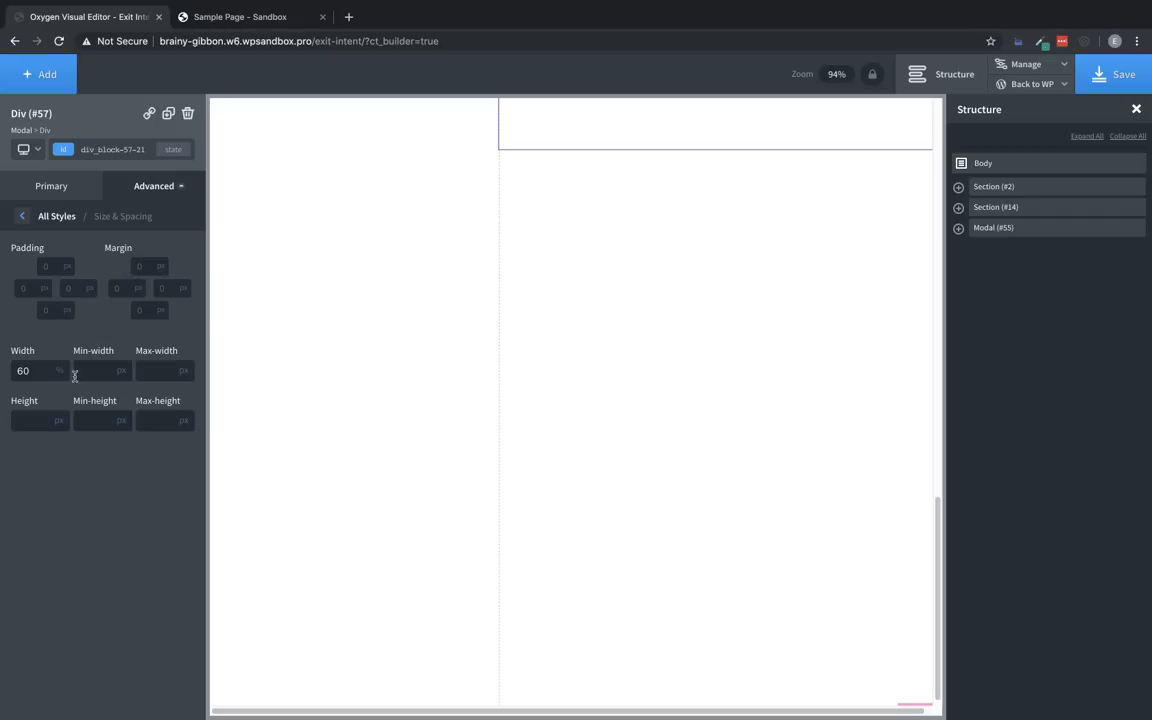
{"action": "type", "text": "100"}
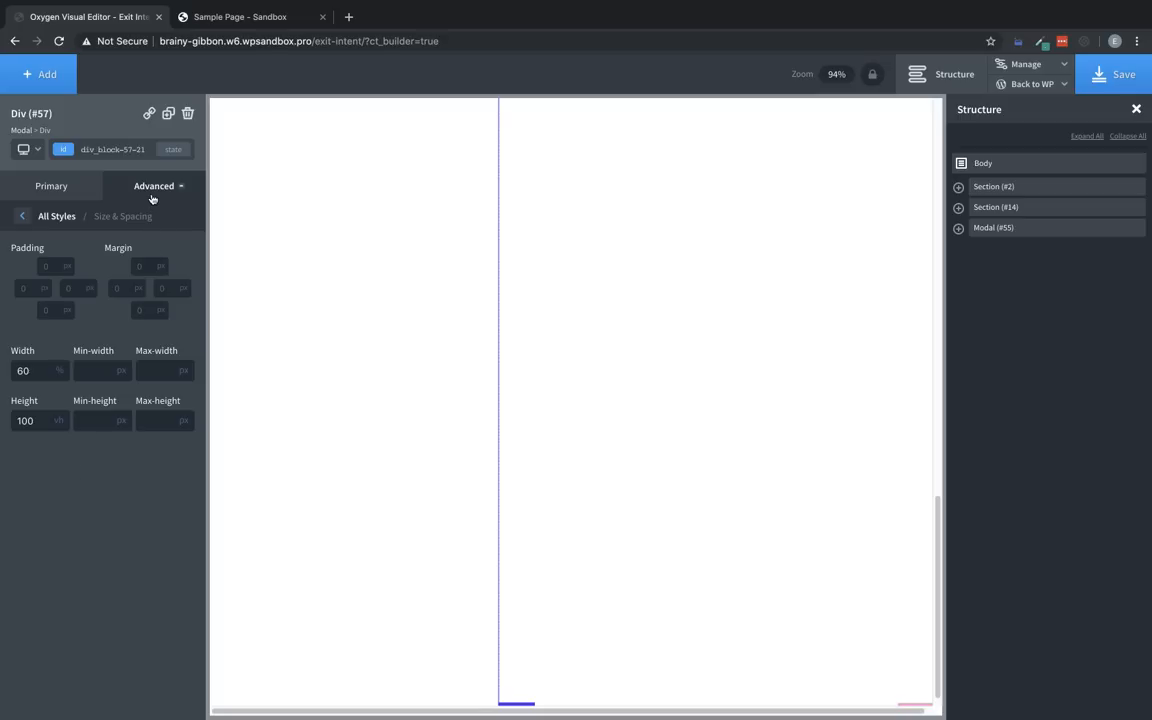
Step: Set the citrus pattern image from the Media Library as the div's background, sized to cover
{"action": "left_click", "coordinate": [20, 216]}
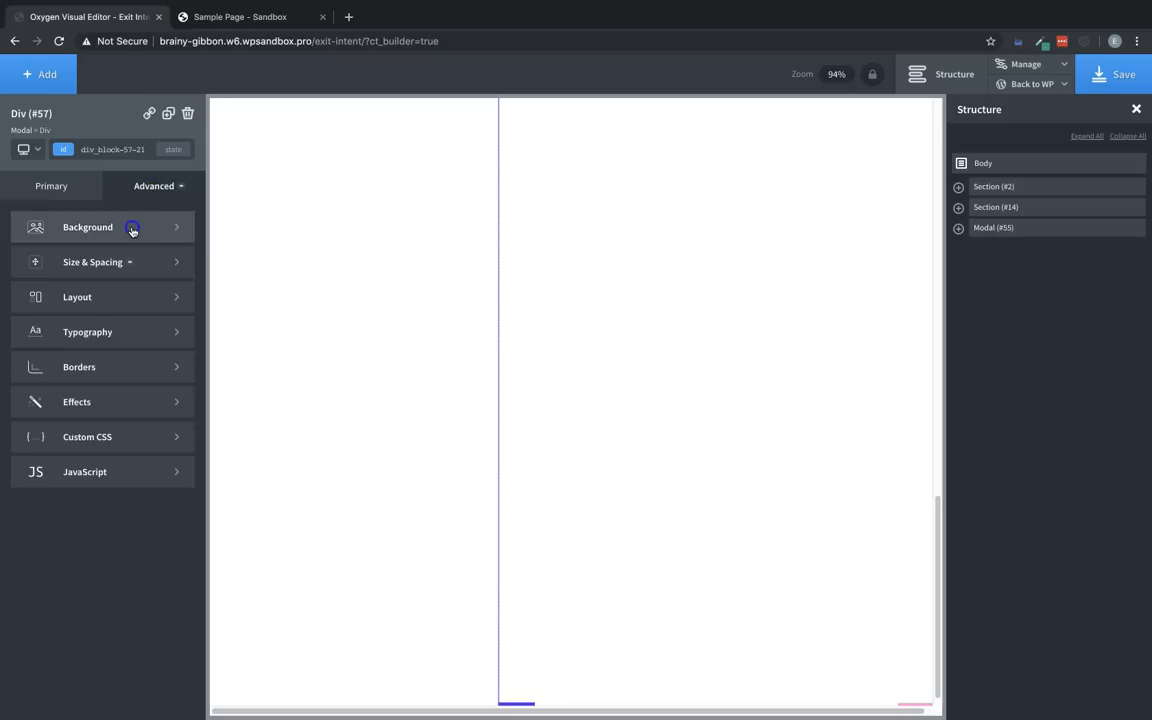
{"action": "left_click", "coordinate": [87, 227]}
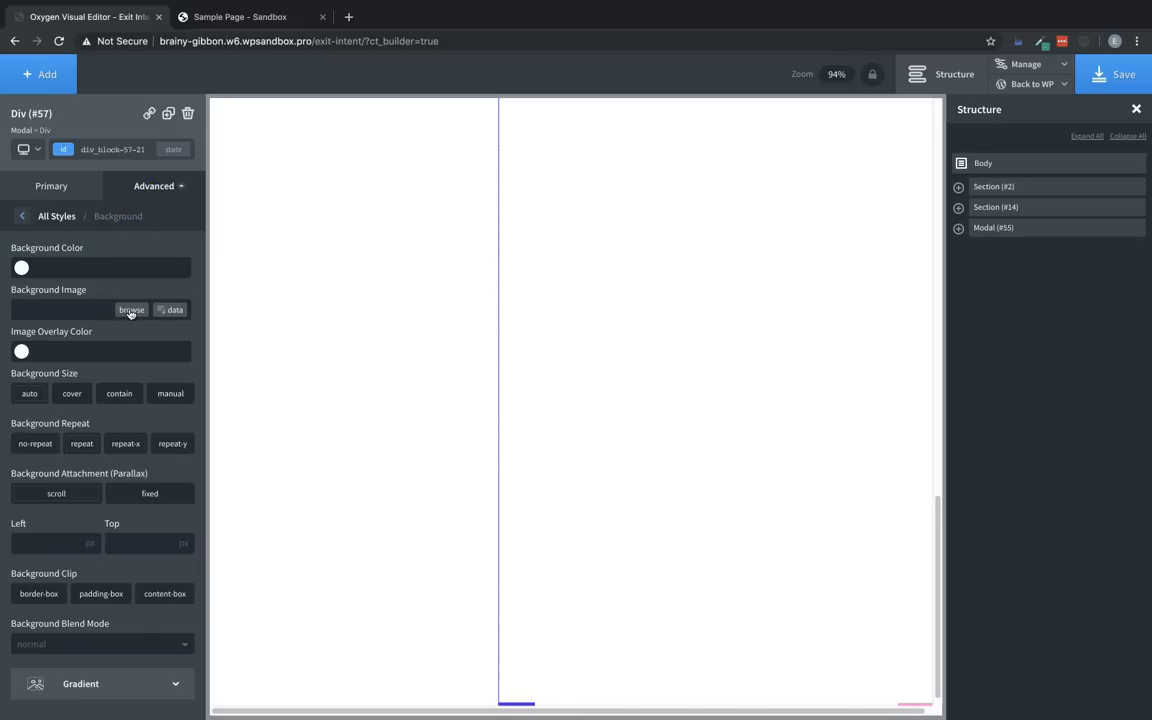
{"action": "left_click", "coordinate": [131, 309]}
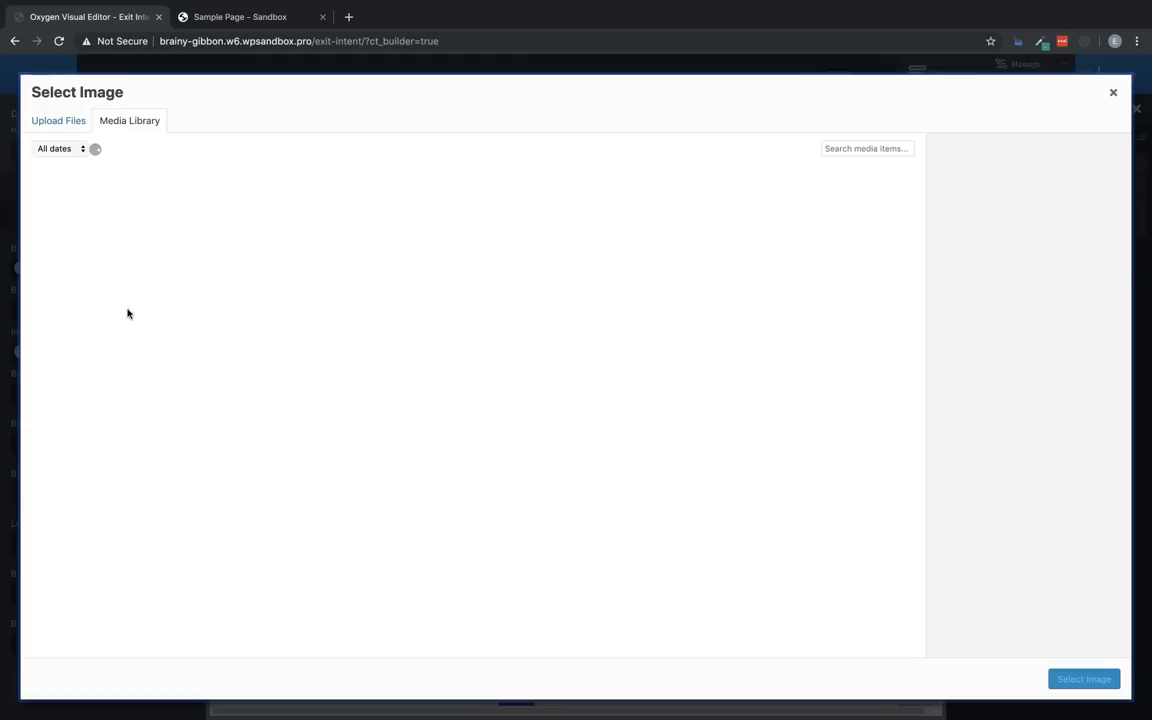
{"action": "left_click", "coordinate": [174, 218]}
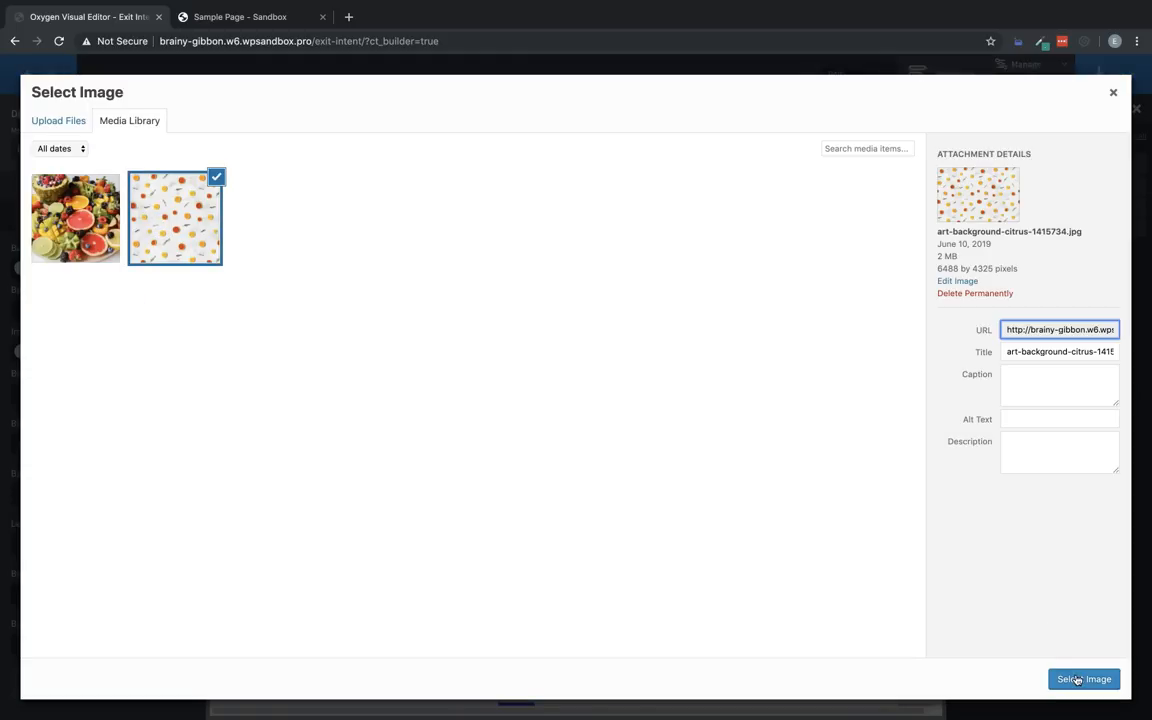
{"action": "left_click", "coordinate": [1083, 679]}
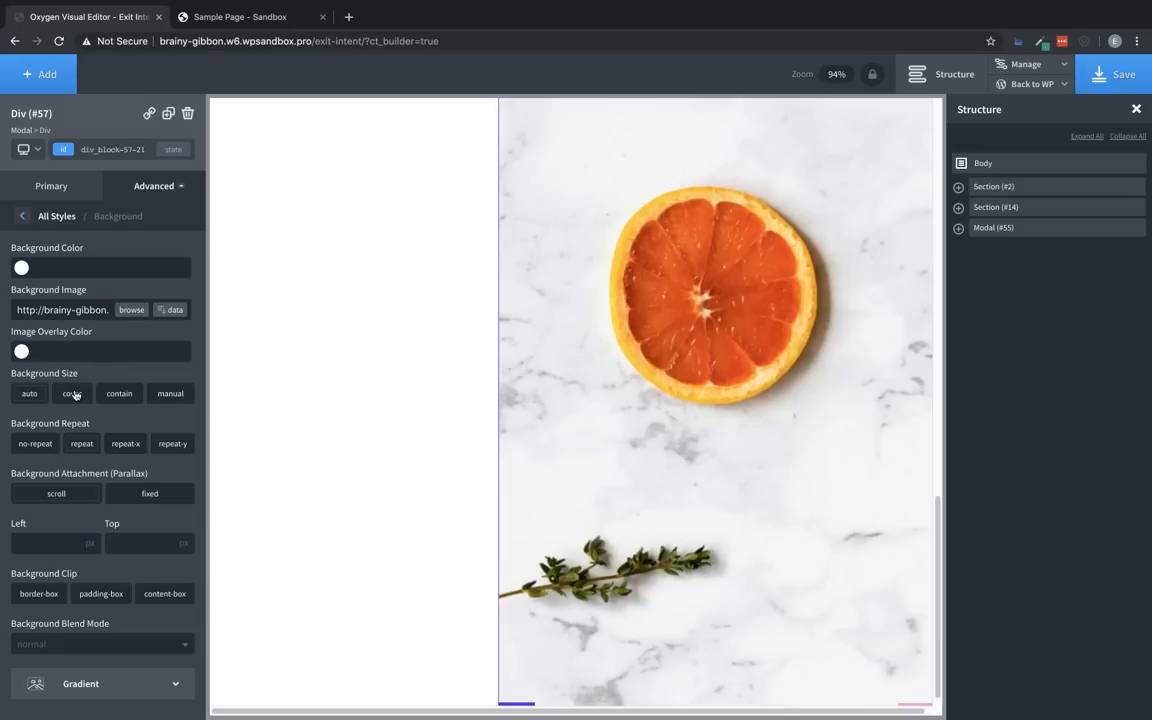
{"action": "left_click", "coordinate": [72, 393]}
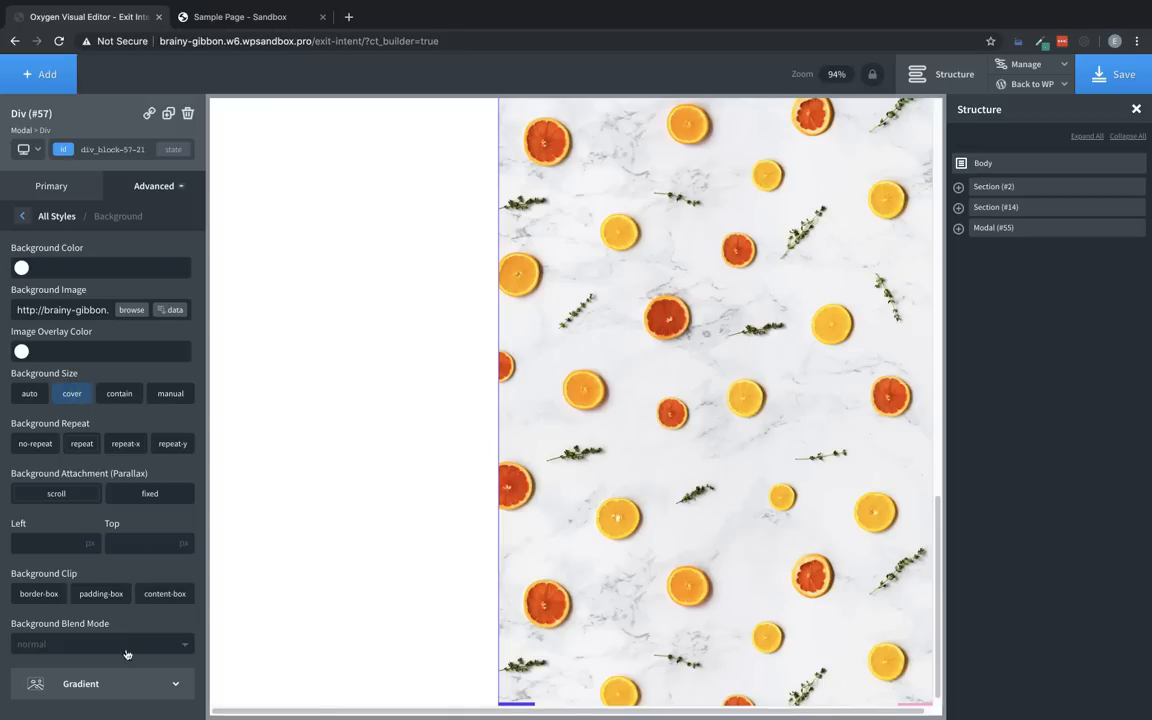
{"action": "left_click", "coordinate": [80, 683]}
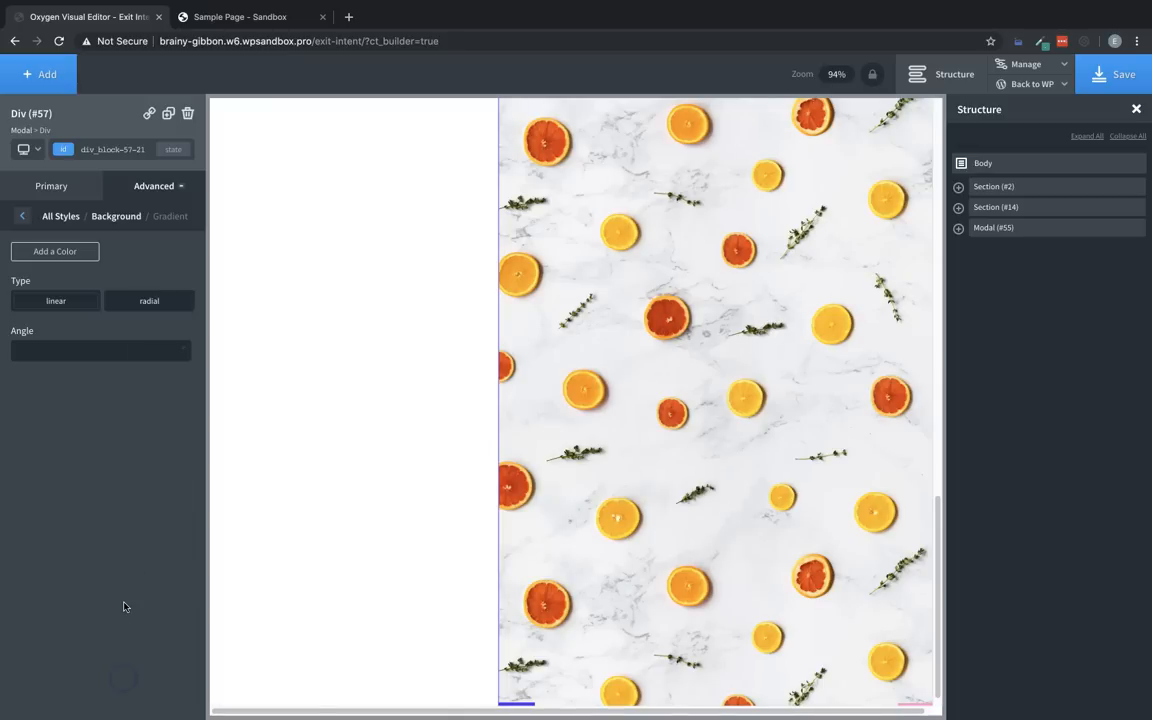
Step: Add a linear gradient from global orange to #ffd000 at a 120-degree angle
{"action": "left_click", "coordinate": [54, 251]}
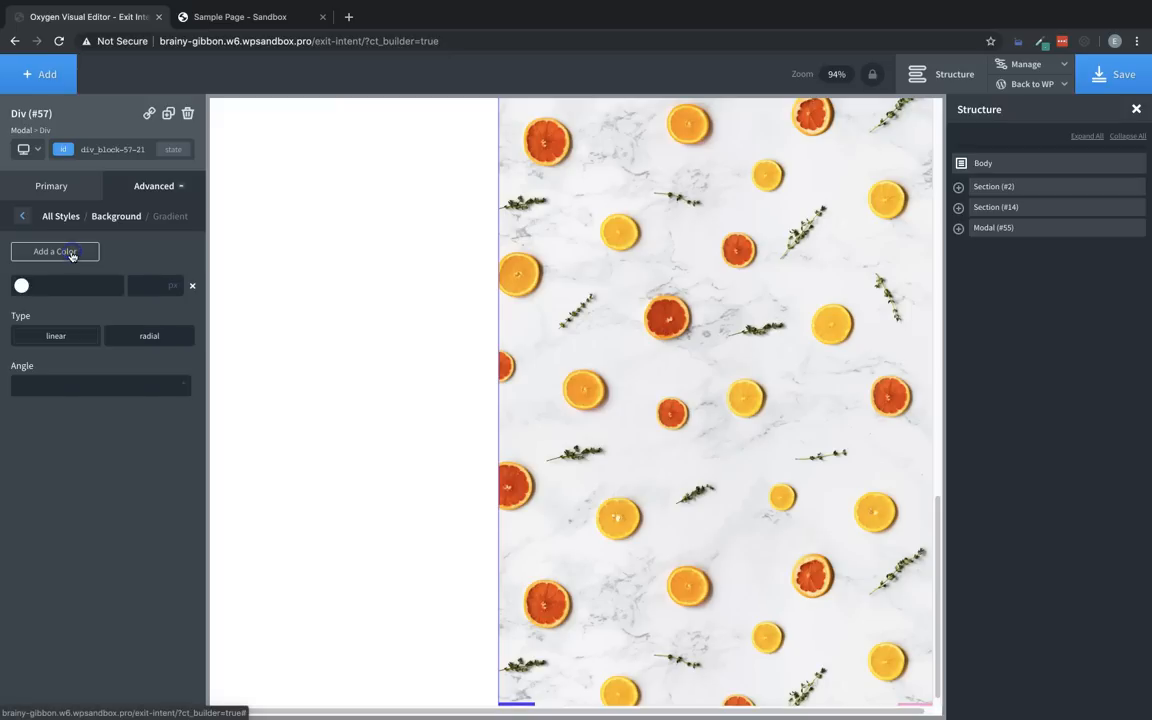
{"action": "left_click", "coordinate": [20, 286]}
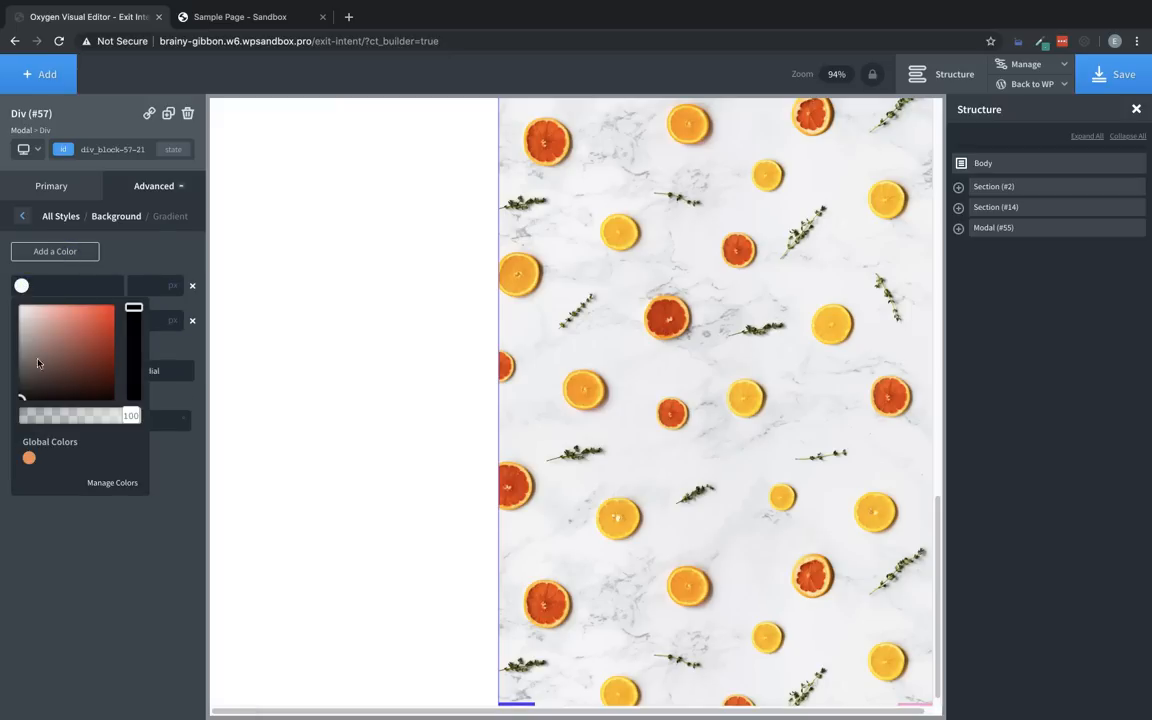
{"action": "left_click", "coordinate": [27, 458]}
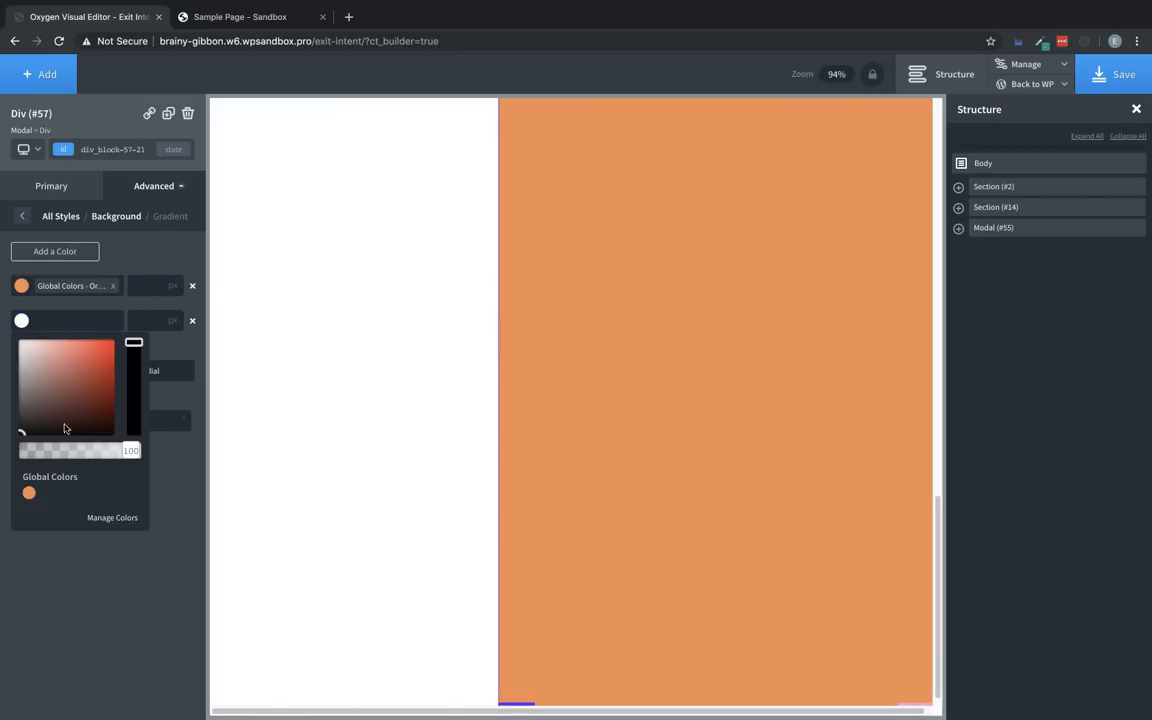
{"action": "left_click", "coordinate": [114, 339]}
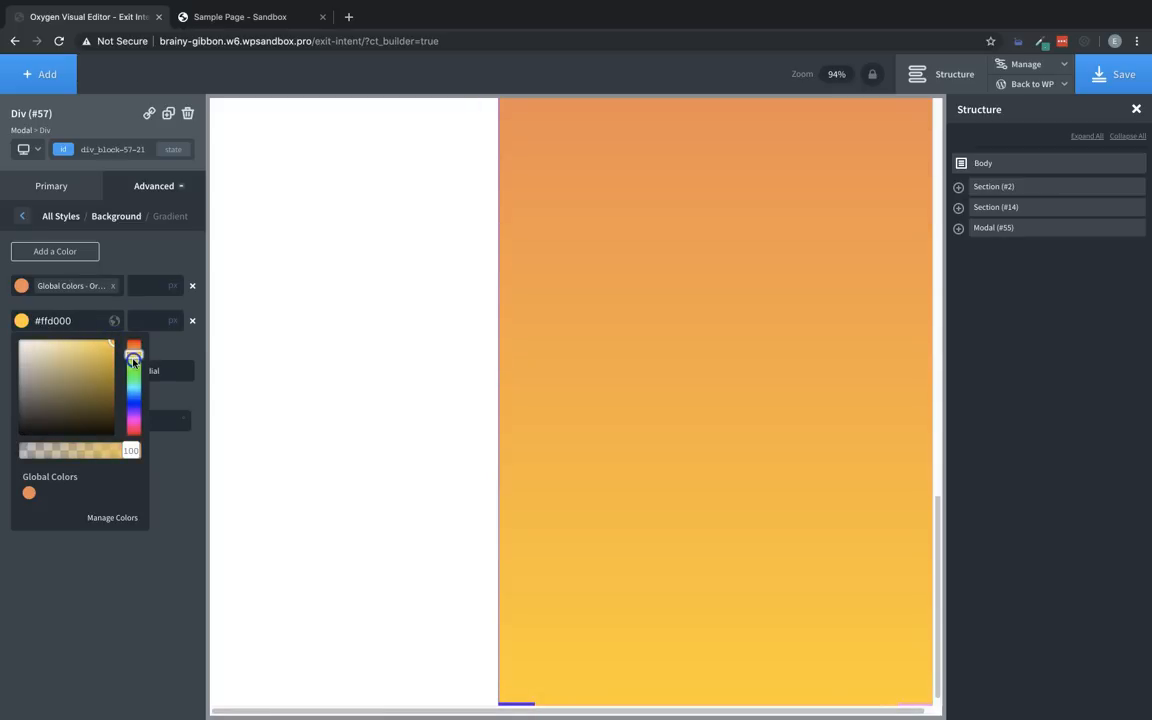
{"action": "left_click", "coordinate": [163, 516]}
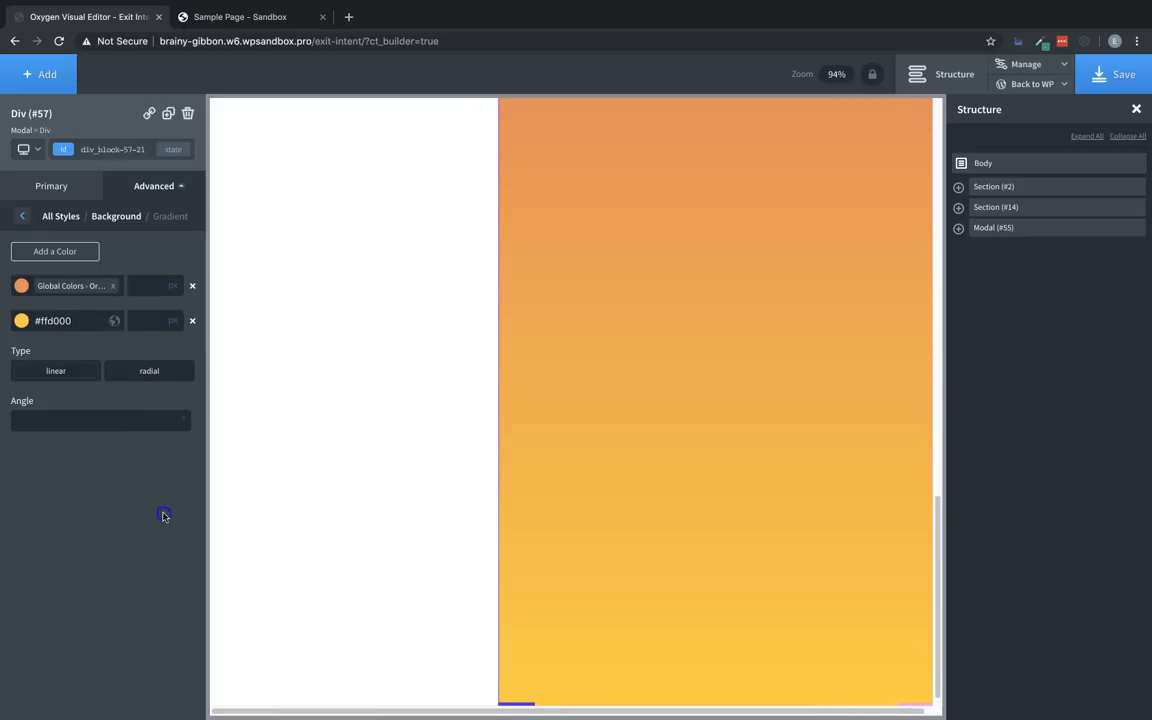
{"action": "type", "text": "120"}
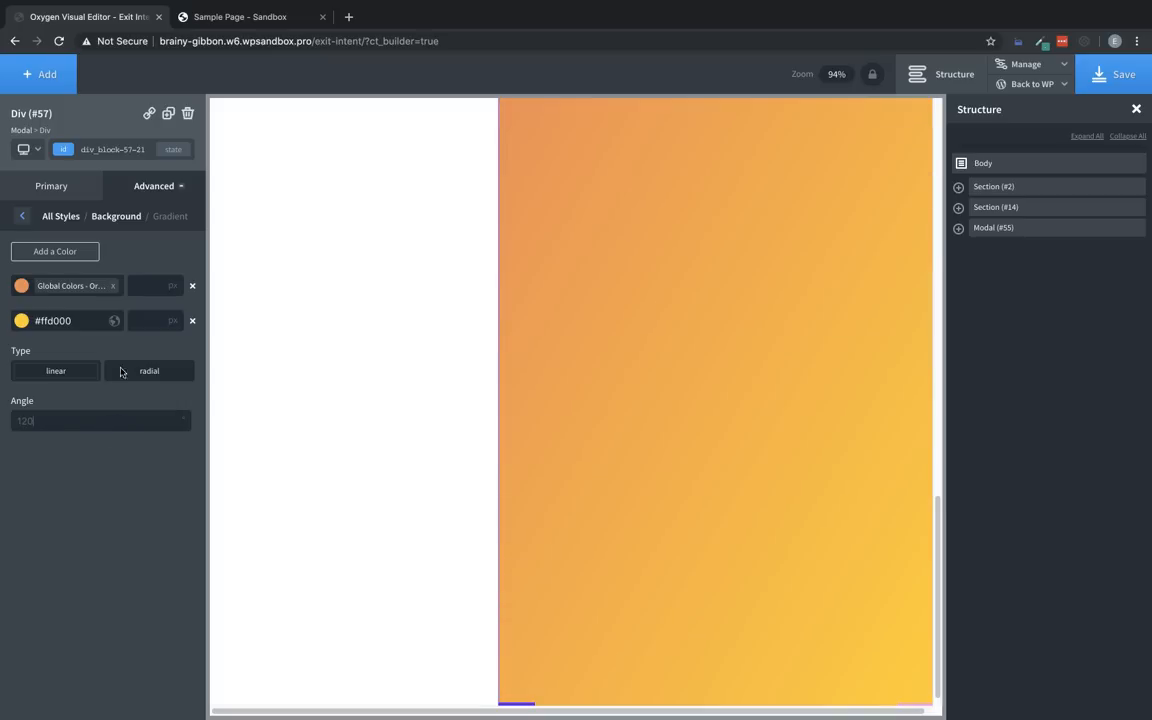
{"action": "left_click", "coordinate": [20, 216]}
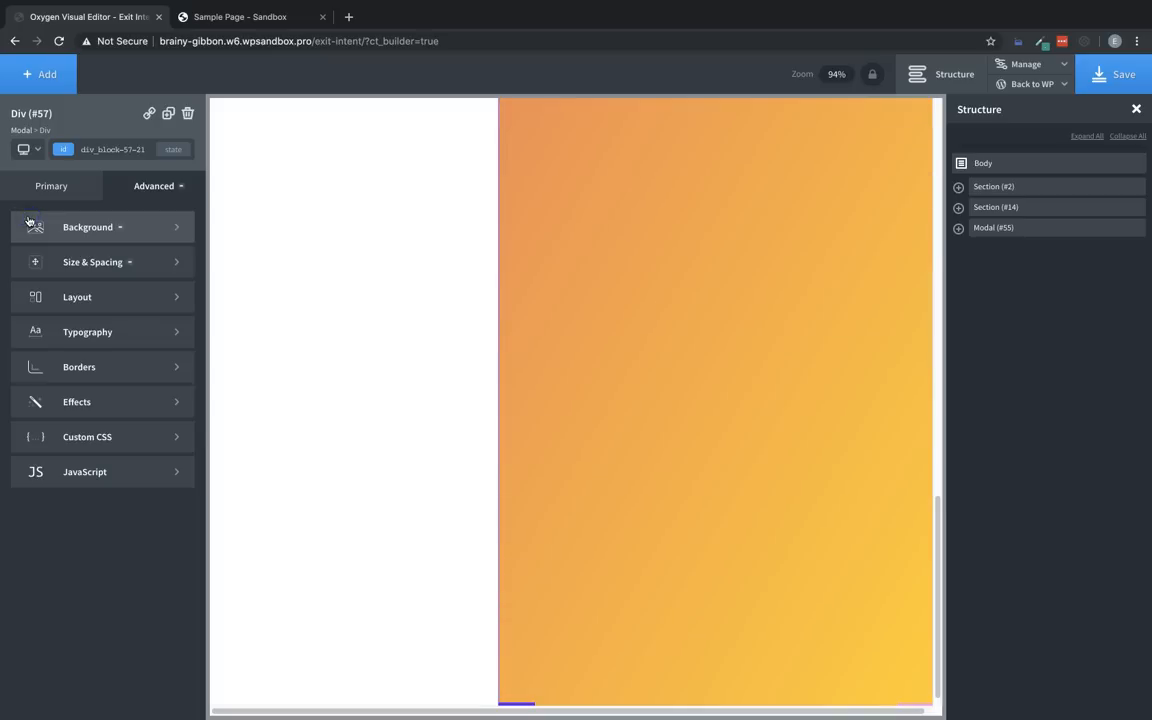
Step: Set the div's background blend mode to hard-light so the gradient tints the citrus image
{"action": "left_click", "coordinate": [87, 226]}
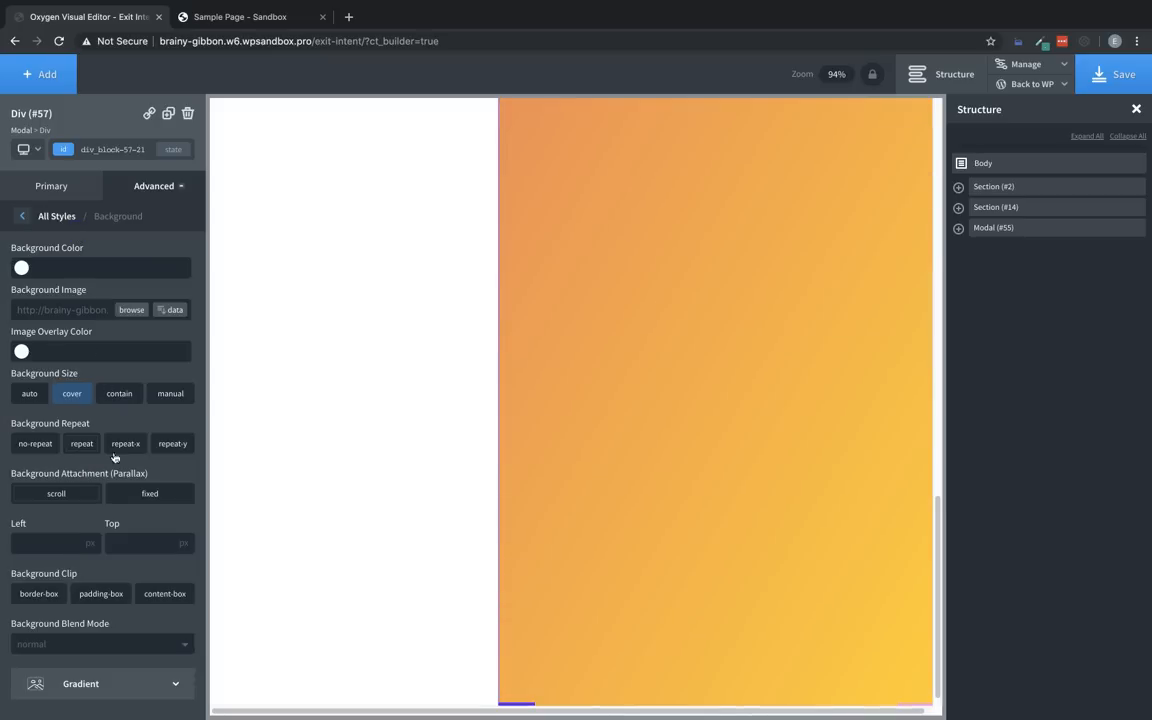
{"action": "left_click", "coordinate": [97, 560]}
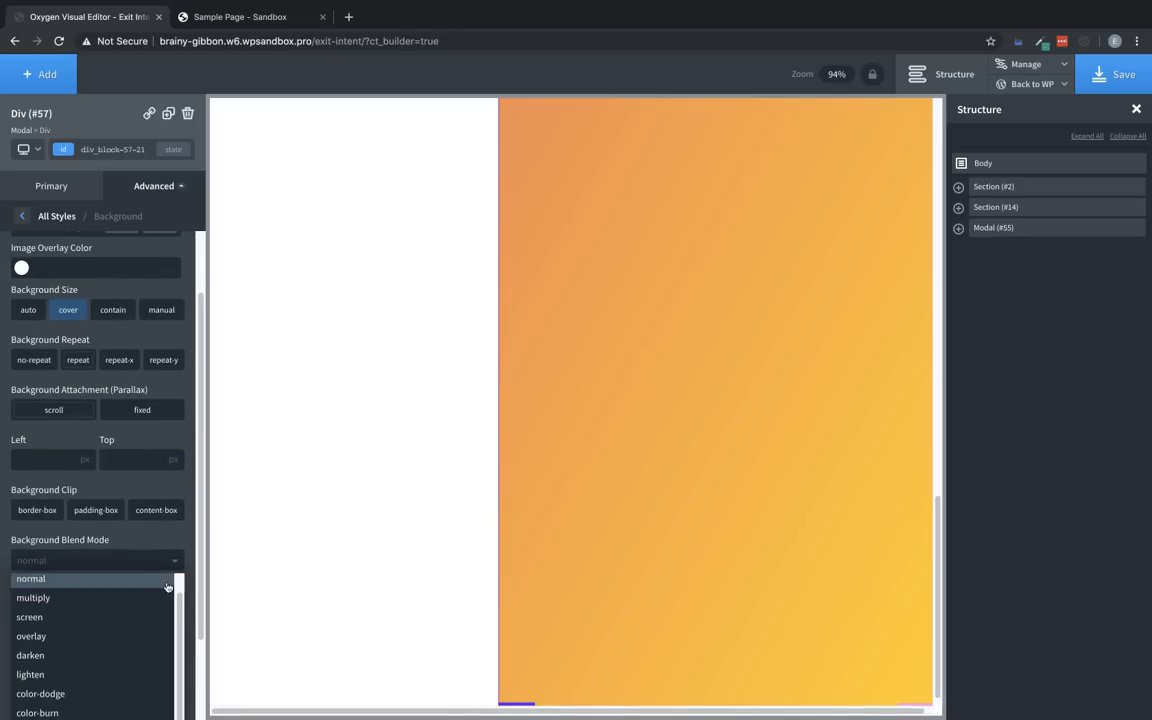
{"action": "scroll", "scroll_direction": "down", "scroll_amount": 3}
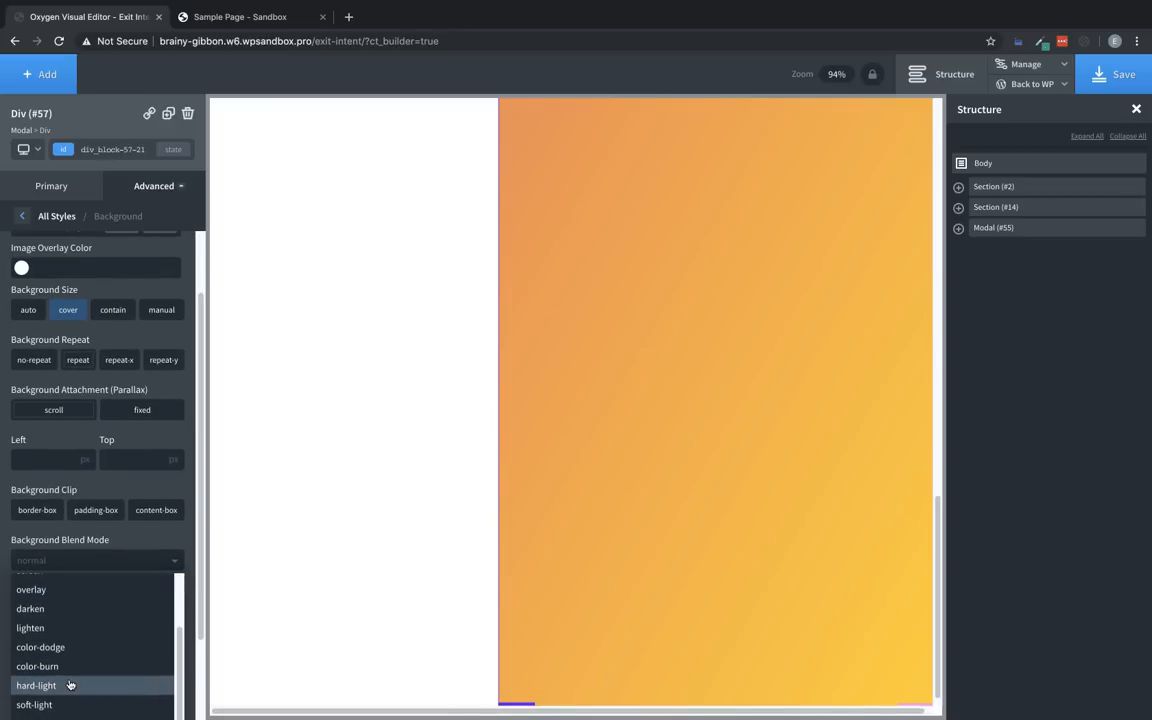
{"action": "left_click", "coordinate": [36, 685]}
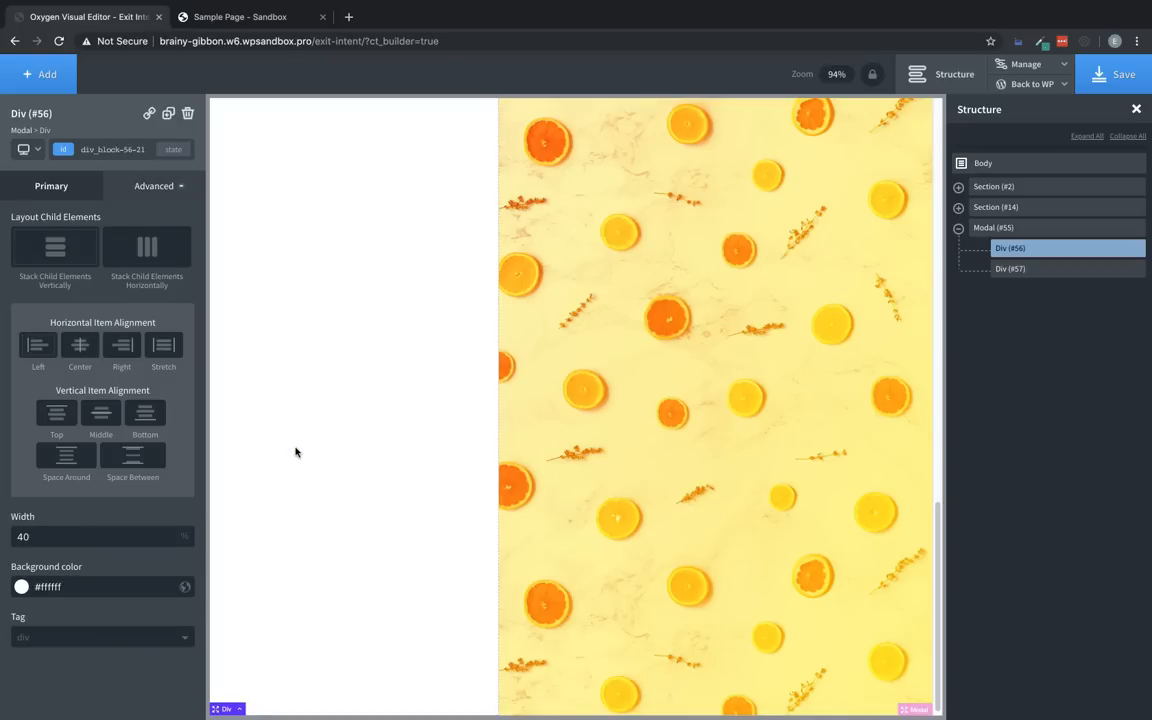
{"action": "mouse_move", "coordinate": [137, 220]}
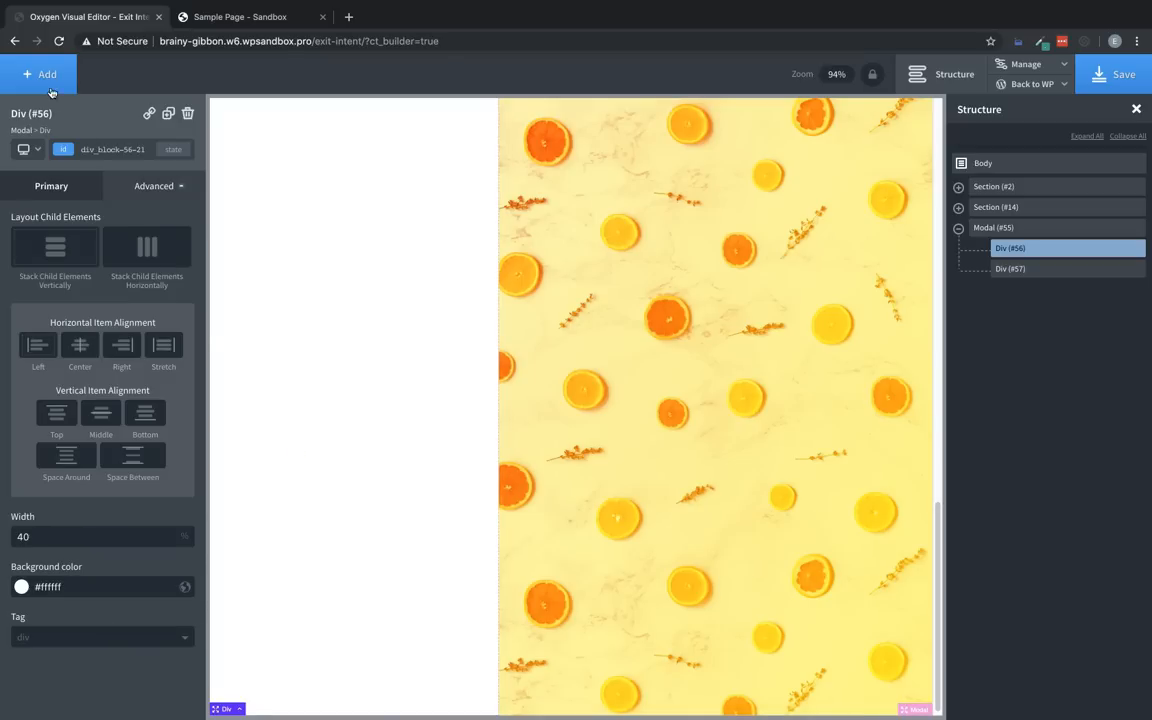
{"action": "left_click", "coordinate": [40, 74]}
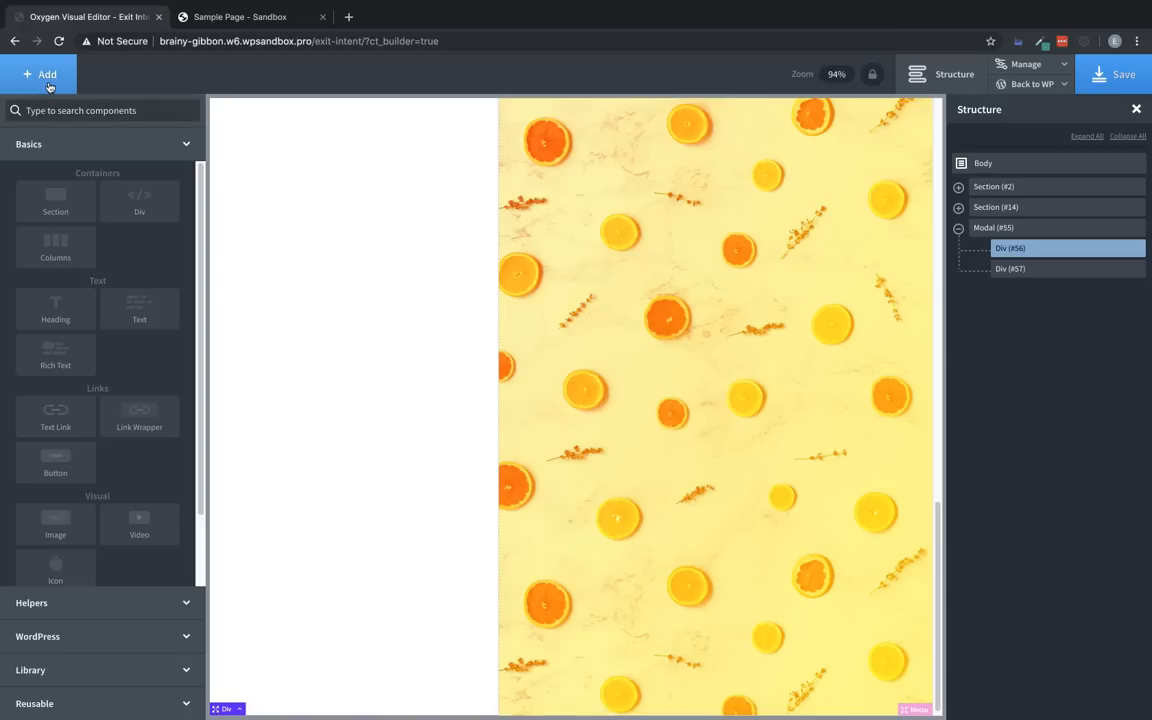
Step: Add a close (X) Icon to the white left div with class oxy-close-modal and colour #000000
{"action": "type", "text": "icon"}
{"action": "type", "text": "close"}
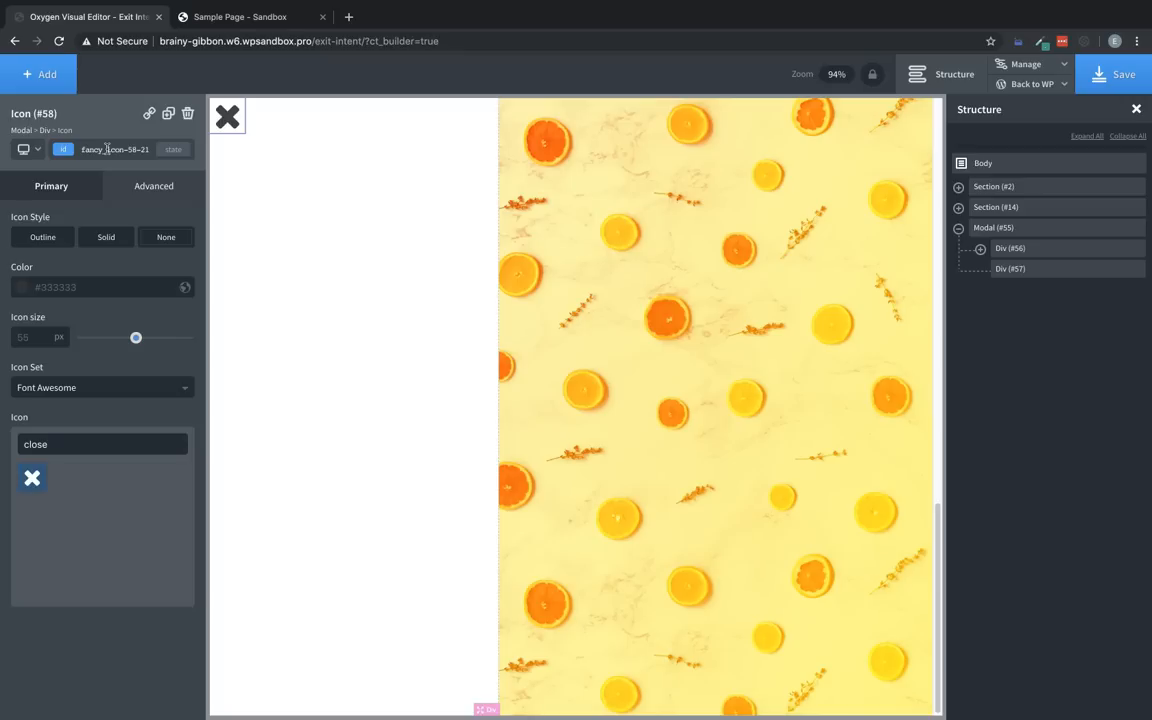
{"action": "left_click", "coordinate": [75, 149]}
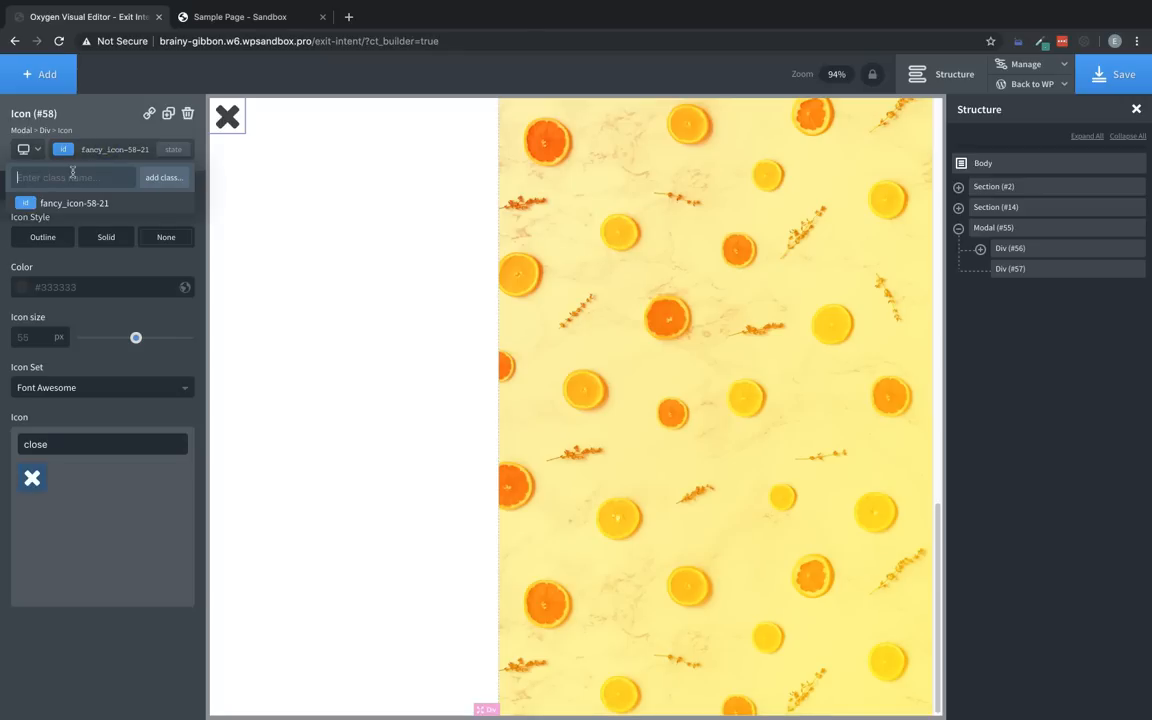
{"action": "type", "text": "oxy-close-modal"}
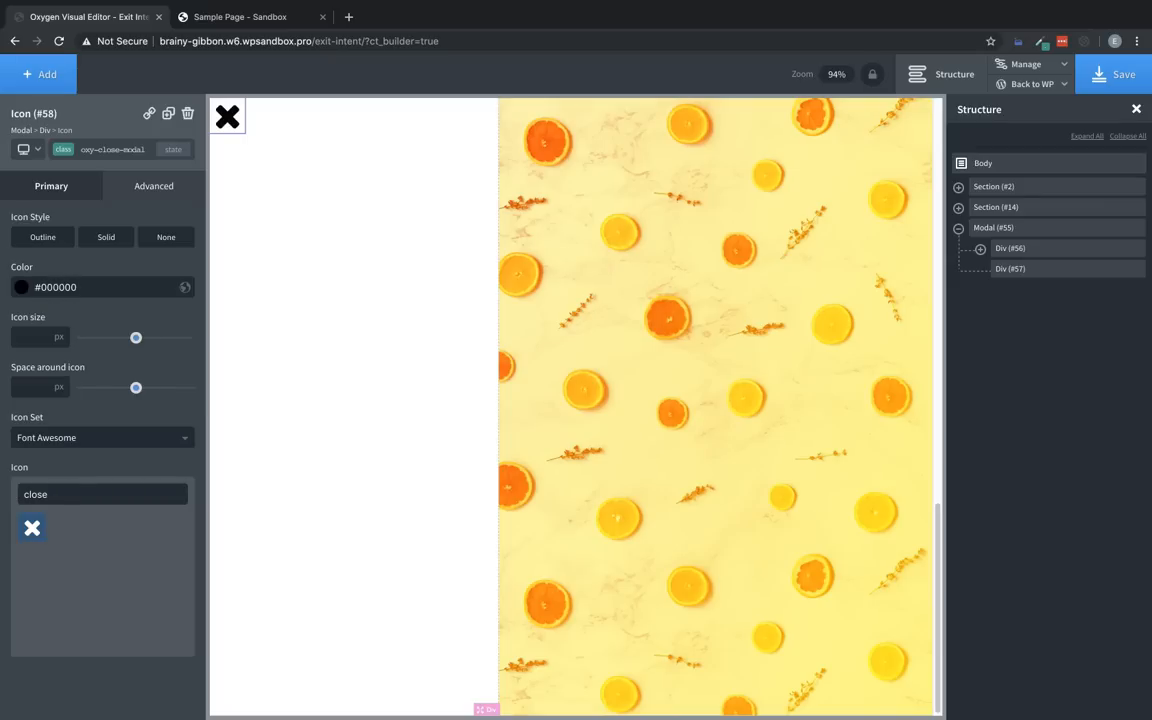
{"action": "mouse_move", "coordinate": [105, 308]}
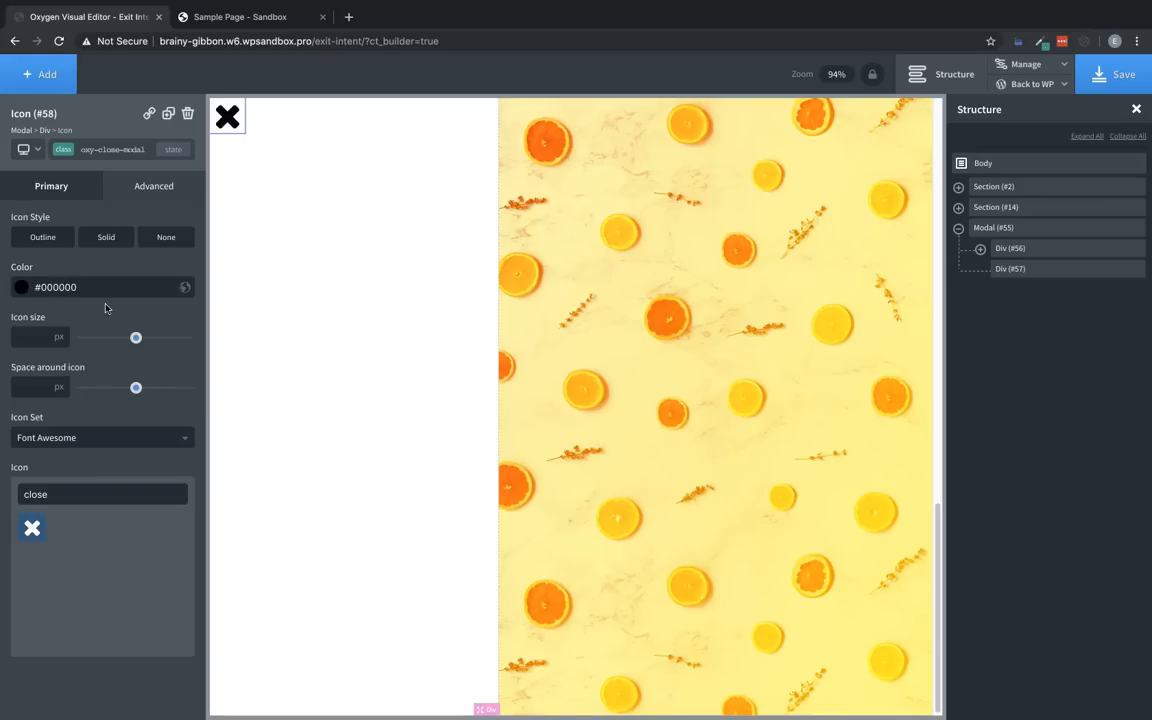
{"action": "mouse_move", "coordinate": [277, 208]}
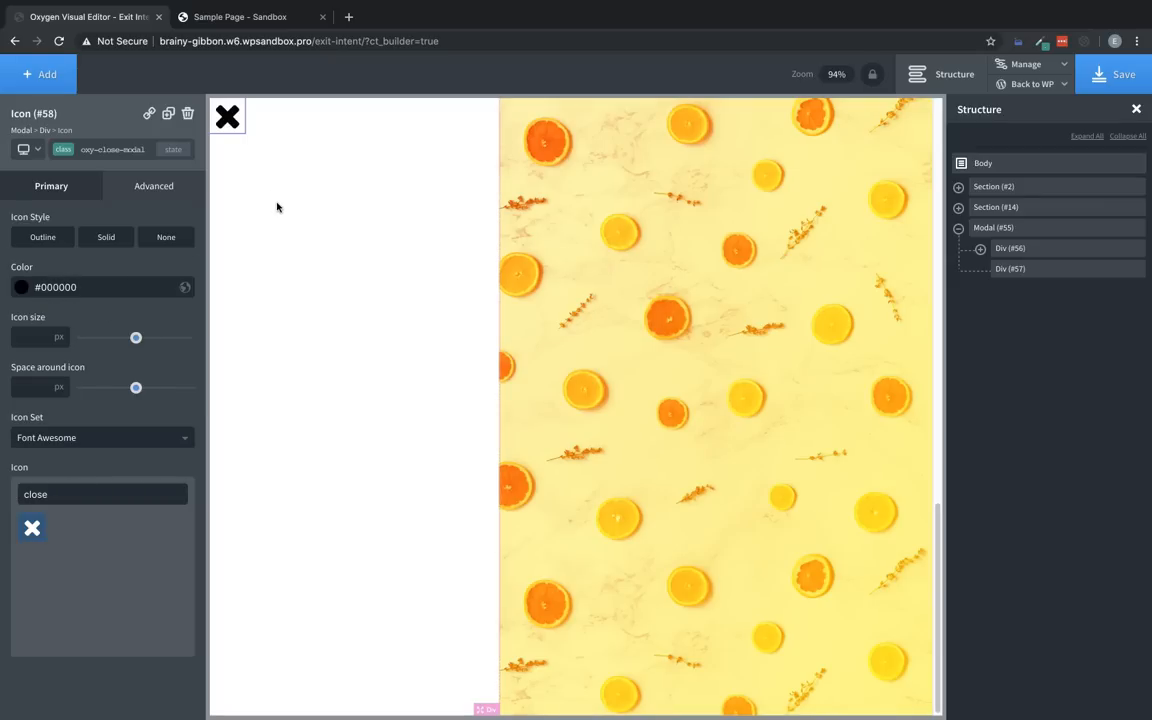
{"action": "mouse_move", "coordinate": [314, 237]}
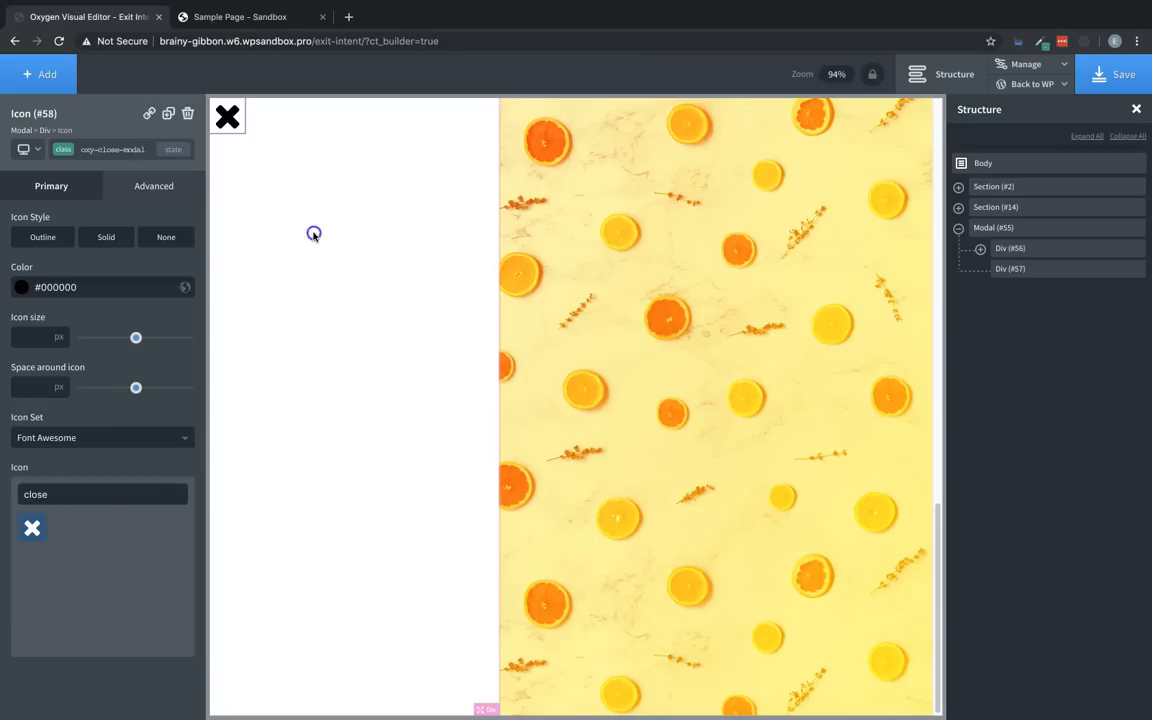
{"action": "left_click", "coordinate": [40, 74]}
{"action": "type", "text": "Why are you leaving?"}
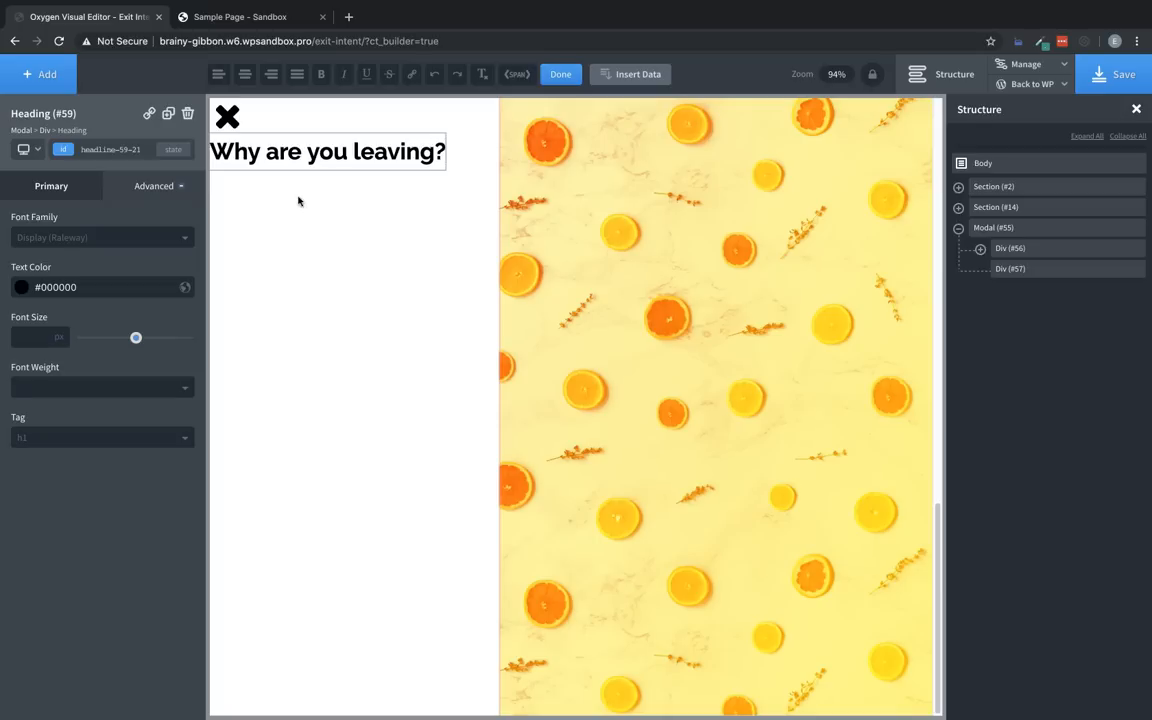
Step: Write the paragraph 'Use this discount code to get 100% off of your next purchase' under the heading
{"action": "left_click", "coordinate": [1010, 248]}
{"action": "type", "text": "Use this discount code to"}
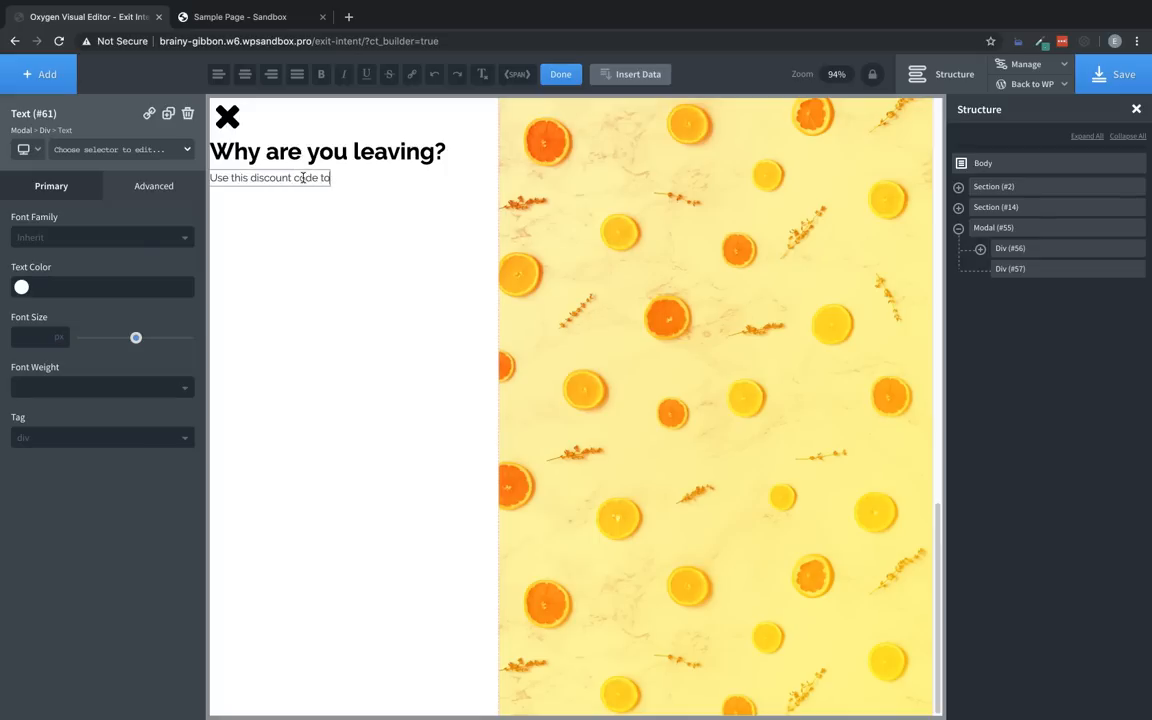
{"action": "type", "text": "get 100% off of your next purchase"}
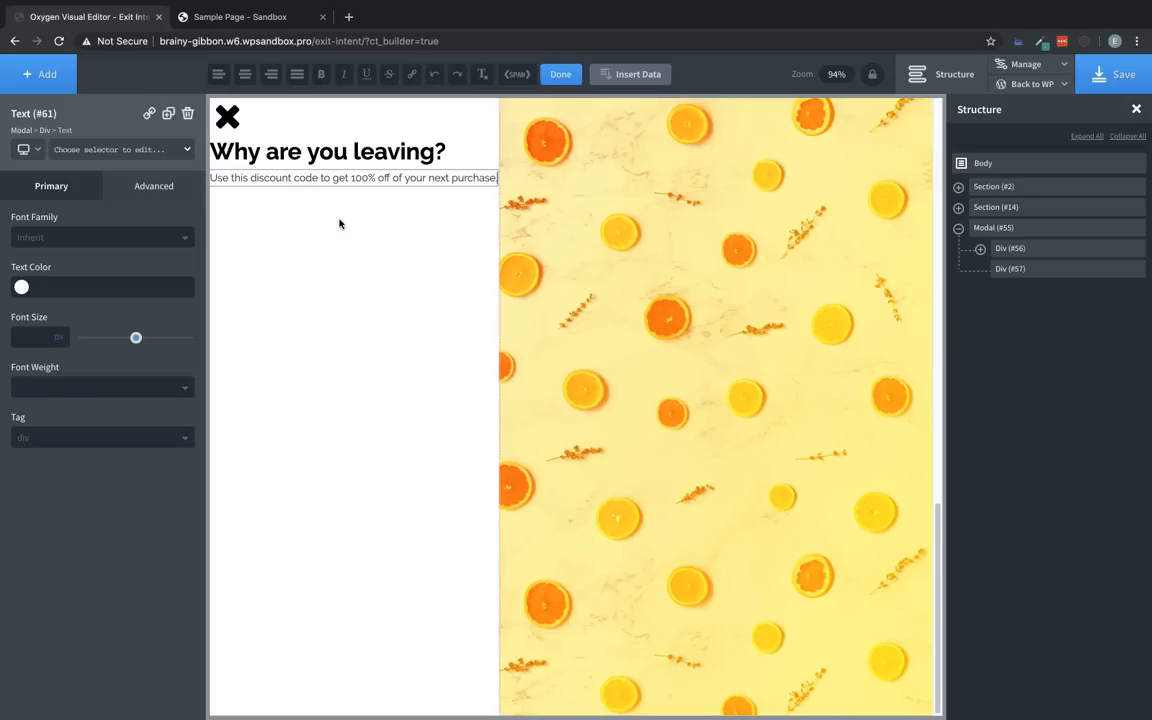
Step: Add another Text element inside the white left div for the coupon code
{"action": "left_click", "coordinate": [1011, 248]}
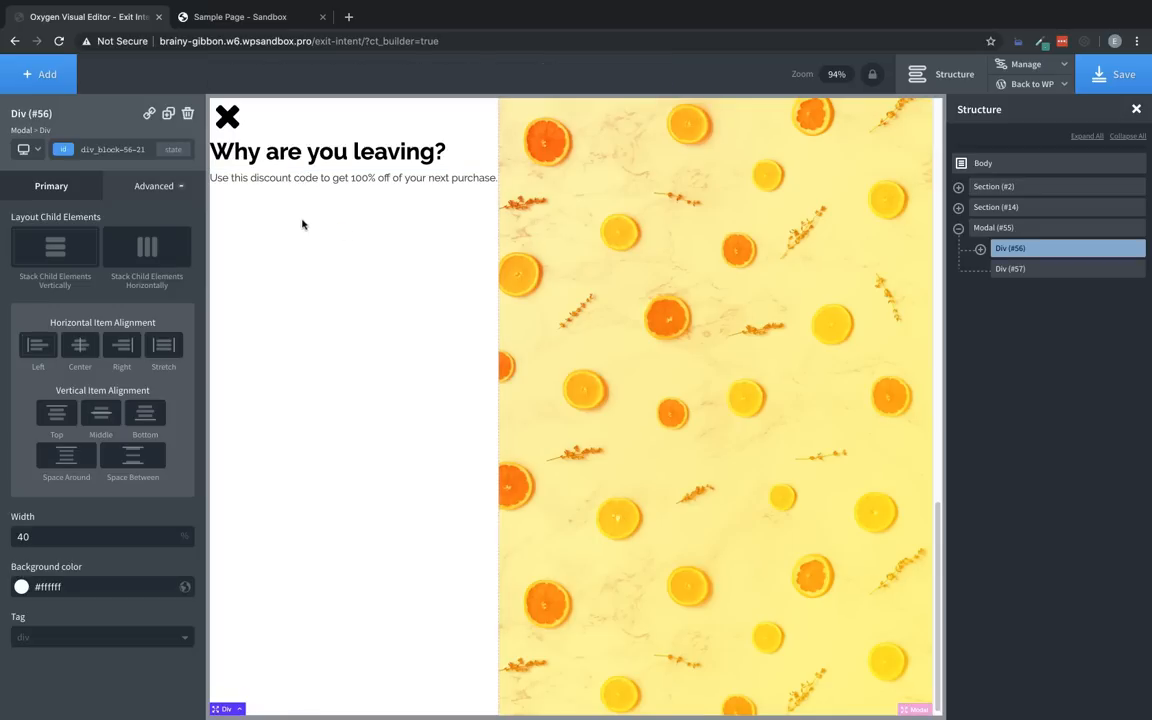
{"action": "mouse_move", "coordinate": [45, 74]}
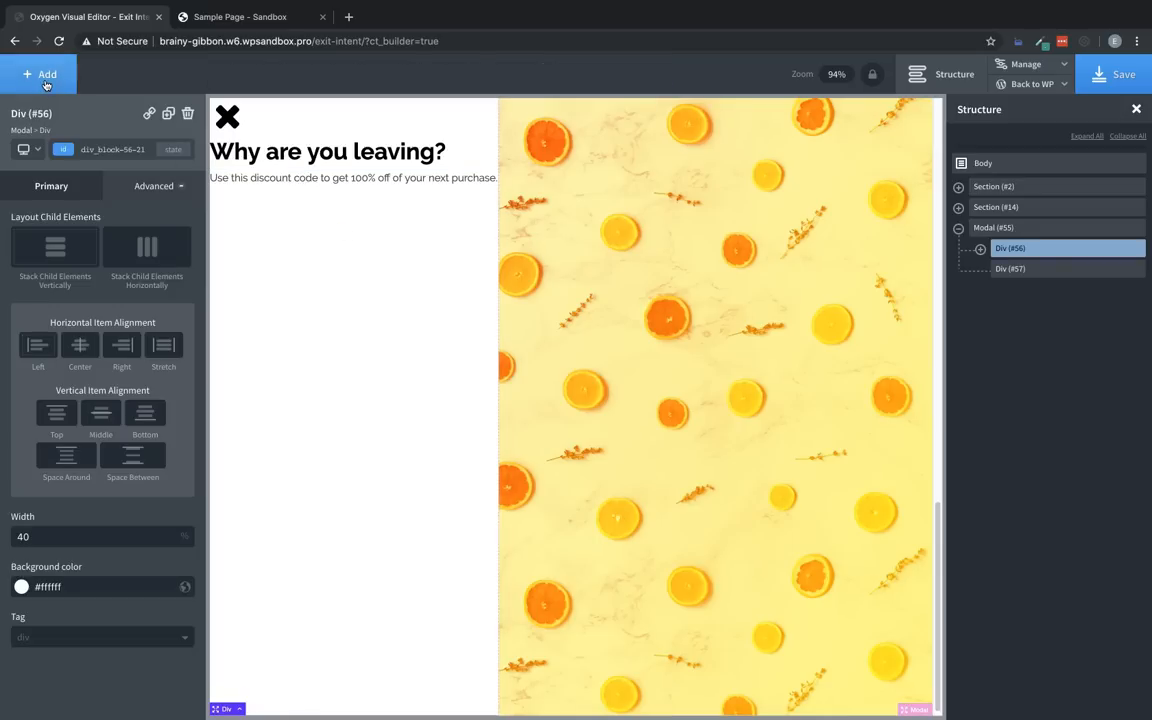
{"action": "left_click", "coordinate": [41, 74]}
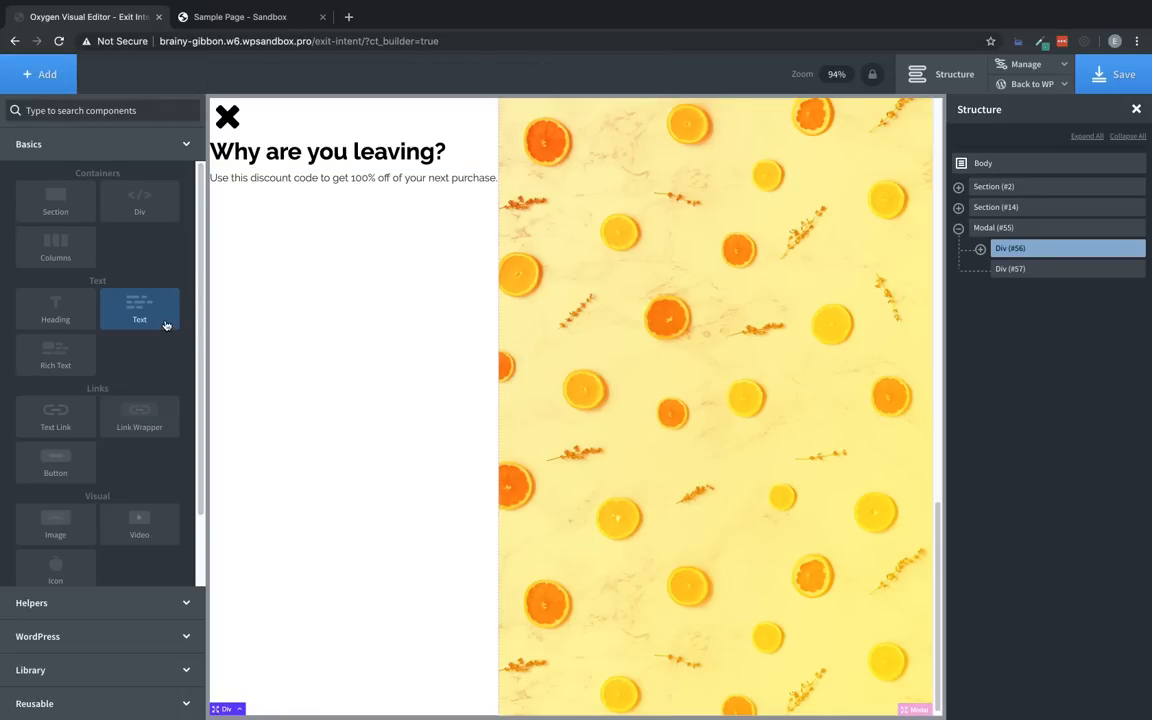
{"action": "left_click", "coordinate": [139, 309]}
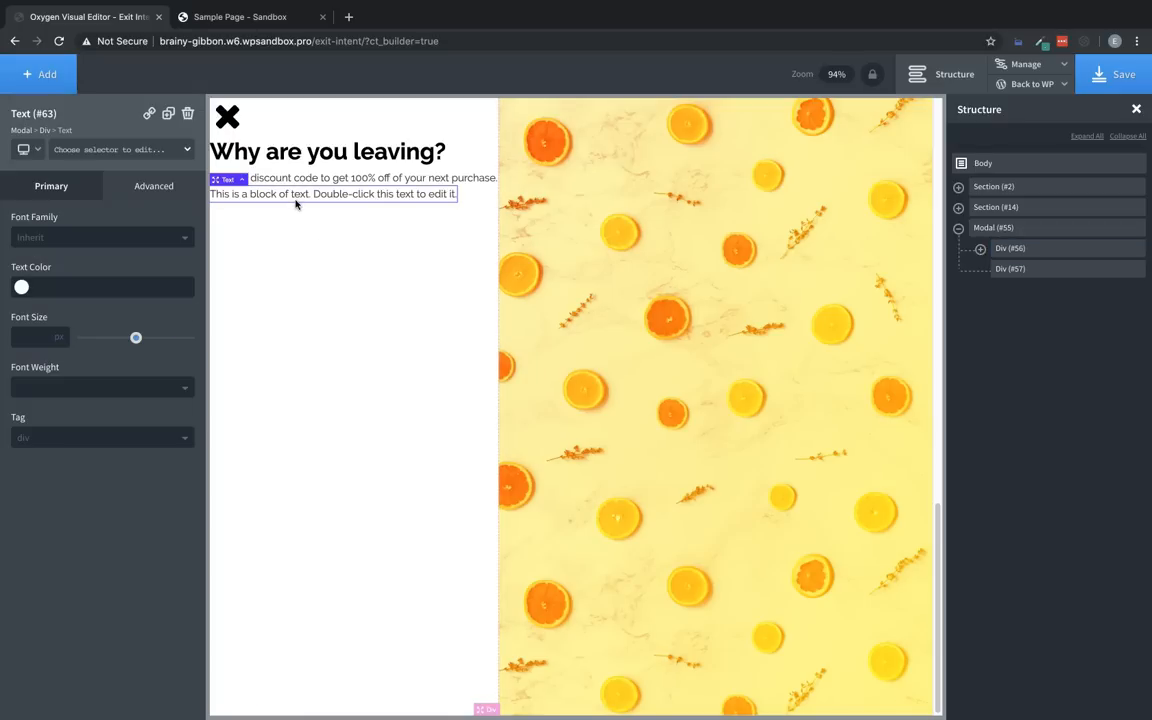
{"action": "mouse_move", "coordinate": [152, 251]}
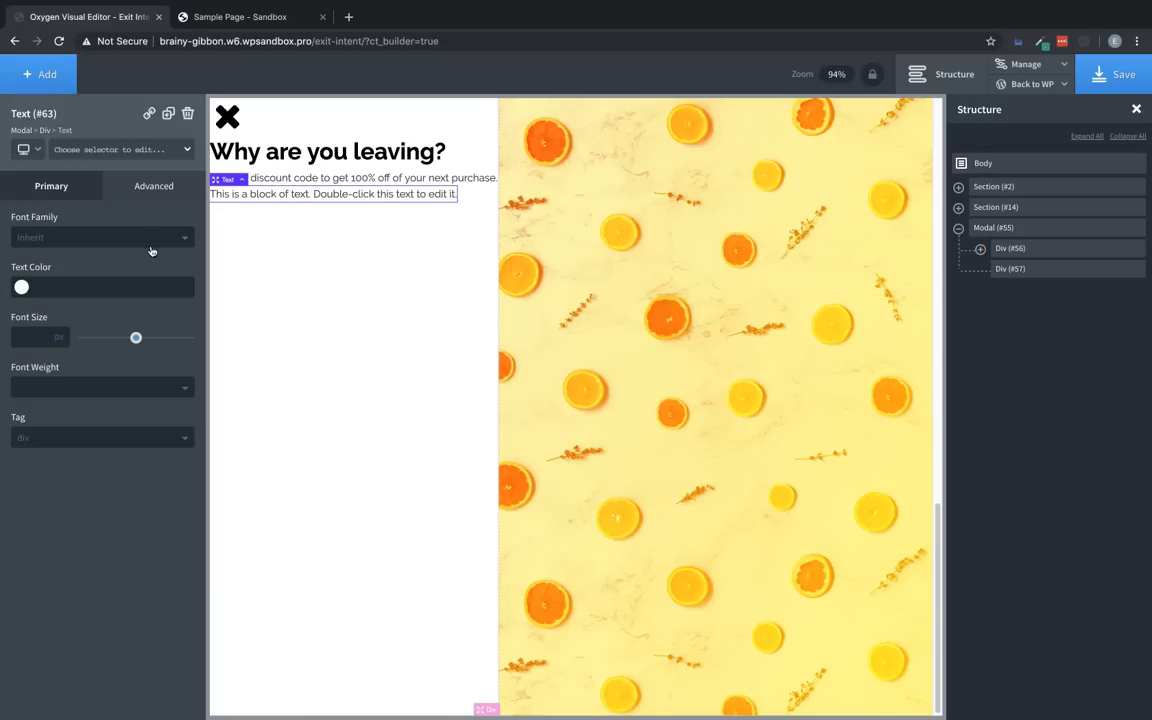
Step: Give the new text 15 px top/bottom and 25 px side padding and set it to HDJEO303
{"action": "left_click", "coordinate": [154, 185]}
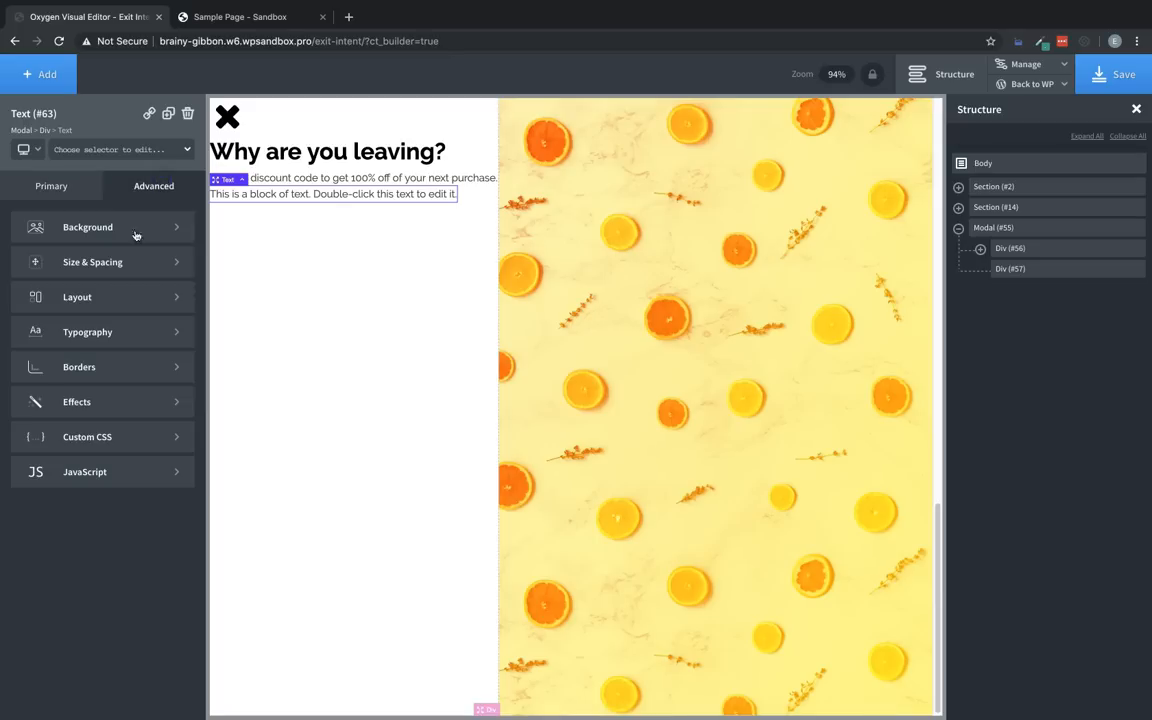
{"action": "left_click", "coordinate": [92, 262]}
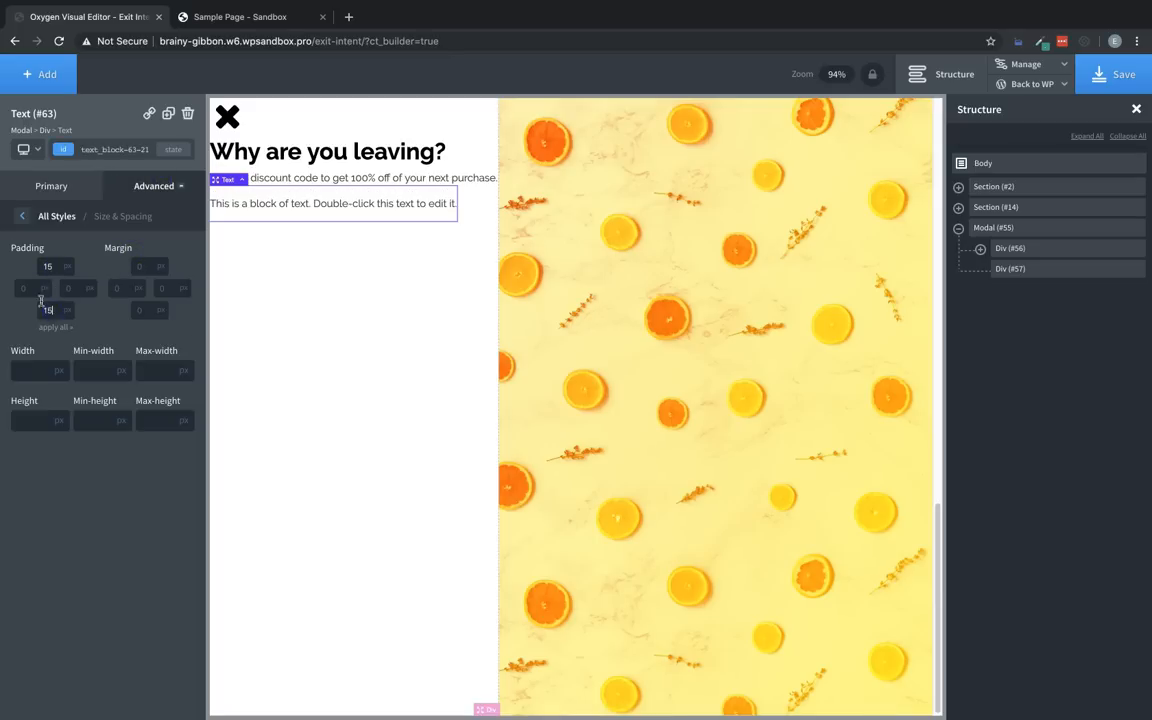
{"action": "type", "text": "25"}
{"action": "left_click", "coordinate": [333, 203]}
{"action": "type", "text": "HDJE"}
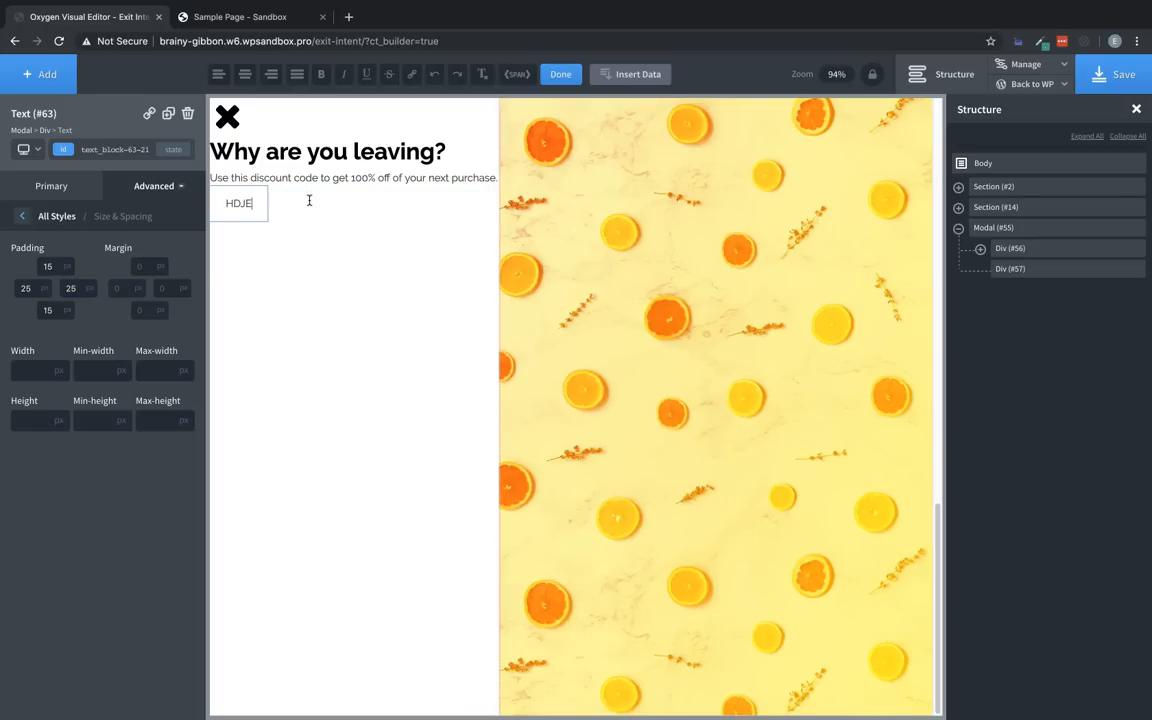
{"action": "type", "text": "O303"}
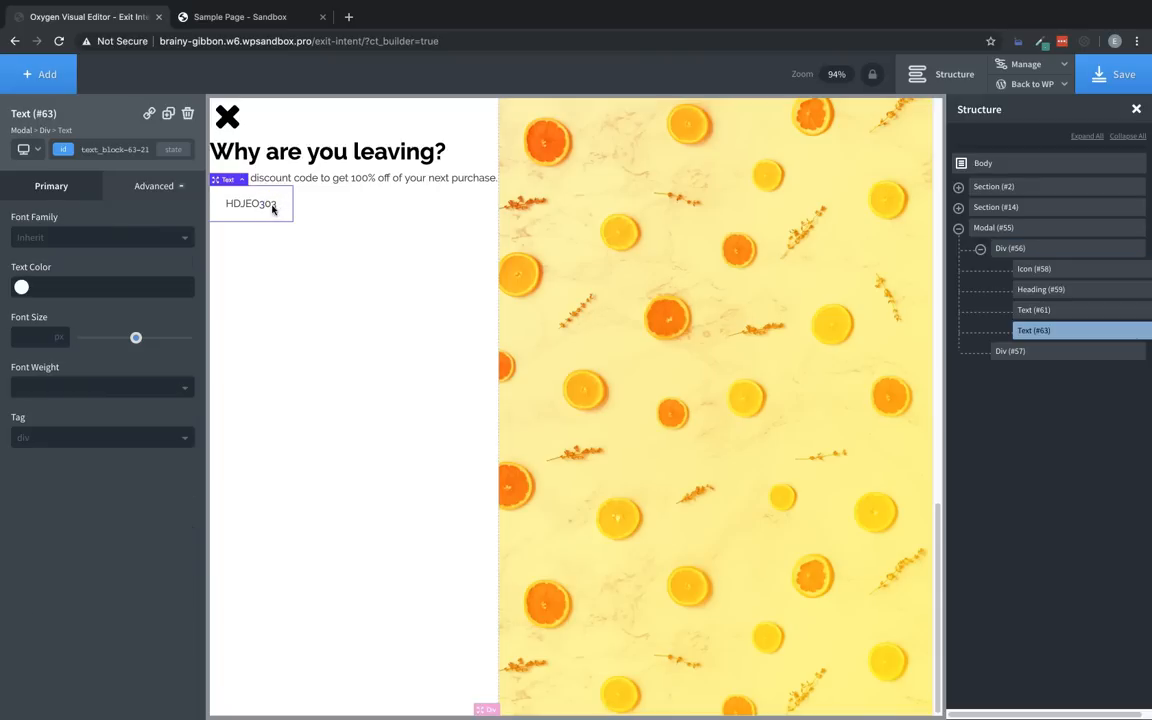
Step: Give the HDJEO303 code box a 3 px dashed Global Orange border
{"action": "left_click", "coordinate": [154, 186]}
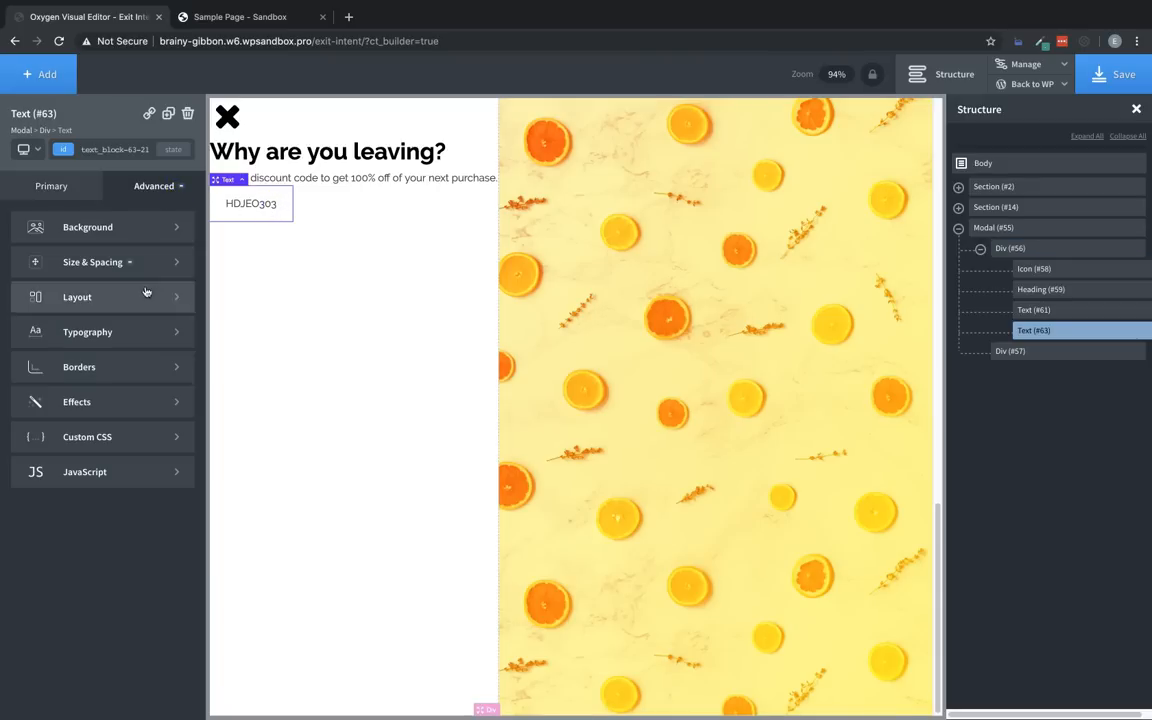
{"action": "left_click", "coordinate": [79, 367]}
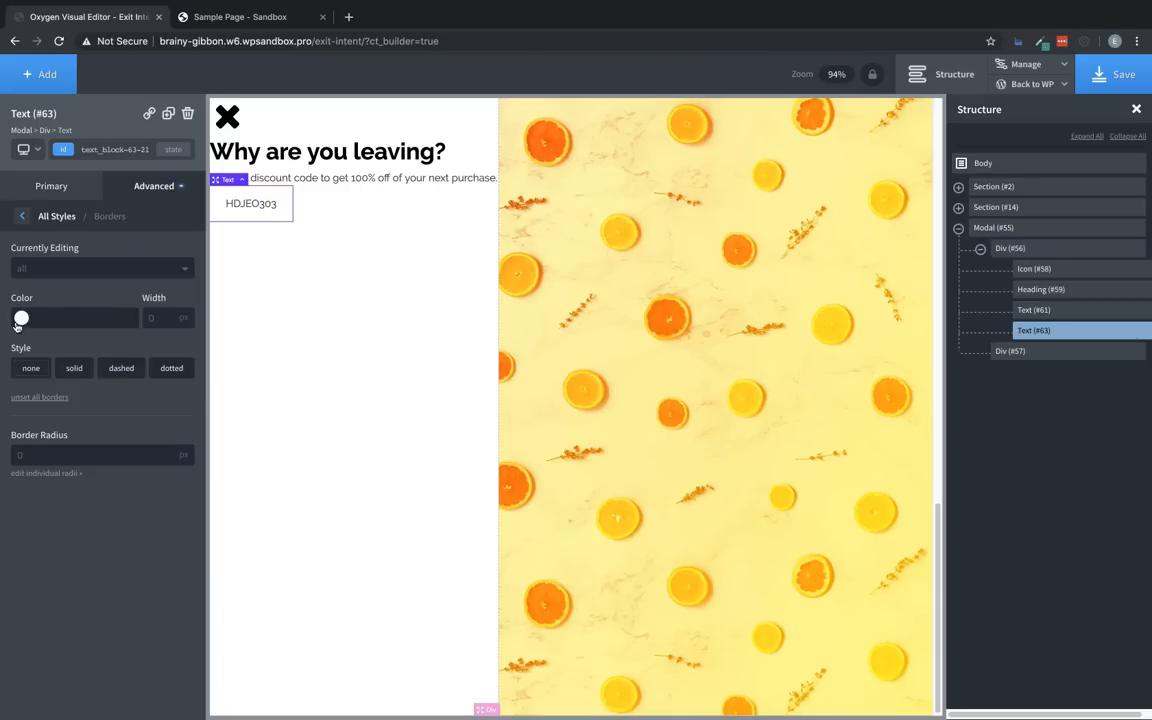
{"action": "left_click", "coordinate": [22, 318]}
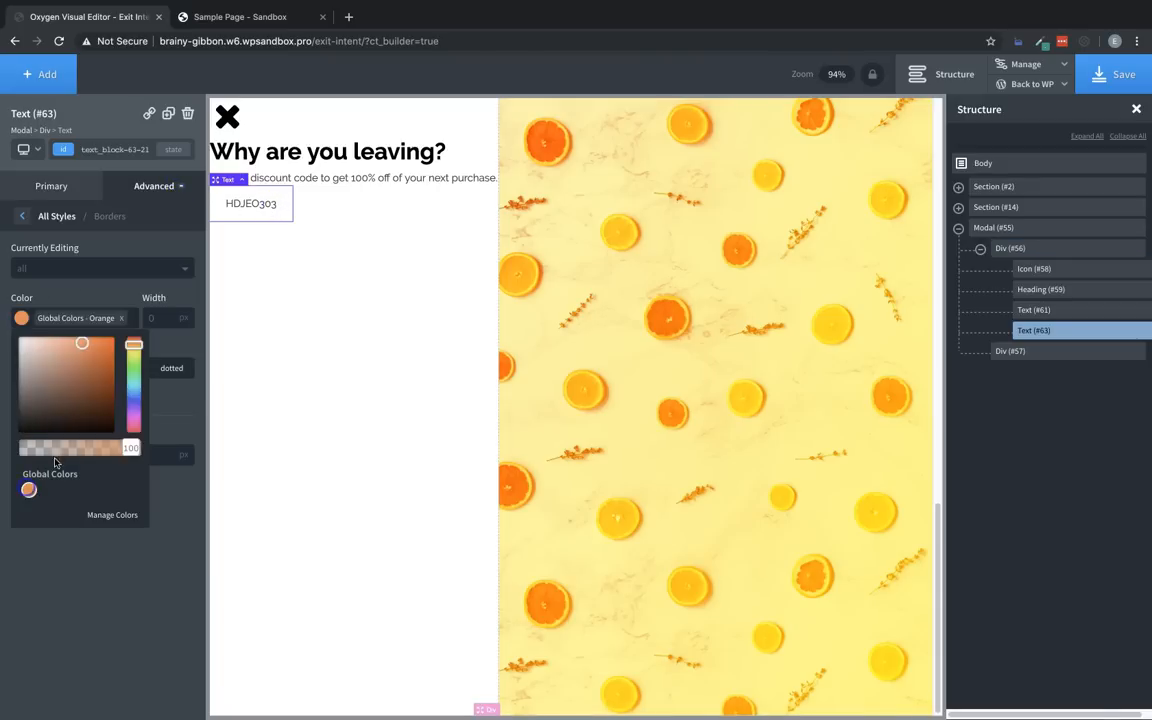
{"action": "type", "text": "3"}
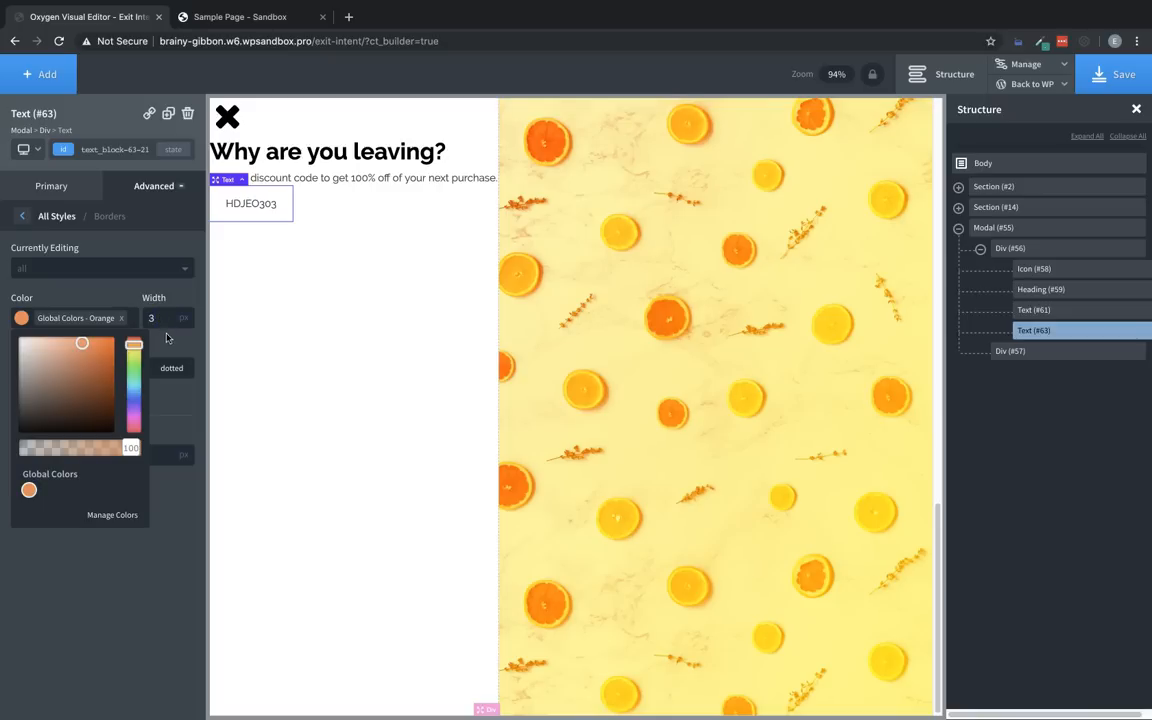
{"action": "left_click", "coordinate": [120, 368]}
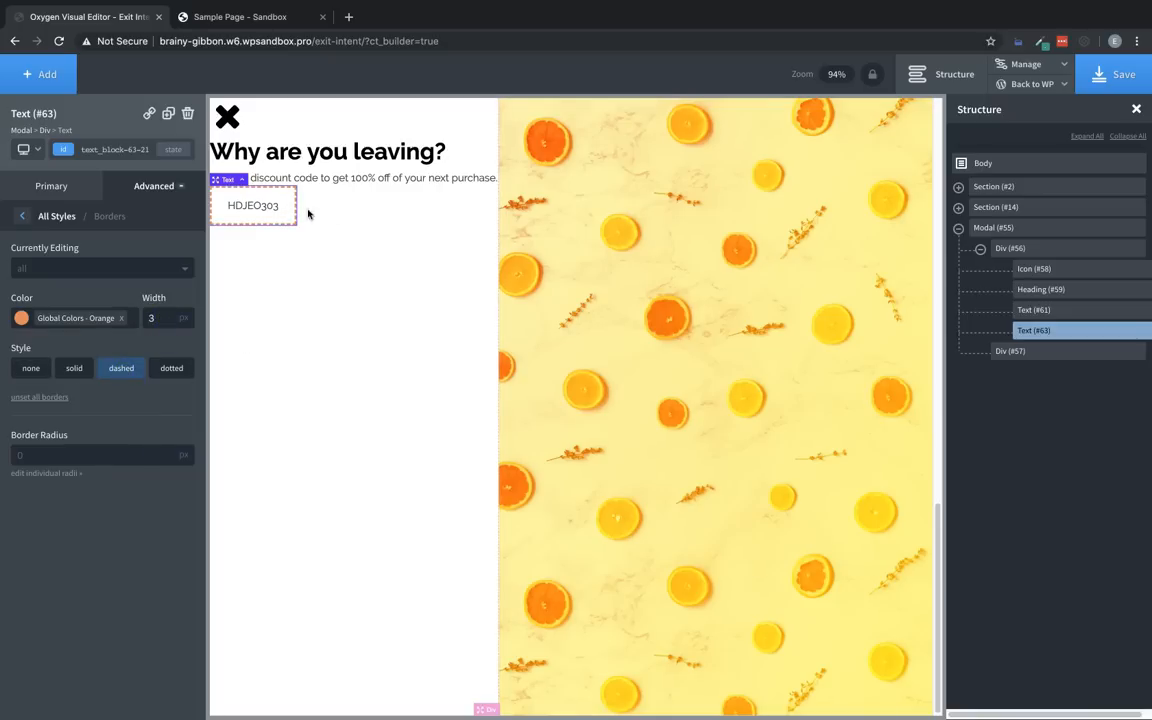
{"action": "left_click", "coordinate": [1010, 248]}
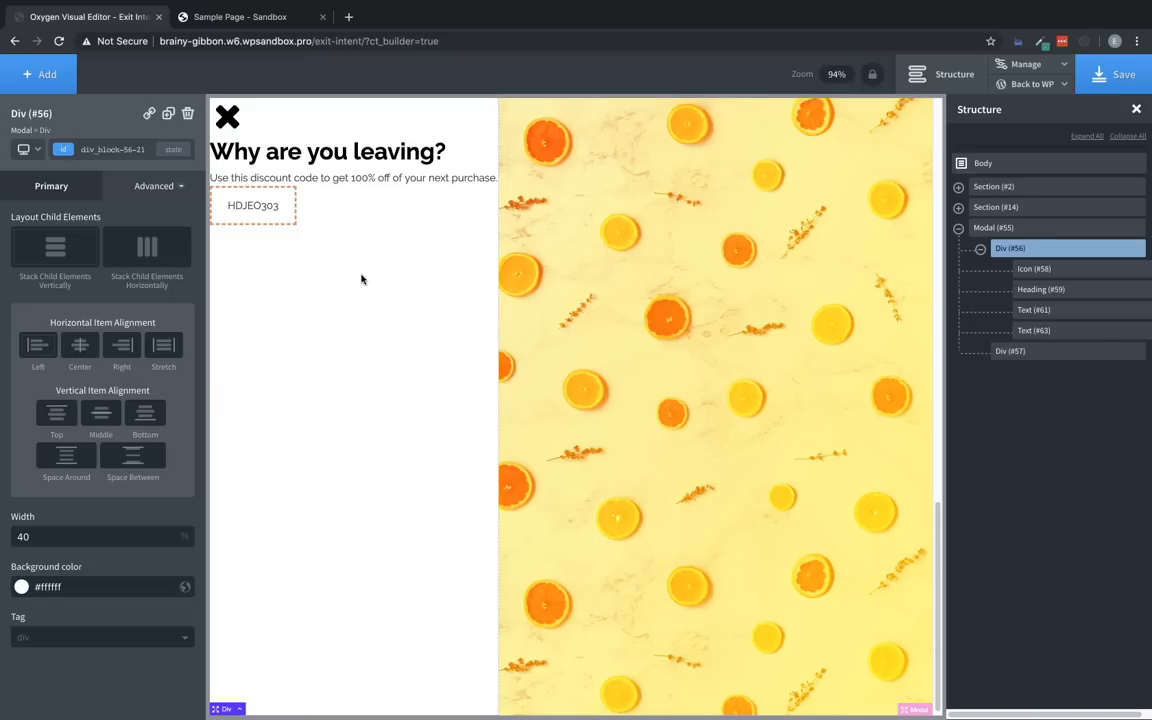
{"action": "mouse_move", "coordinate": [360, 348]}
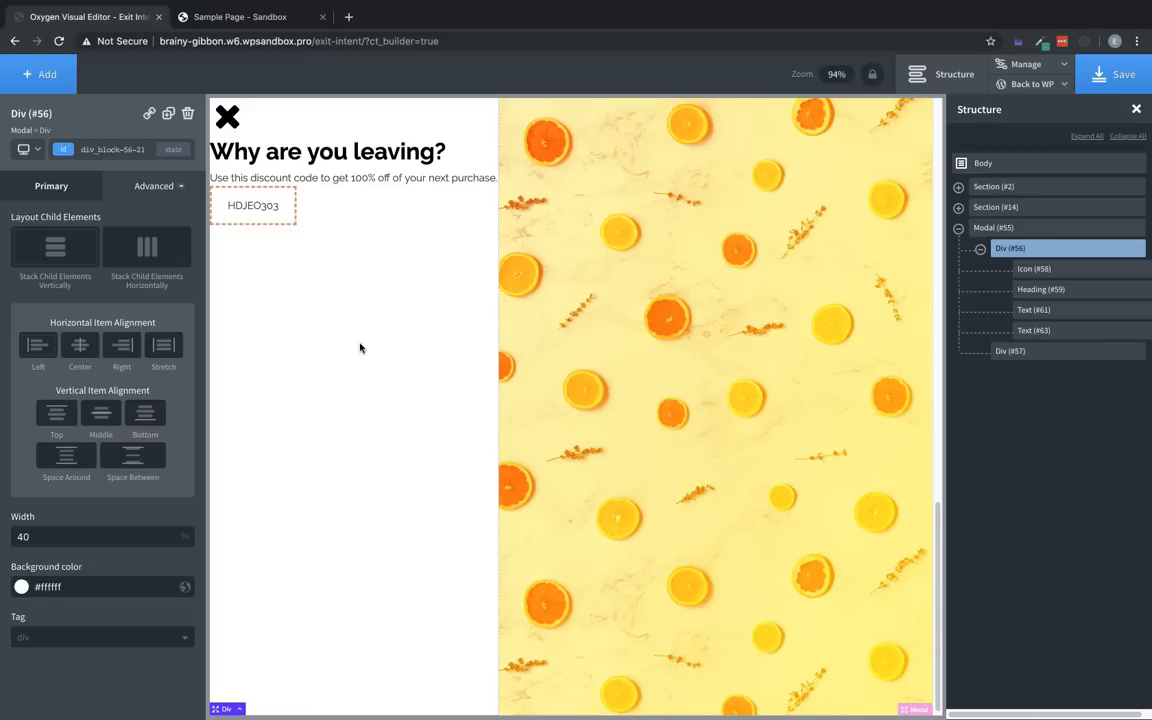
{"action": "mouse_move", "coordinate": [362, 360]}
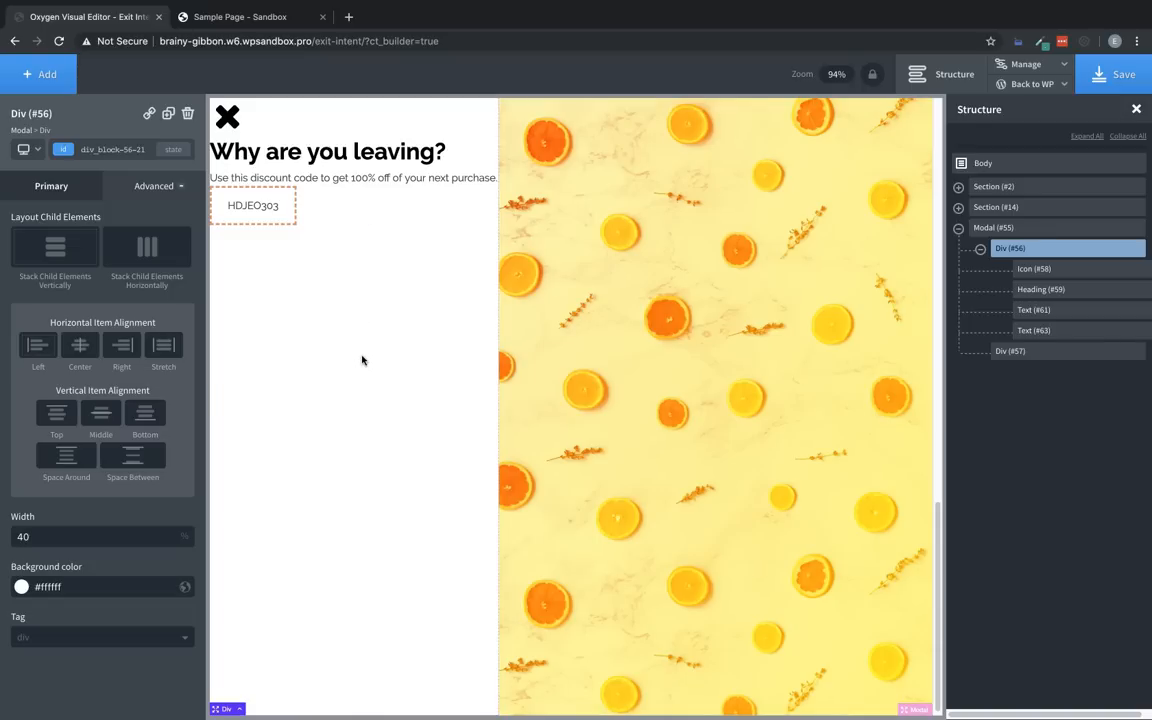
{"action": "mouse_move", "coordinate": [364, 357]}
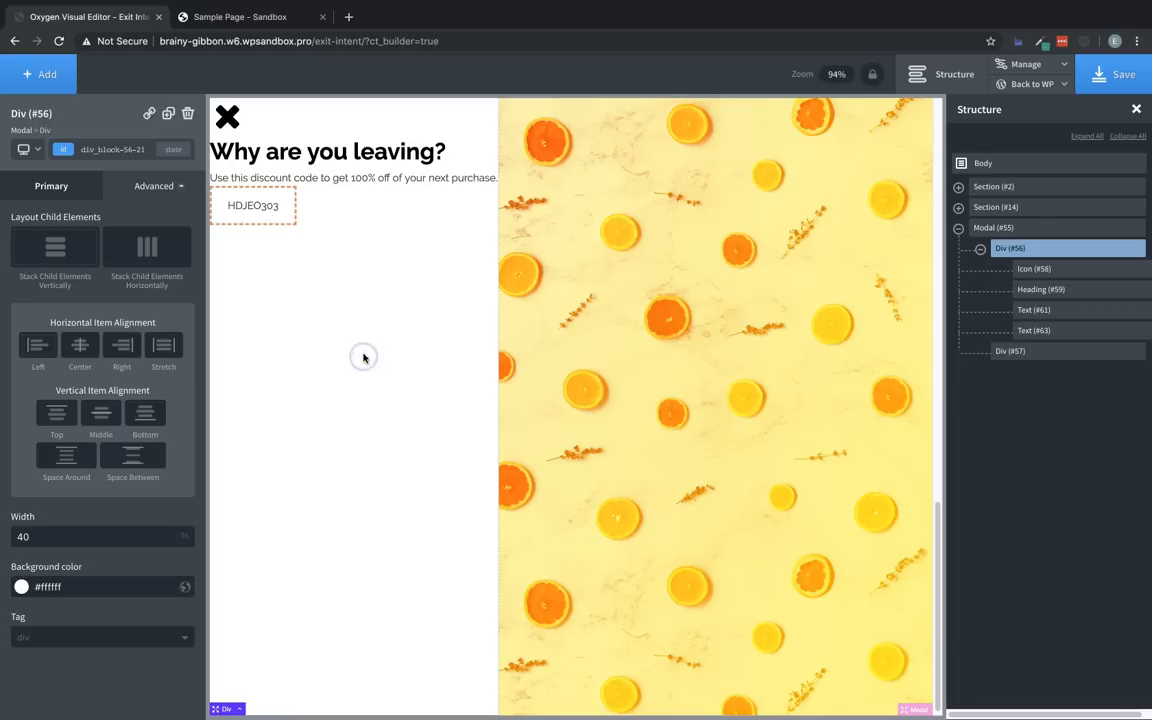
Step: Apply 25 px padding to all four sides of the white modal Div #56
{"action": "left_click", "coordinate": [154, 186]}
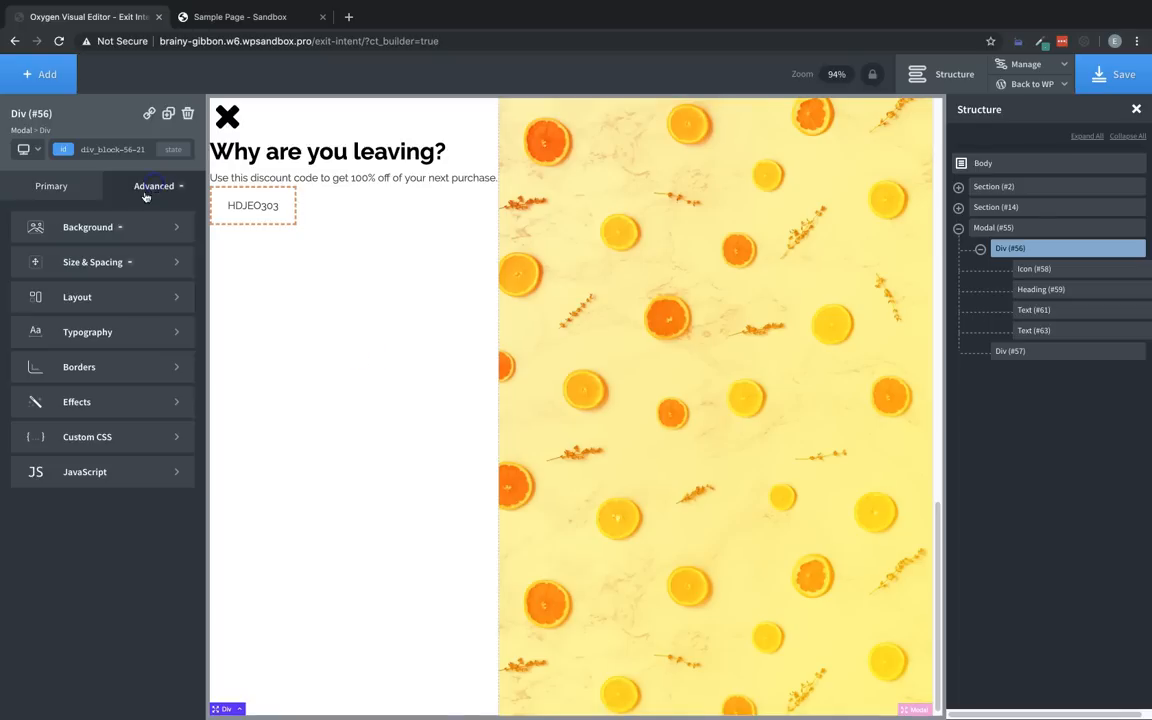
{"action": "left_click", "coordinate": [93, 262]}
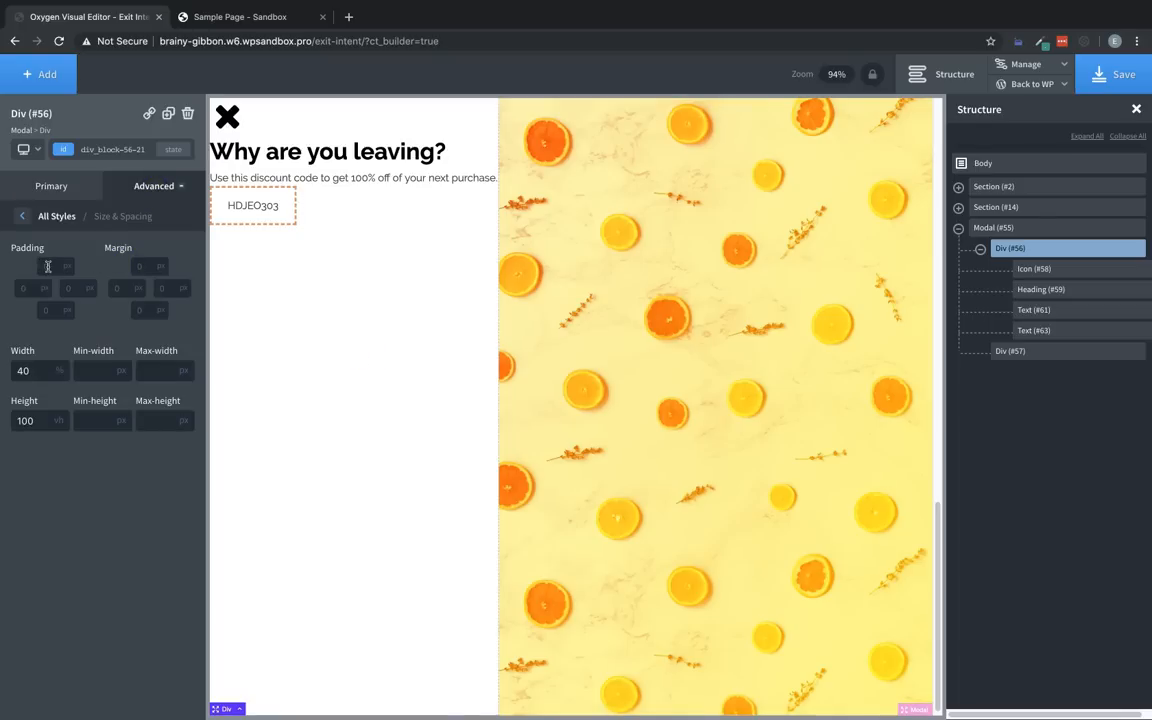
{"action": "type", "text": "25"}
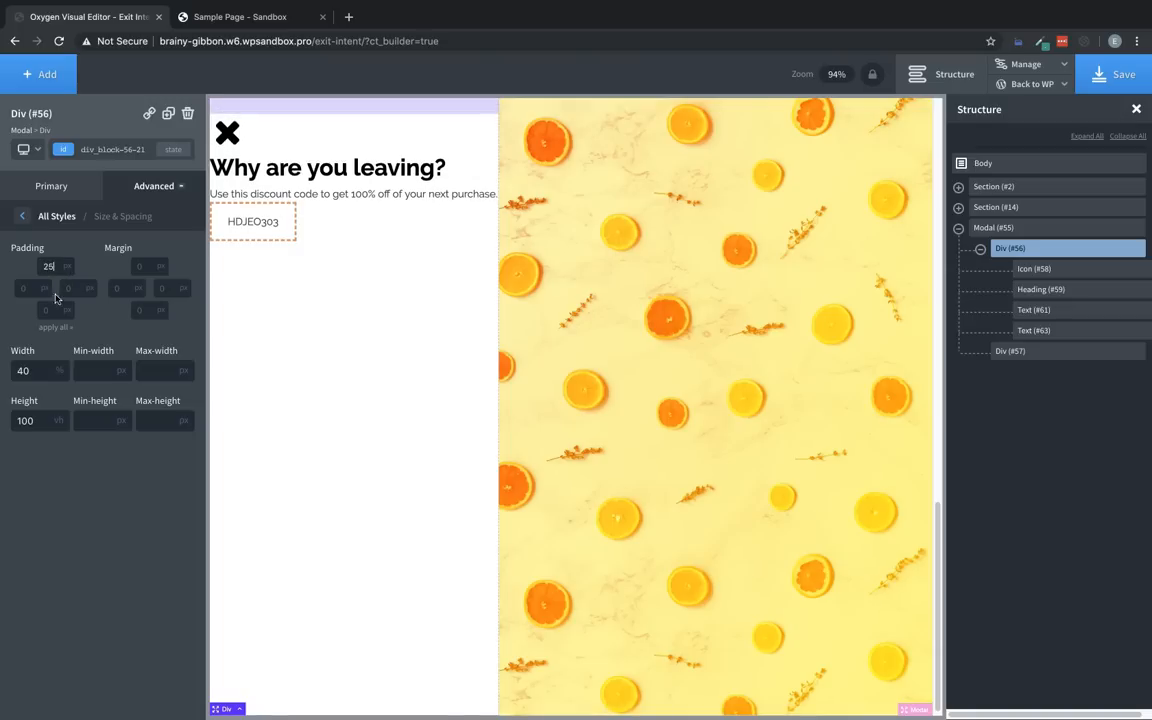
{"action": "left_click", "coordinate": [54, 327]}
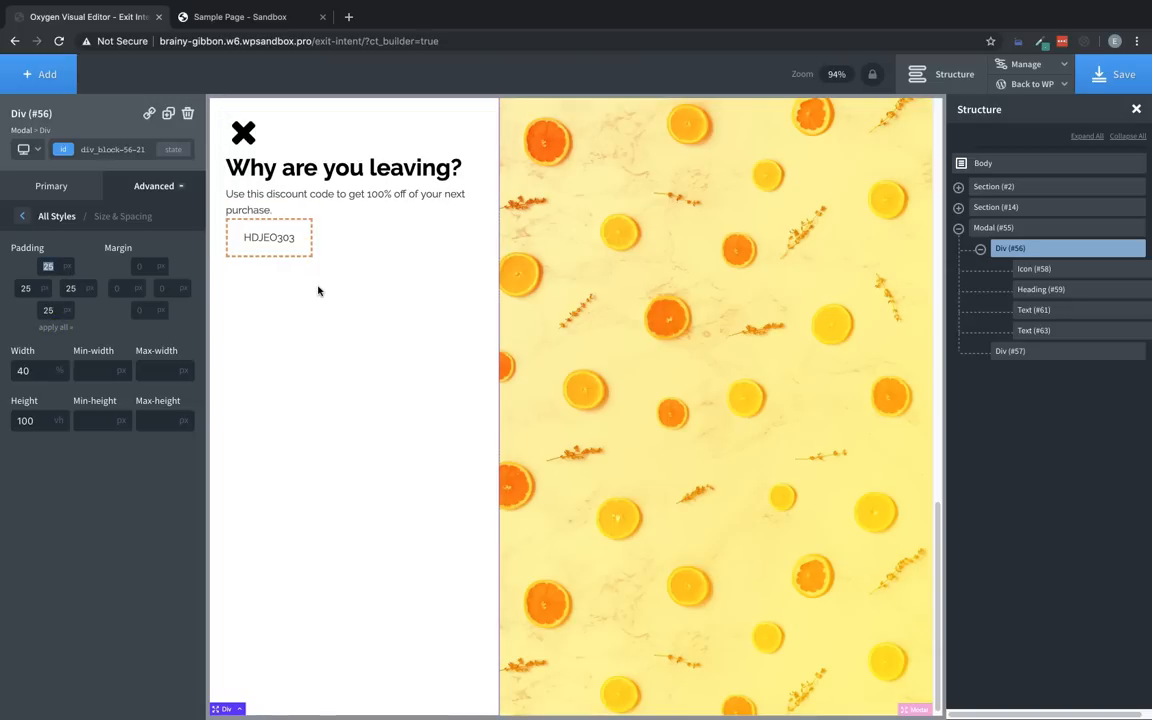
{"action": "left_click", "coordinate": [343, 167]}
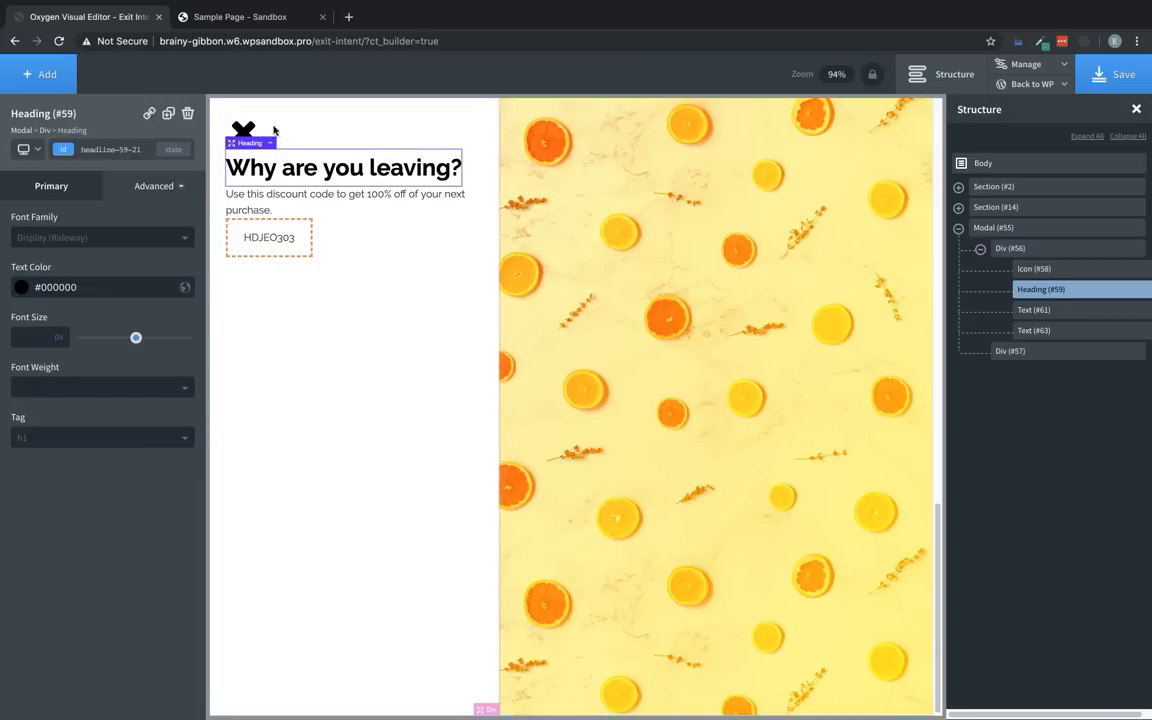
{"action": "mouse_move", "coordinate": [317, 159]}
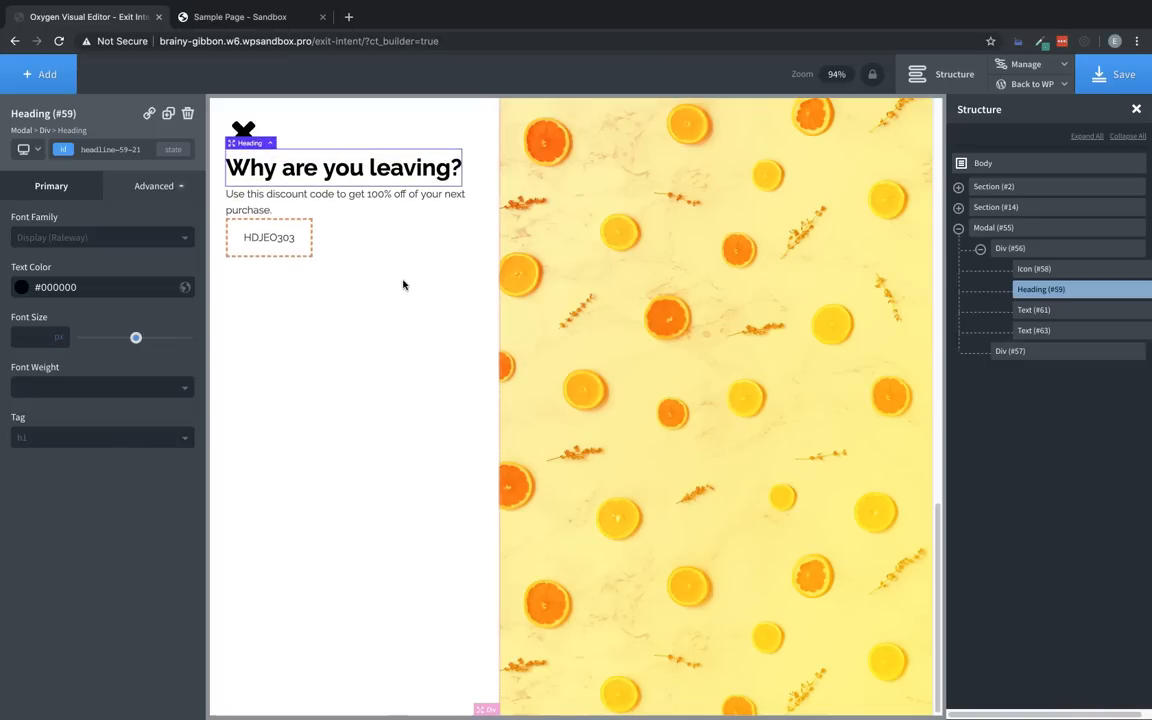
Step: Set the white modal Div #56 to Position: relative in its Layout settings
{"action": "left_click", "coordinate": [1010, 248]}
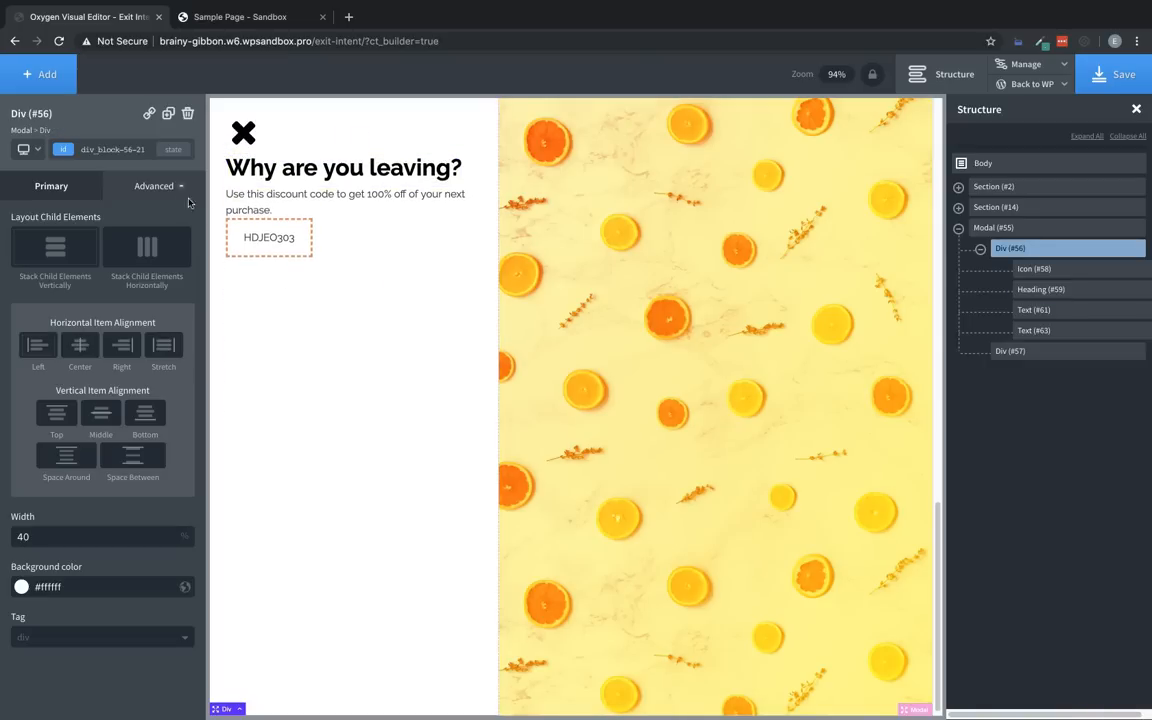
{"action": "left_click", "coordinate": [154, 185]}
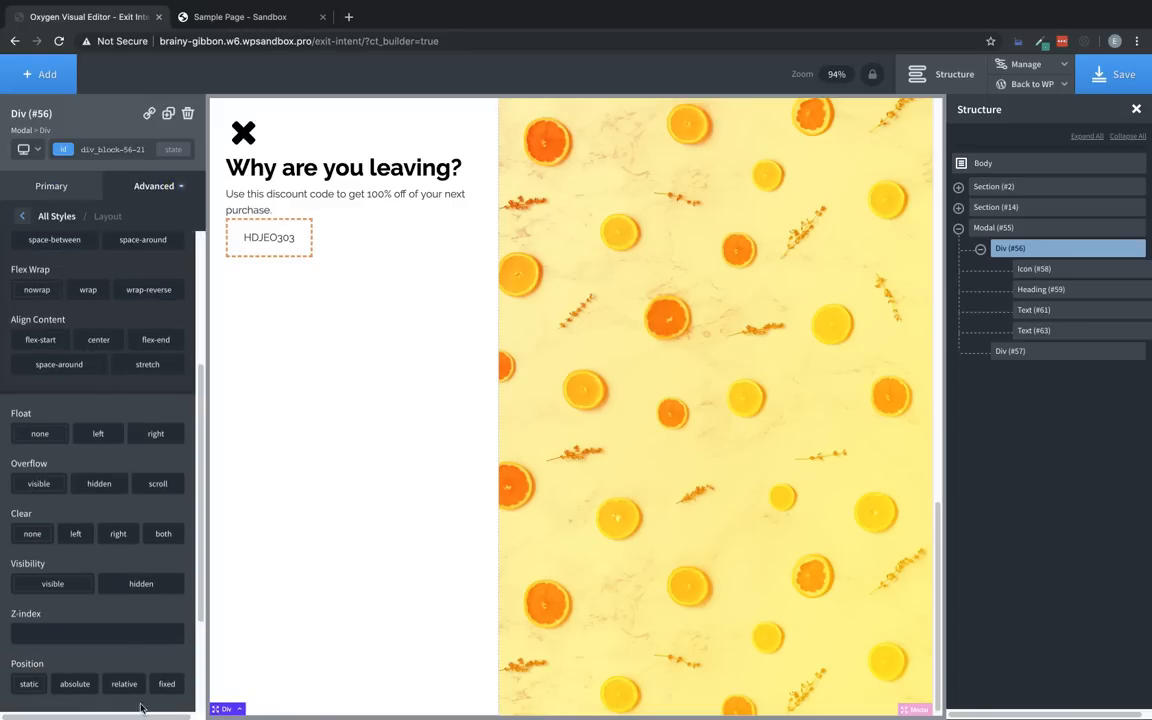
{"action": "left_click", "coordinate": [124, 683]}
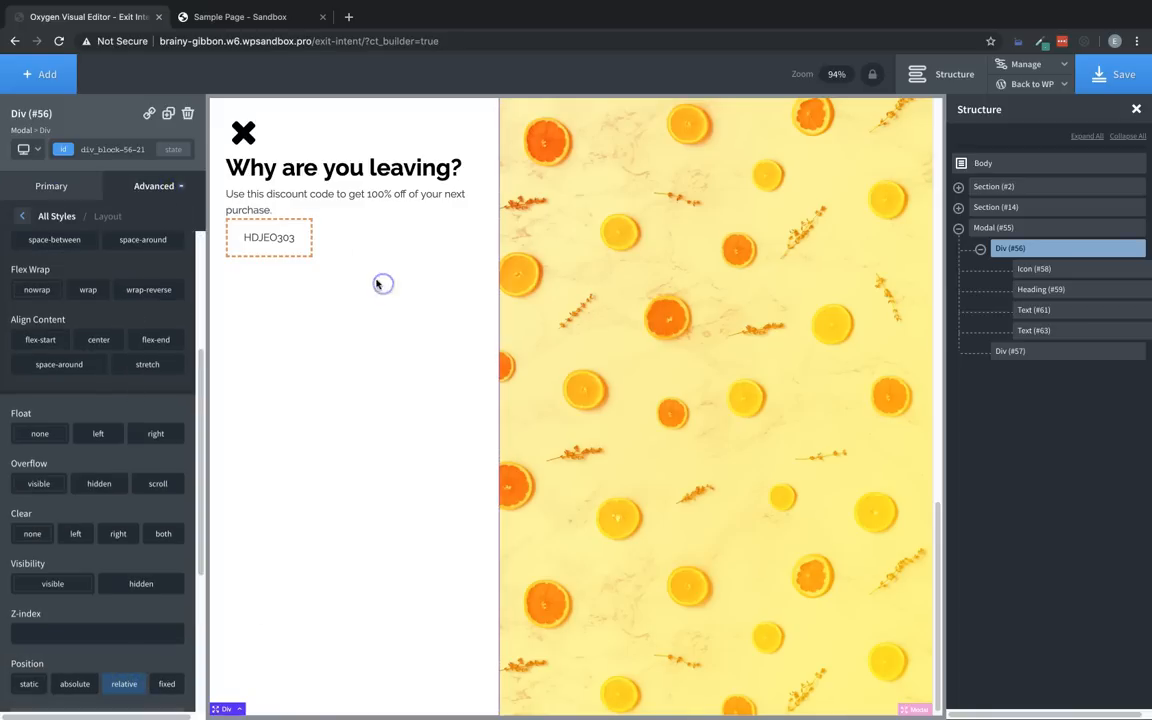
{"action": "left_click", "coordinate": [243, 133]}
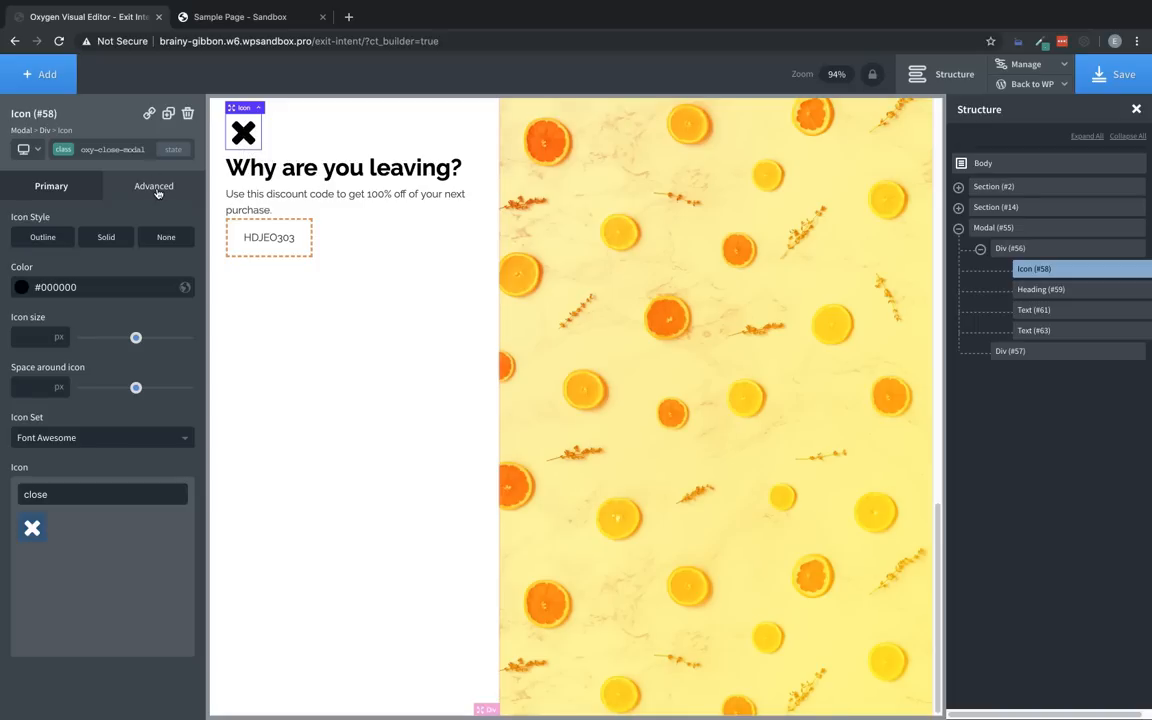
Step: Position the close icon absolutely with Top 25 px and Left 25 px
{"action": "left_click", "coordinate": [153, 186]}
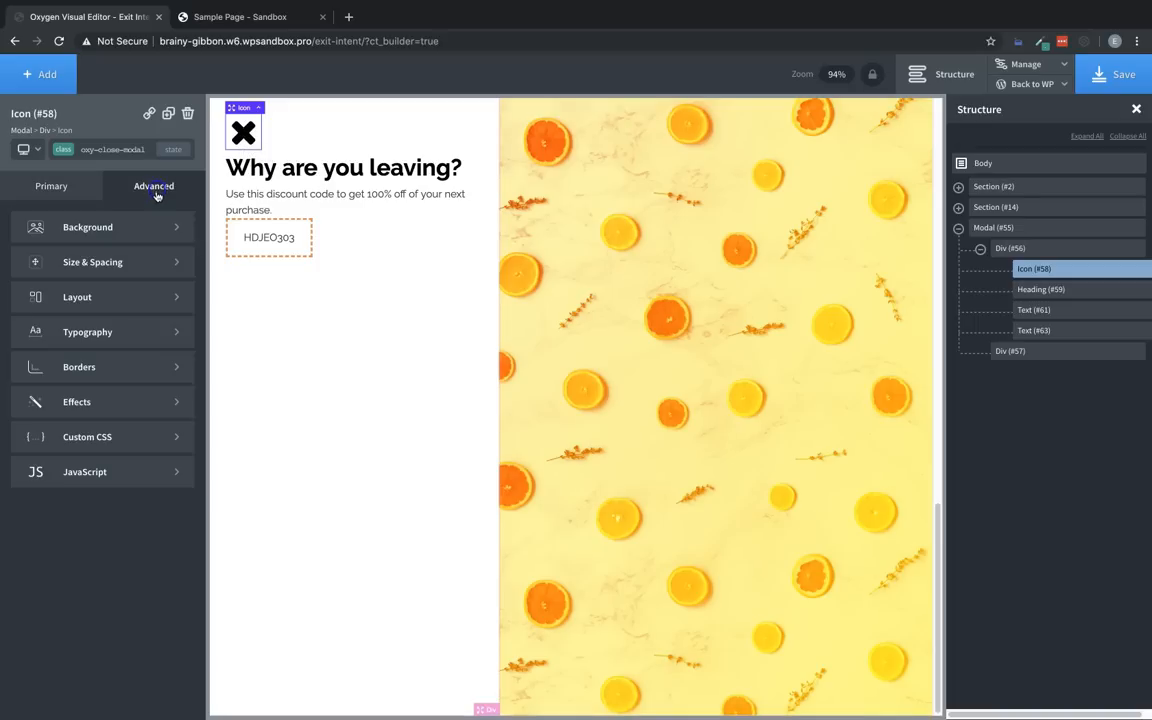
{"action": "left_click", "coordinate": [77, 297]}
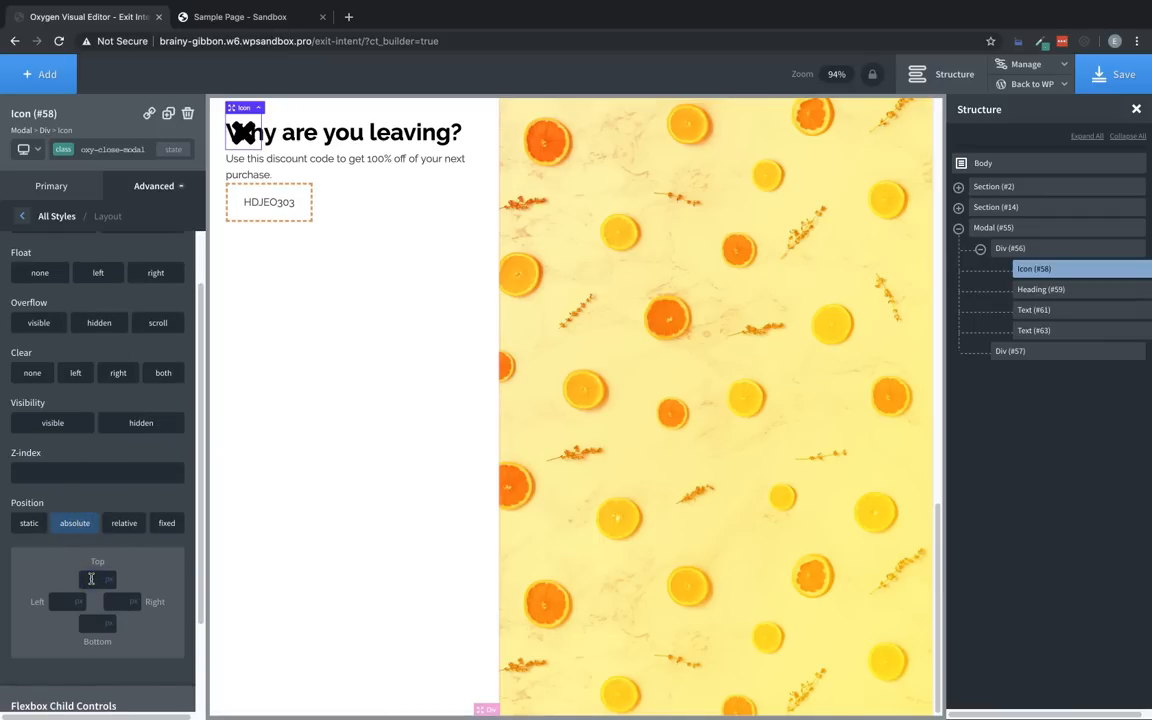
{"action": "type", "text": "25"}
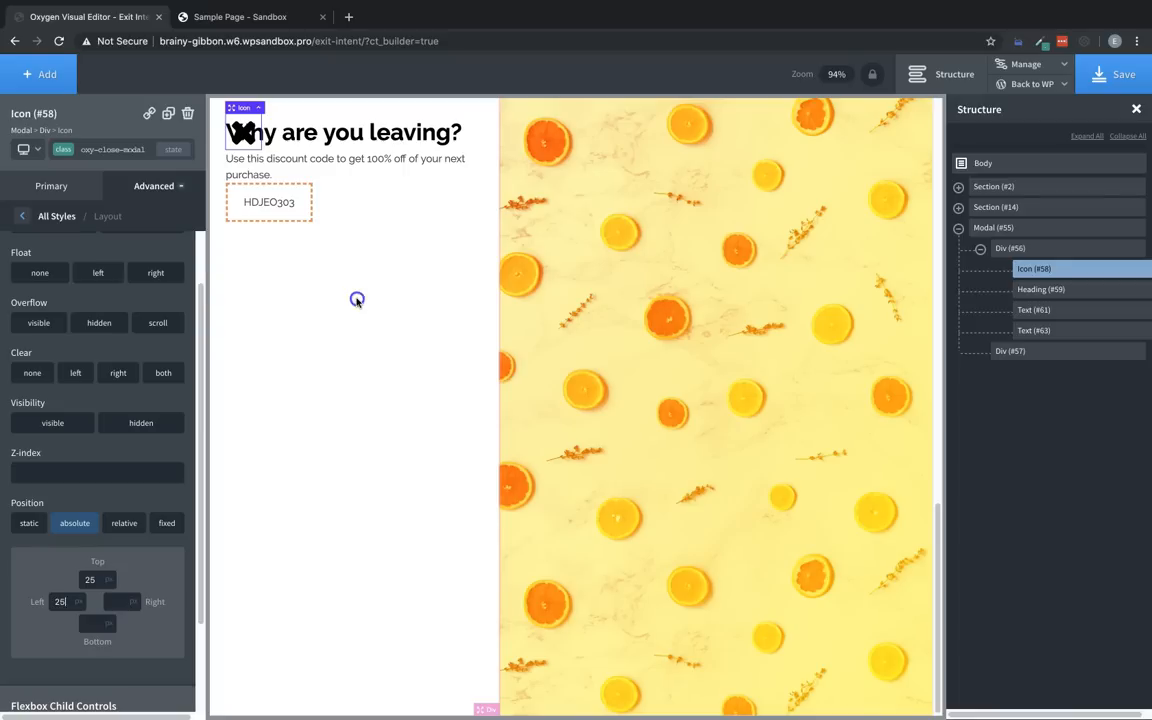
{"action": "left_click", "coordinate": [1010, 248]}
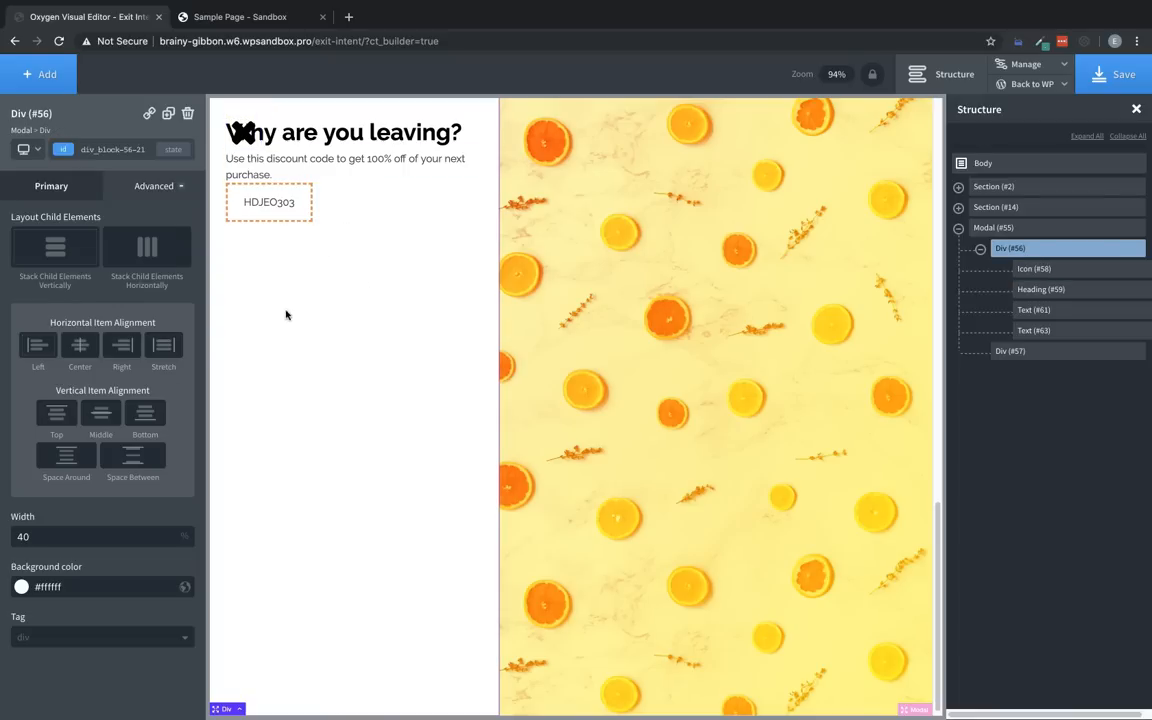
{"action": "mouse_move", "coordinate": [184, 339]}
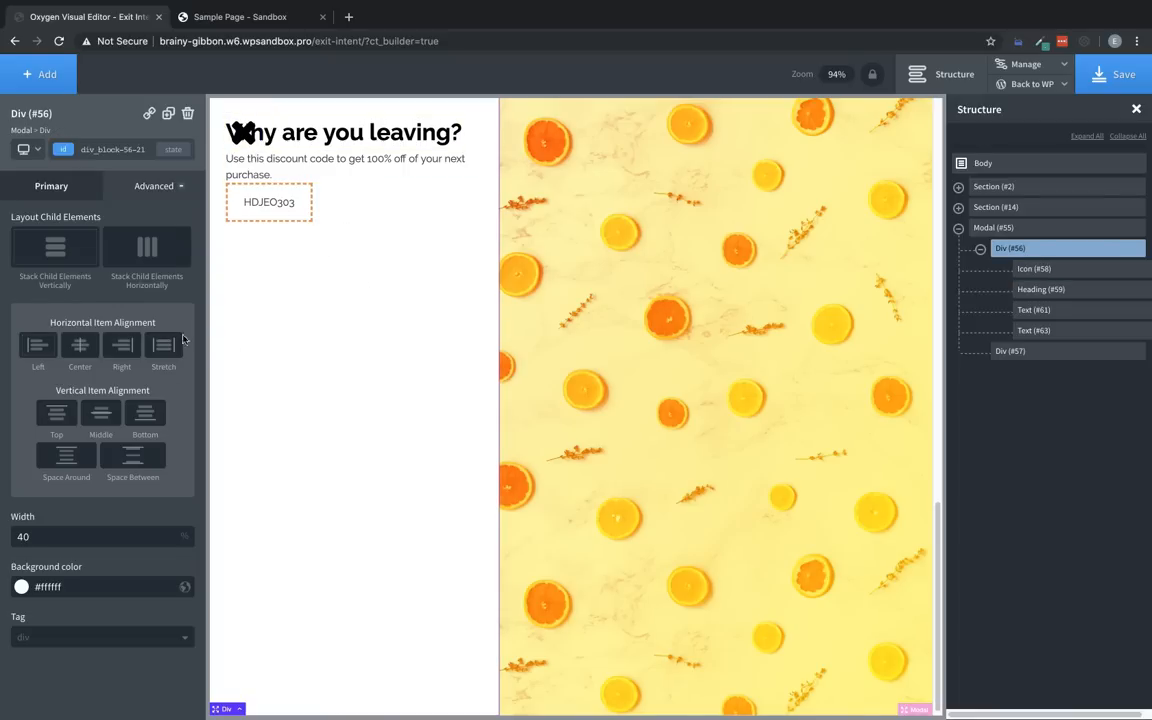
{"action": "mouse_move", "coordinate": [332, 354]}
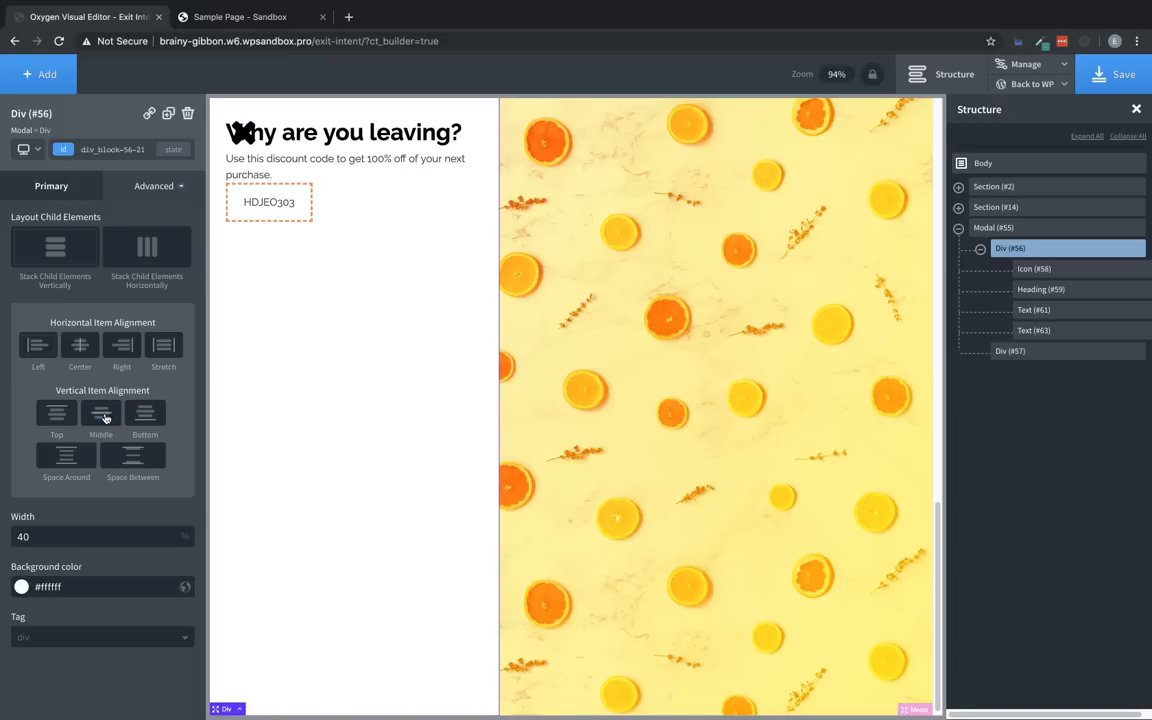
Step: Set Div #56's Vertical Item Alignment to Middle so heading, text and code are centred
{"action": "left_click", "coordinate": [100, 415]}
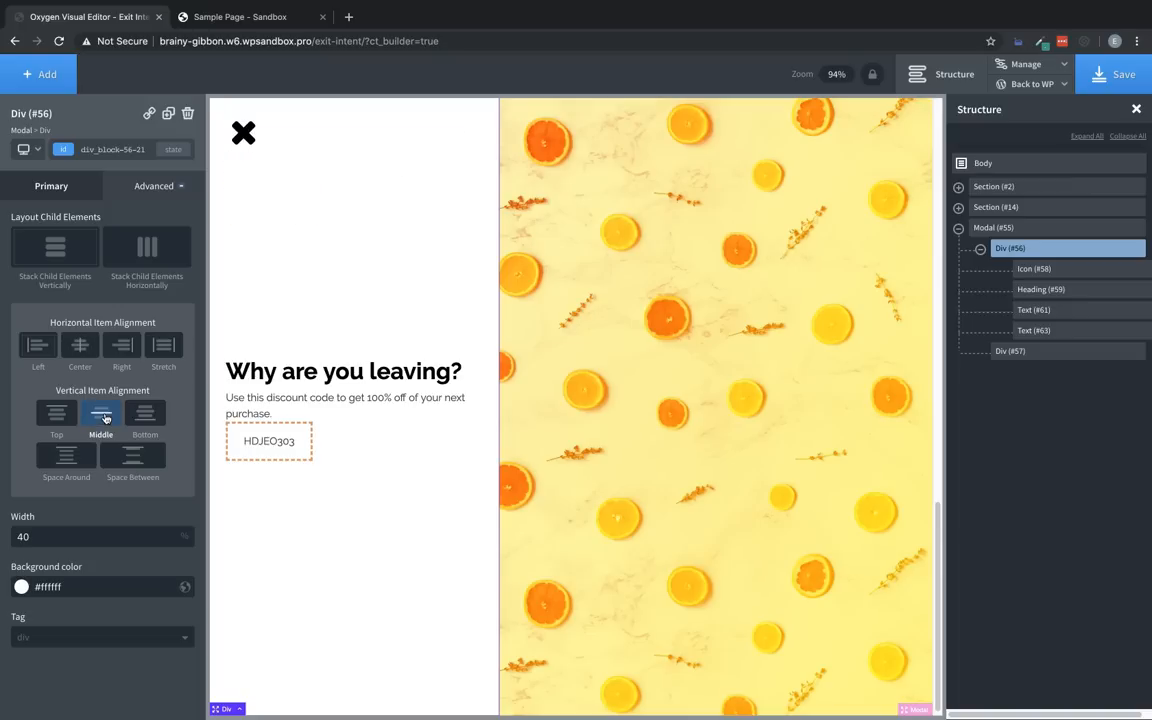
{"action": "left_click", "coordinate": [343, 371]}
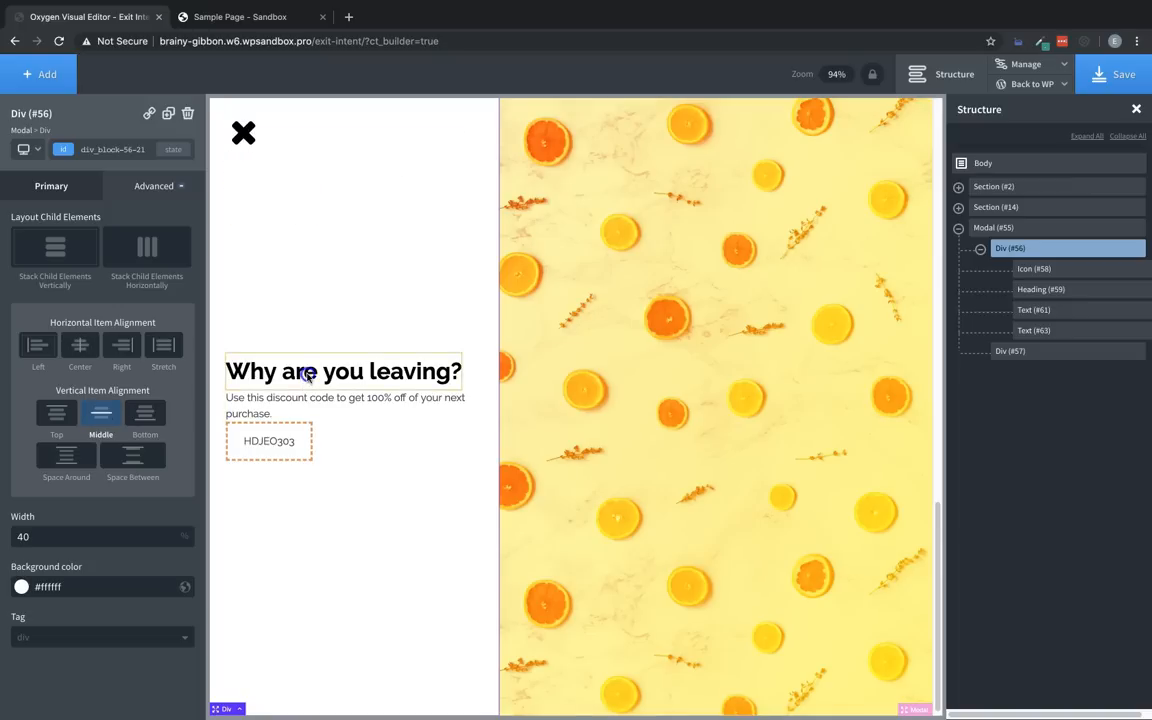
{"action": "left_click", "coordinate": [343, 370]}
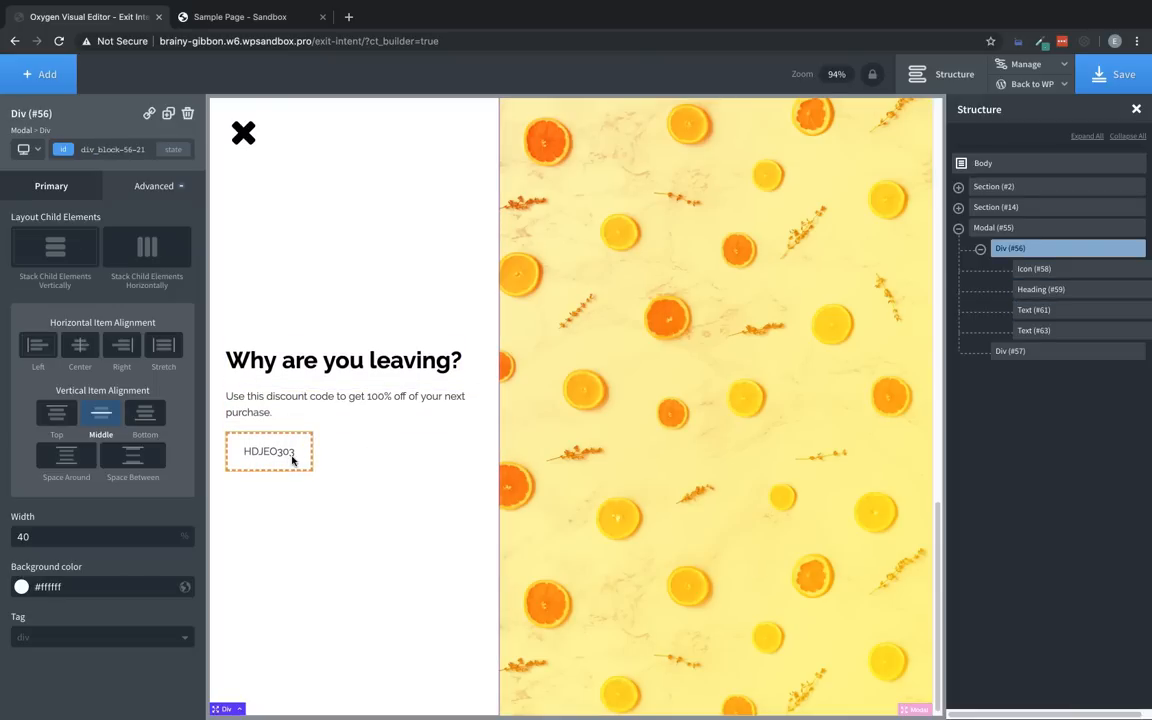
Step: Give the dashed HDJEO303 coupon box a 15 px border radius
{"action": "left_click", "coordinate": [268, 450]}
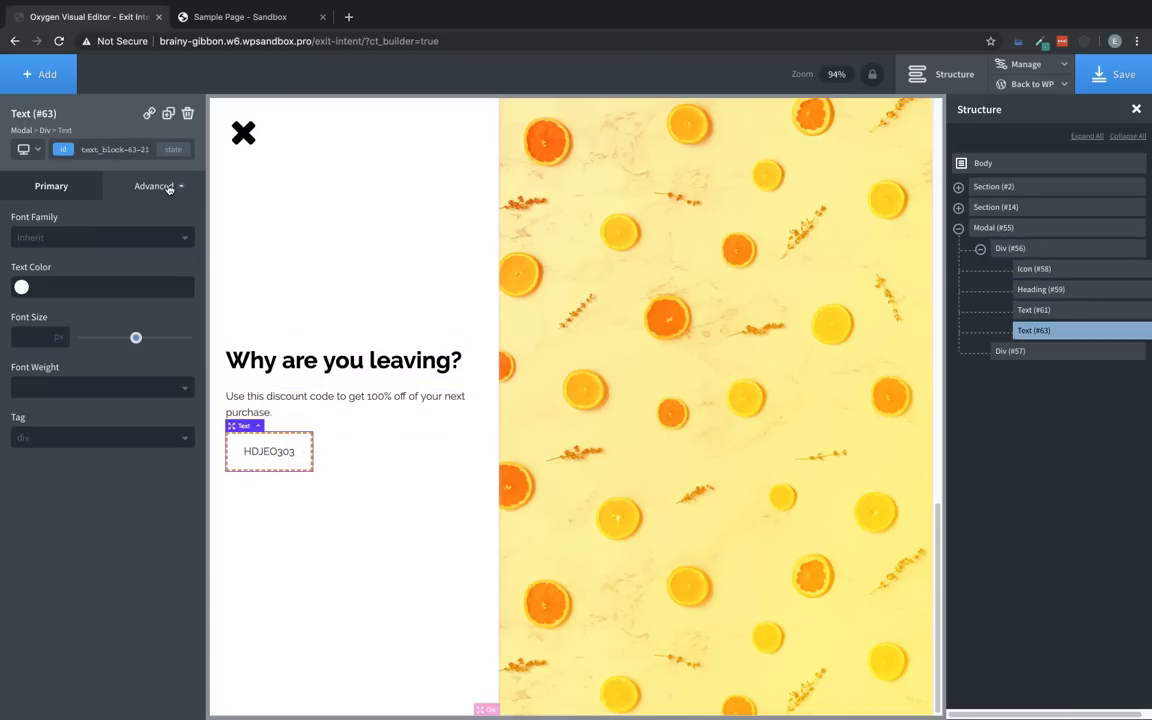
{"action": "left_click", "coordinate": [154, 186]}
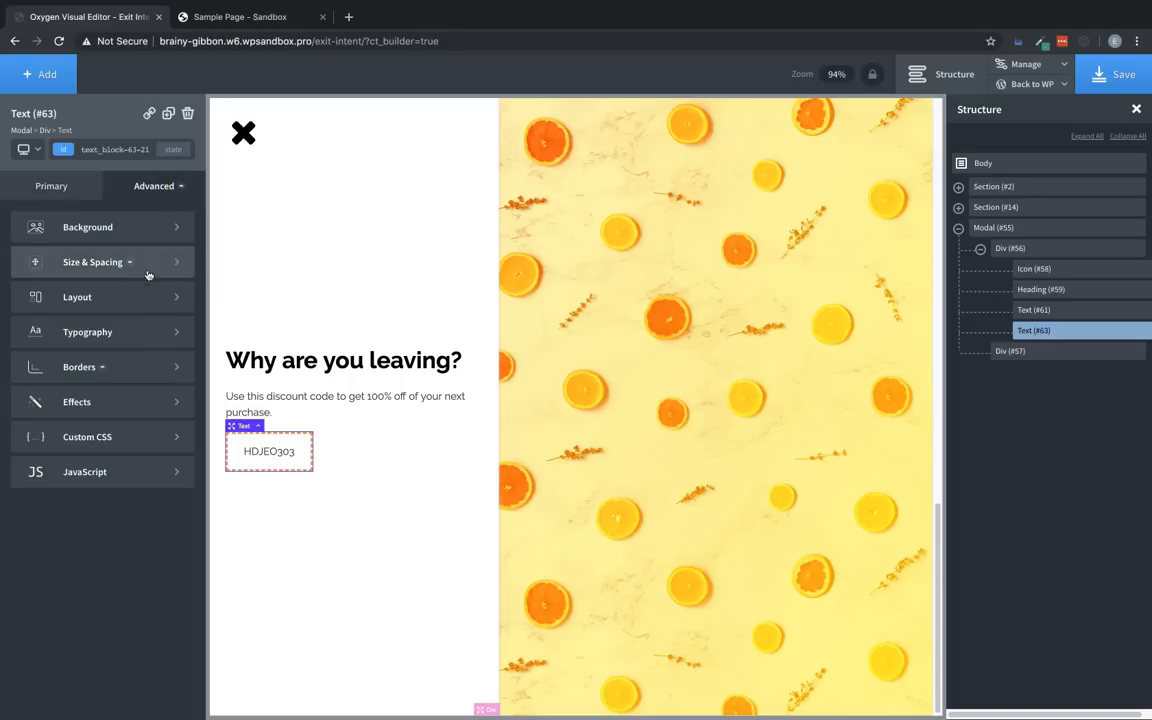
{"action": "mouse_move", "coordinate": [113, 367]}
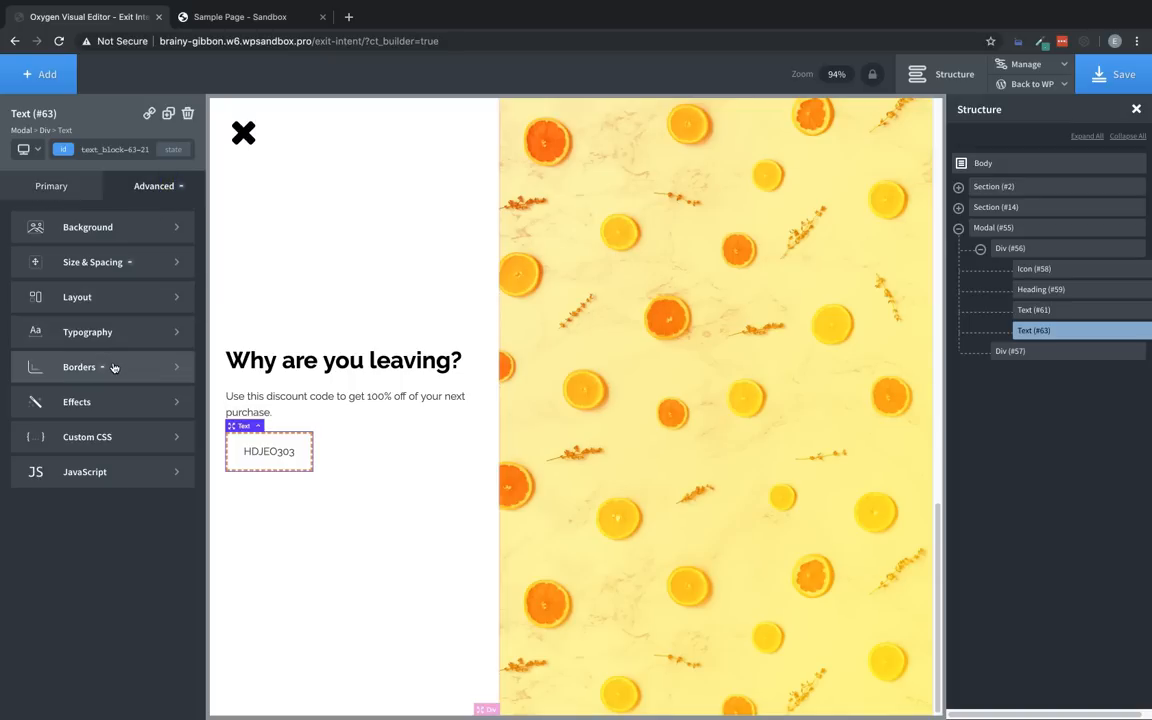
{"action": "left_click", "coordinate": [79, 367]}
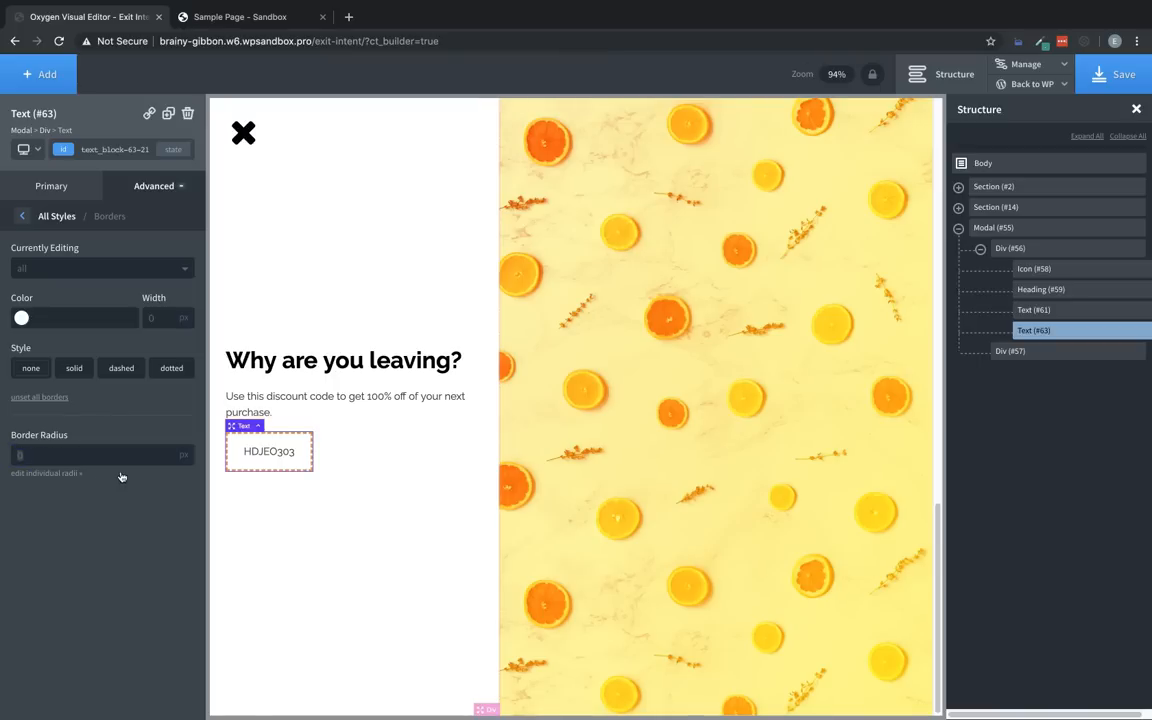
{"action": "type", "text": "15"}
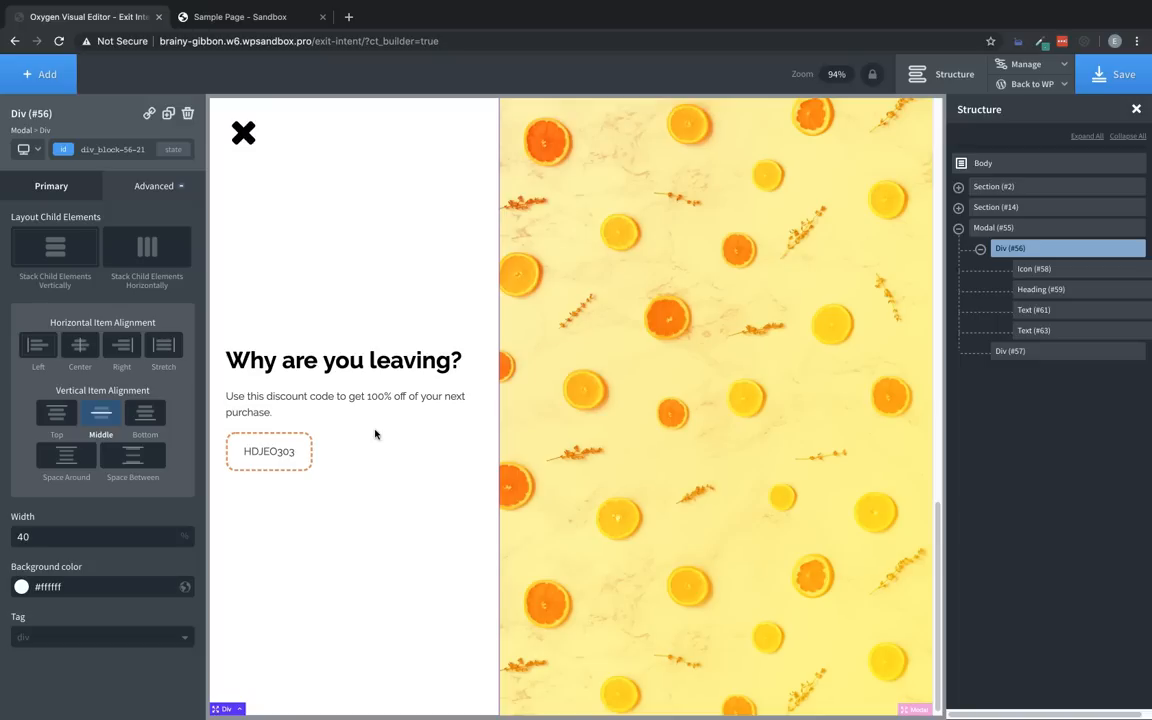
{"action": "mouse_move", "coordinate": [910, 196]}
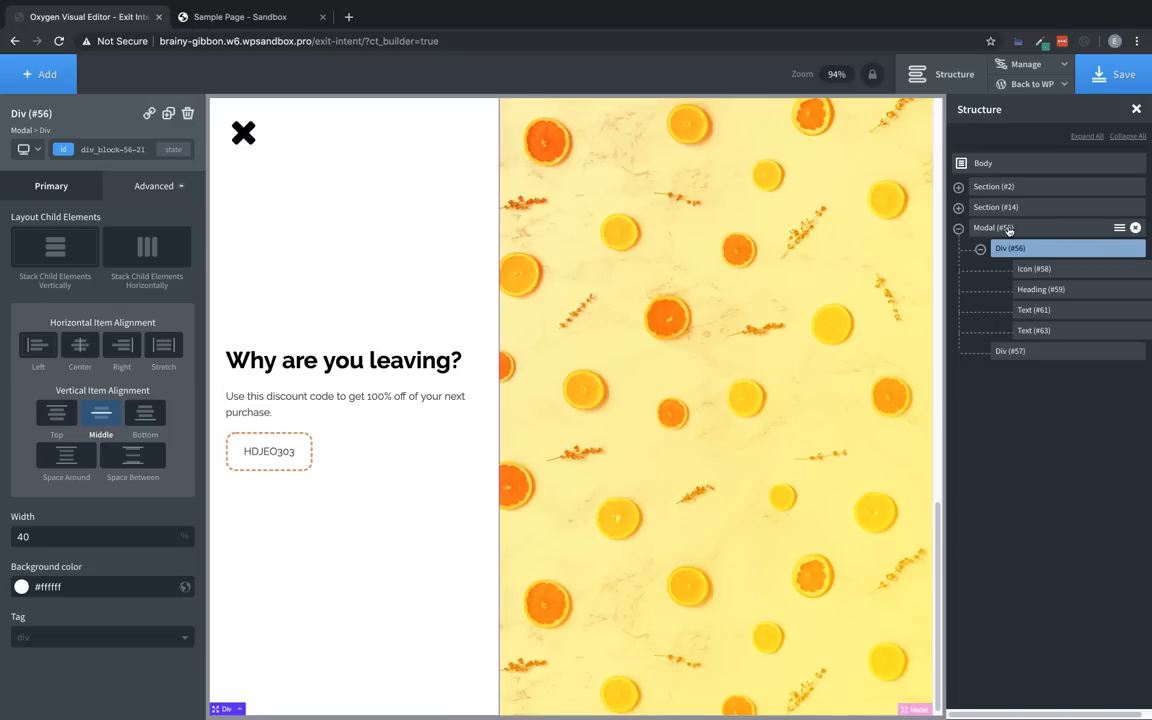
{"action": "mouse_move", "coordinate": [1015, 230]}
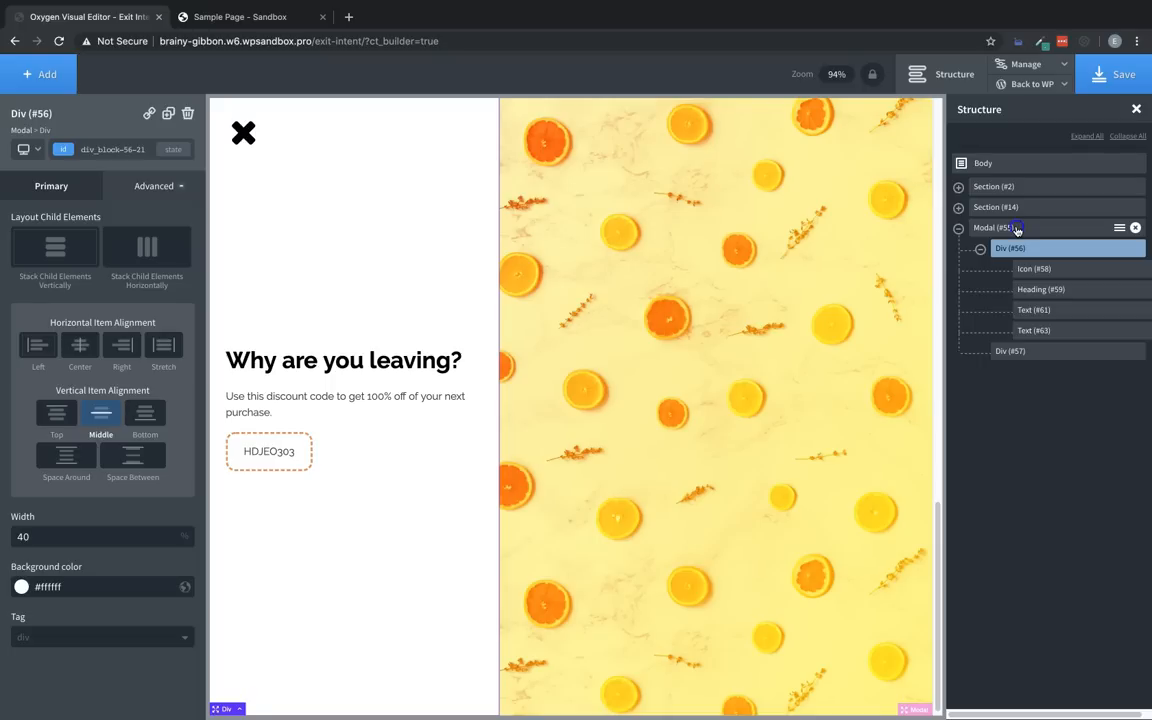
Step: Select Modal #55 and reach its Animate On Scroll effects settings
{"action": "left_click", "coordinate": [993, 227]}
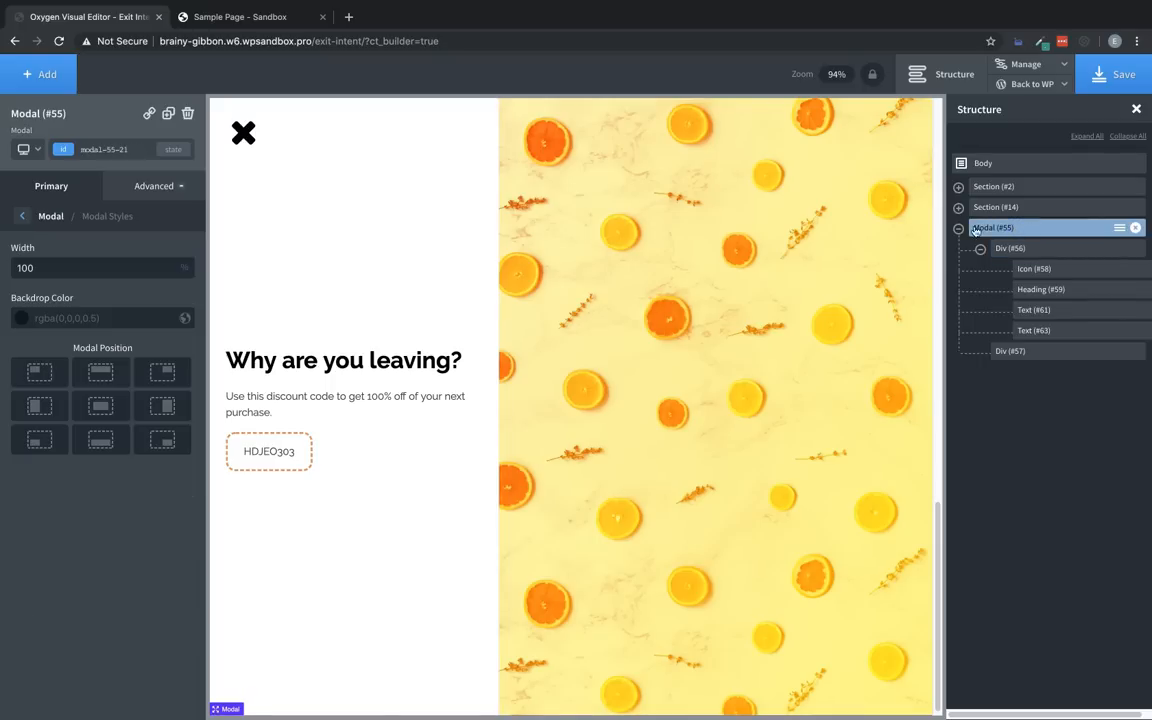
{"action": "left_click", "coordinate": [154, 186]}
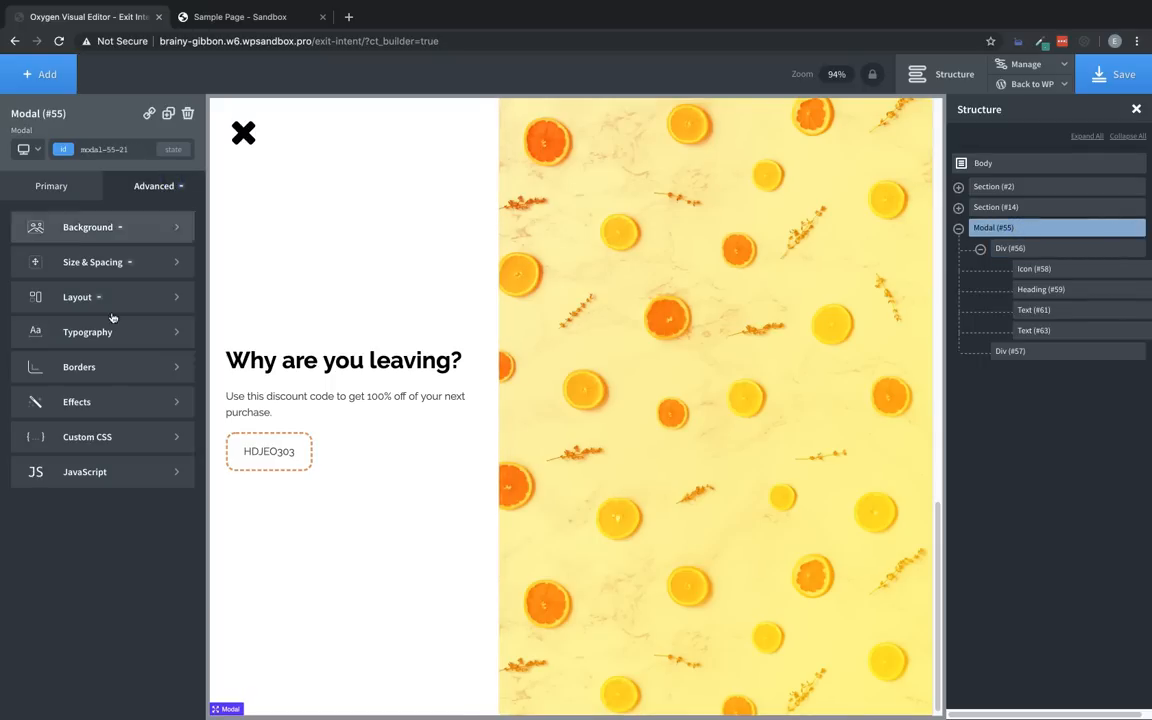
{"action": "left_click", "coordinate": [77, 401]}
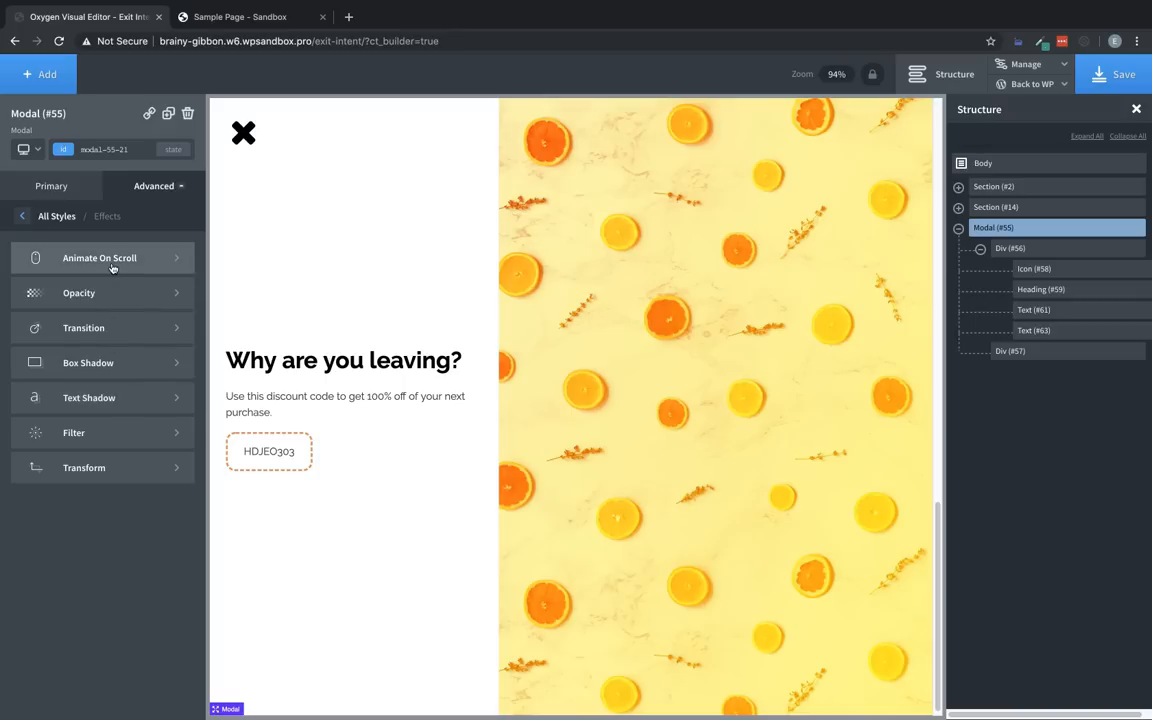
{"action": "left_click", "coordinate": [99, 258]}
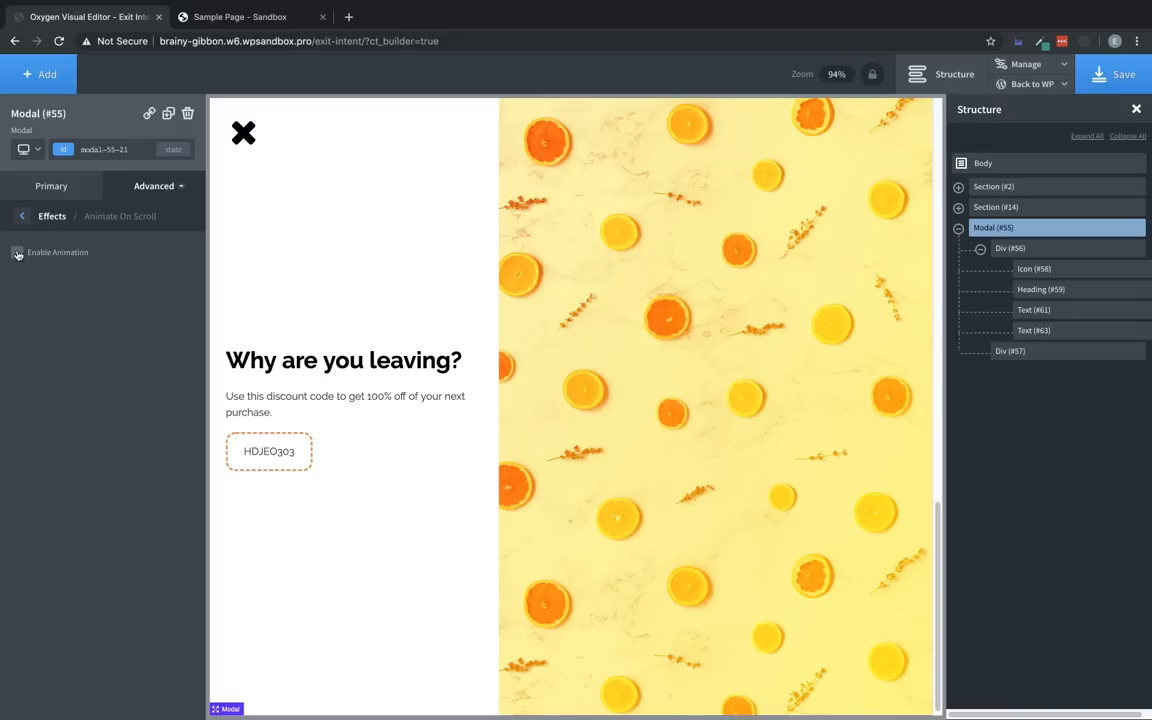
Step: Enable a flip-up animation on the modal with a 900 ms duration
{"action": "left_click", "coordinate": [17, 252]}
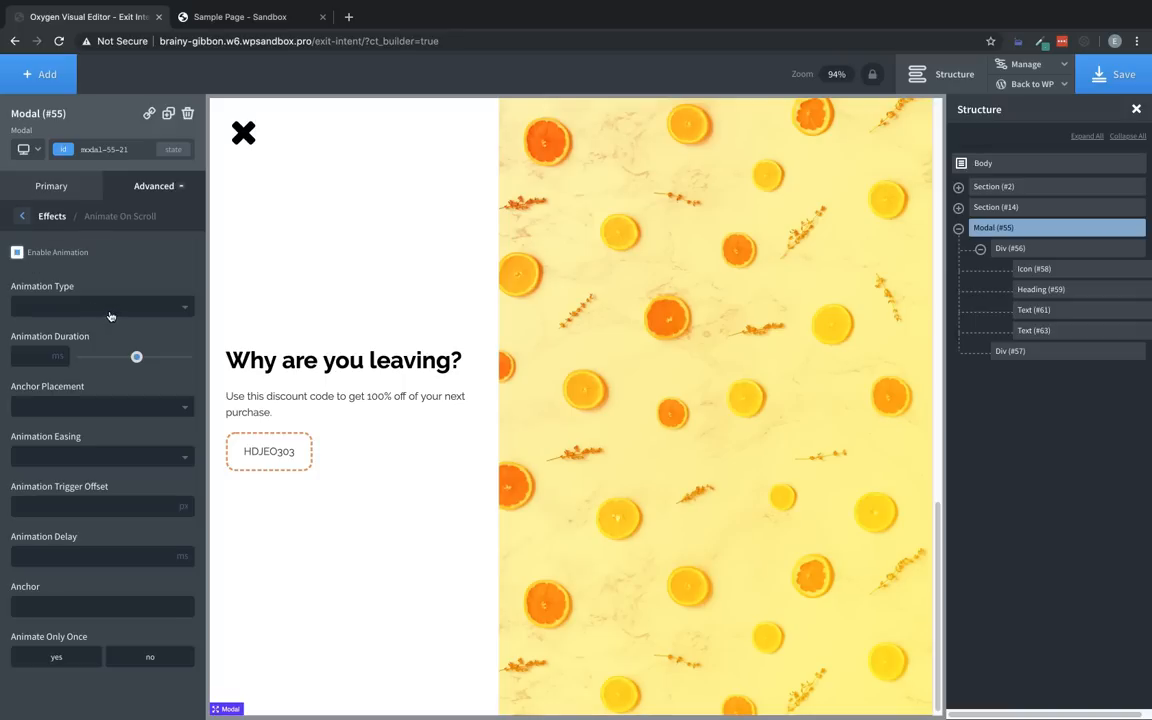
{"action": "left_click", "coordinate": [100, 307]}
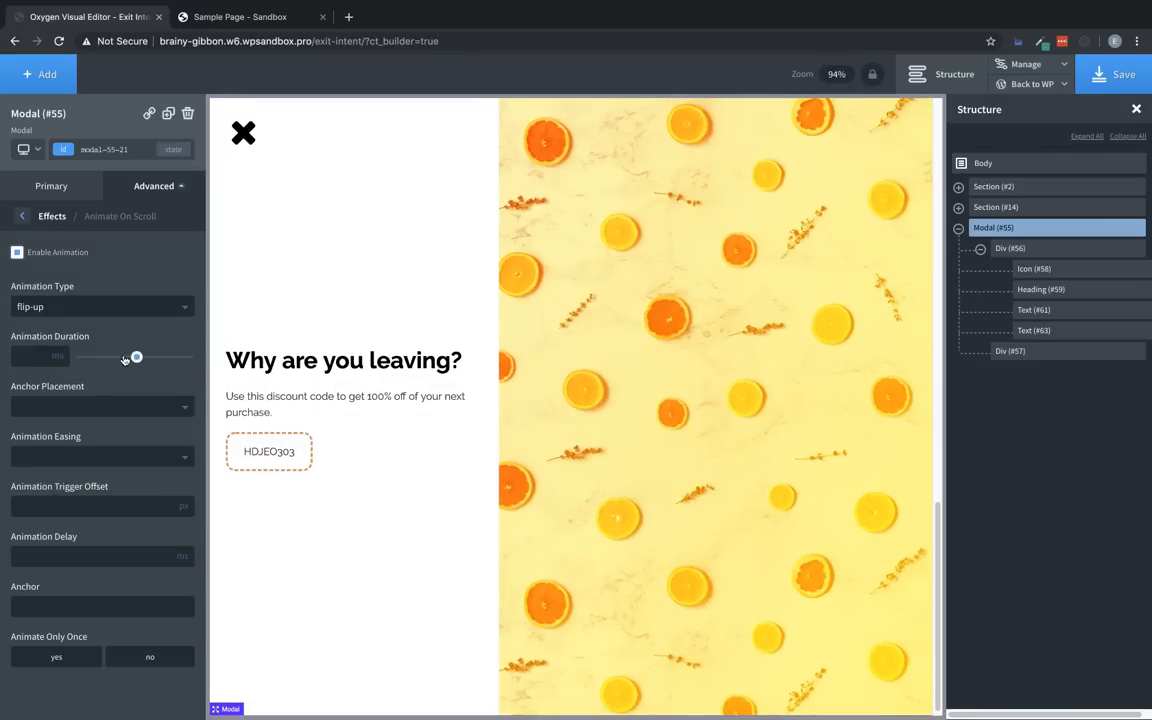
{"action": "left_click_drag", "start_coordinate": [137, 356], "coordinate": [113, 356]}
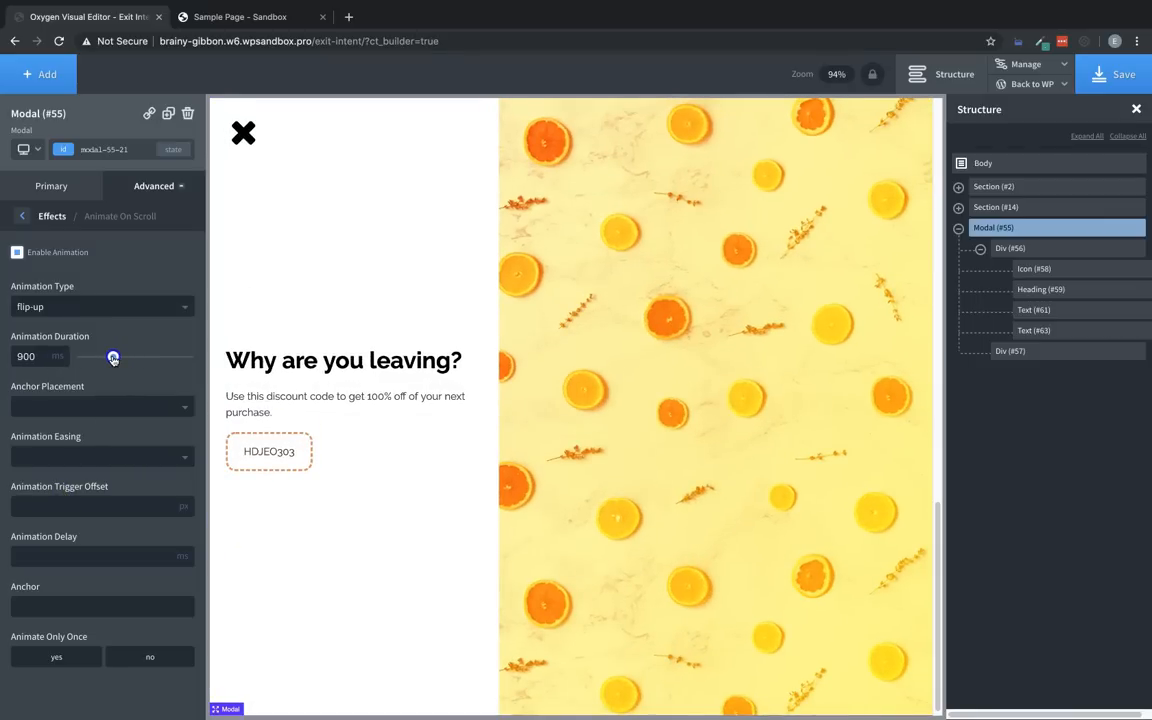
{"action": "left_click", "coordinate": [100, 306]}
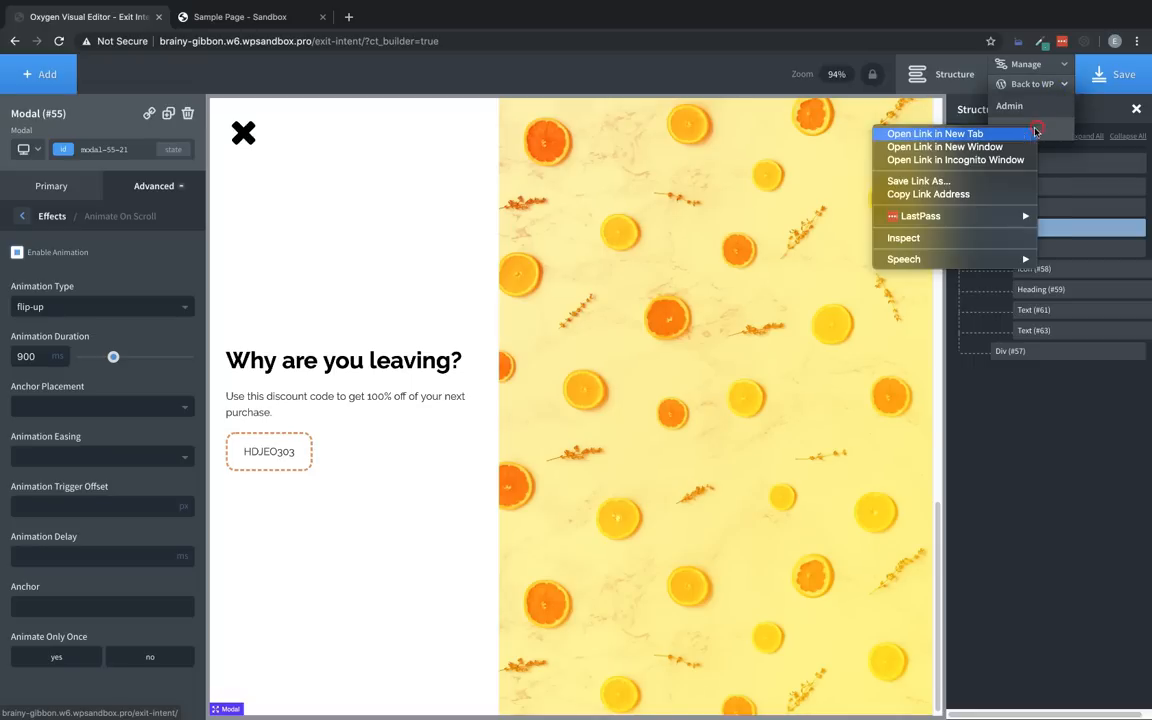
Step: Open the live Exit Intent page in a new browser tab from the Back to WP dropdown
{"action": "left_click", "coordinate": [935, 133]}
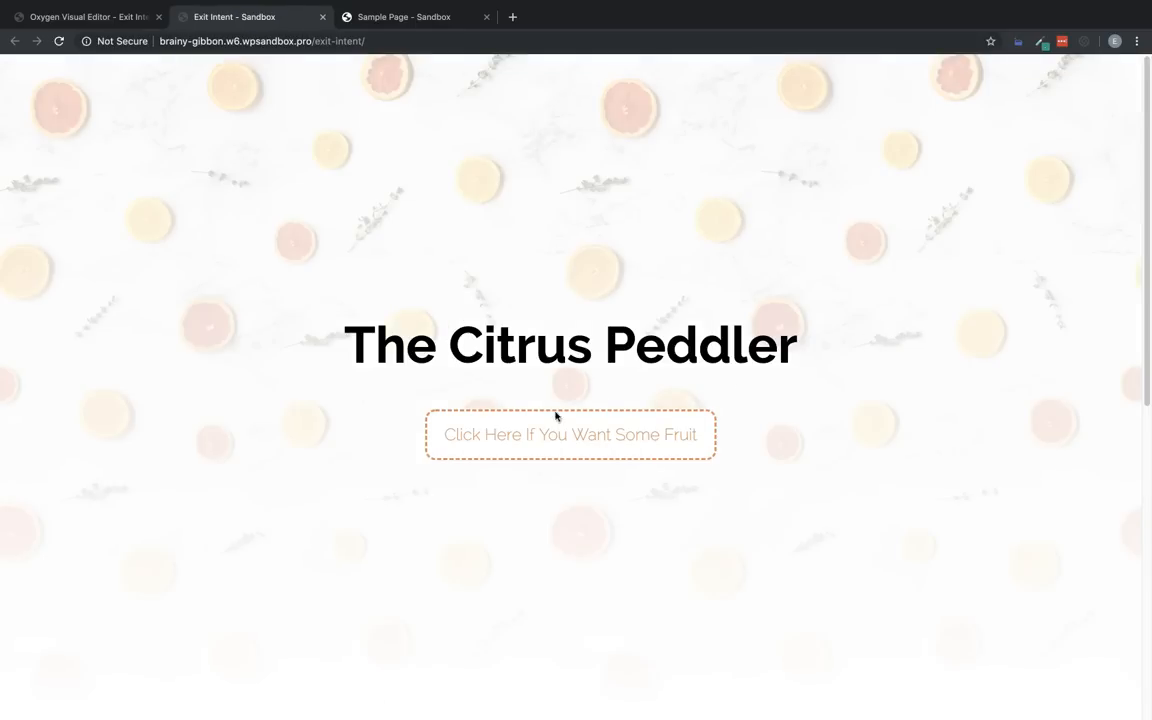
Step: Scroll the live page down to the Citrus Fruit Arrangement product section priced $39.95 + S&H
{"action": "scroll", "scroll_direction": "down", "scroll_amount": 3}
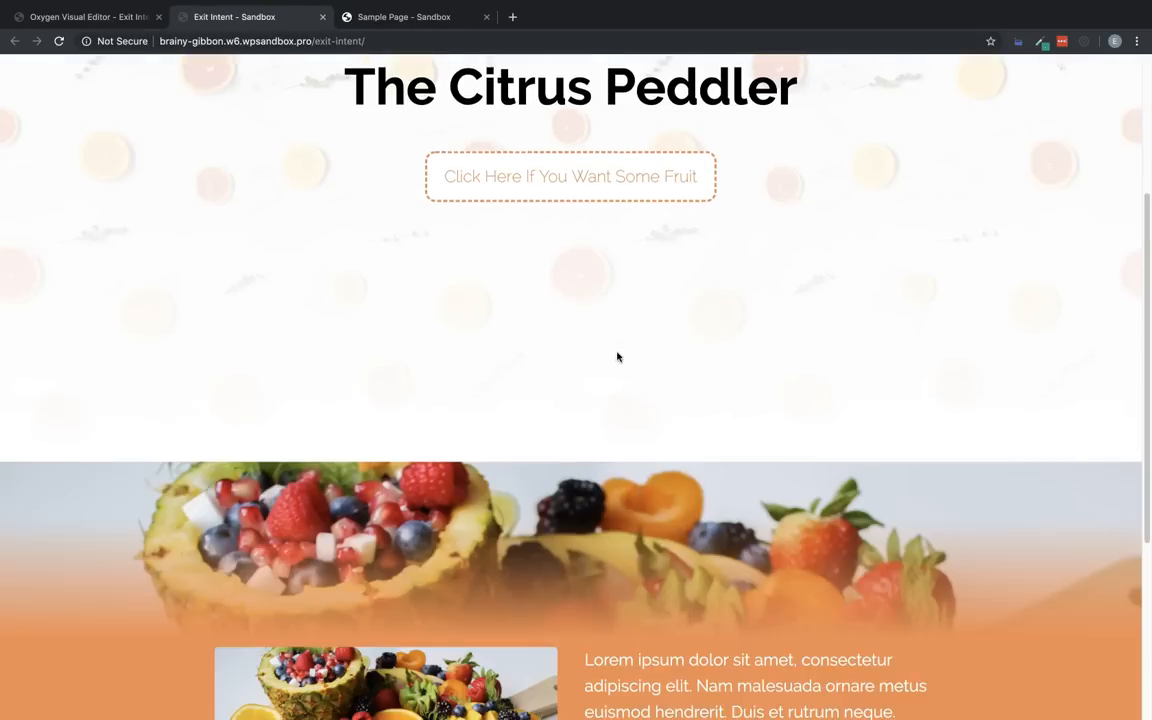
{"action": "scroll", "scroll_direction": "down", "scroll_amount": 3}
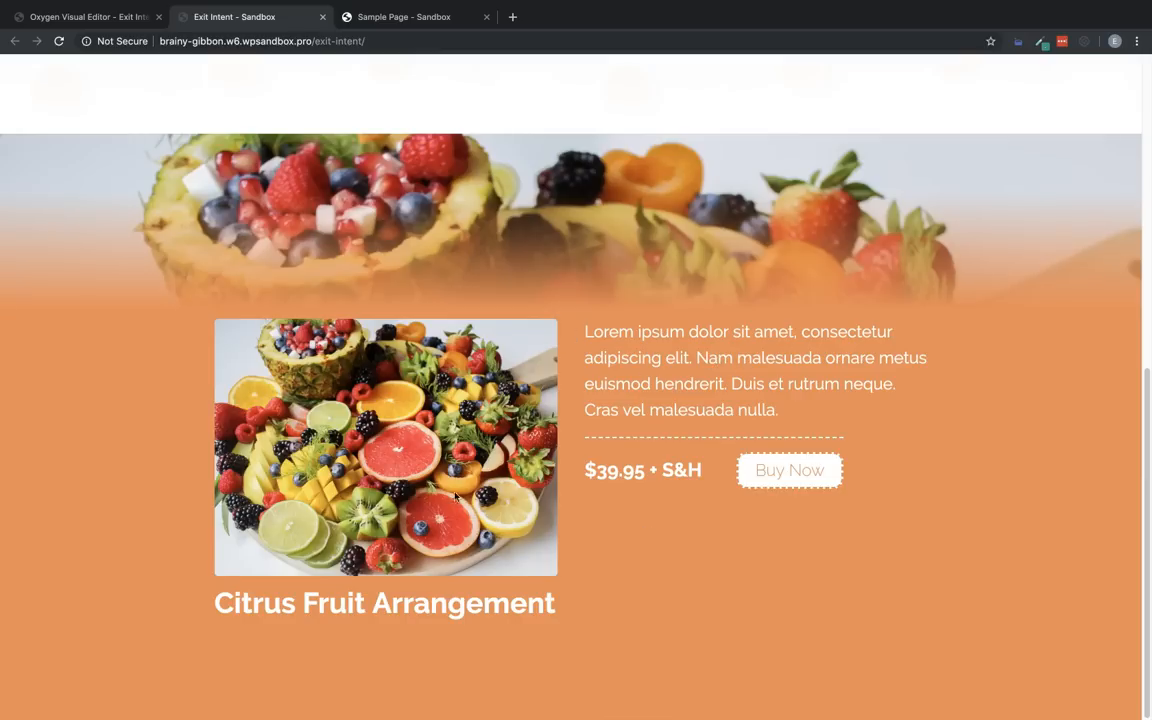
{"action": "mouse_move", "coordinate": [617, 519]}
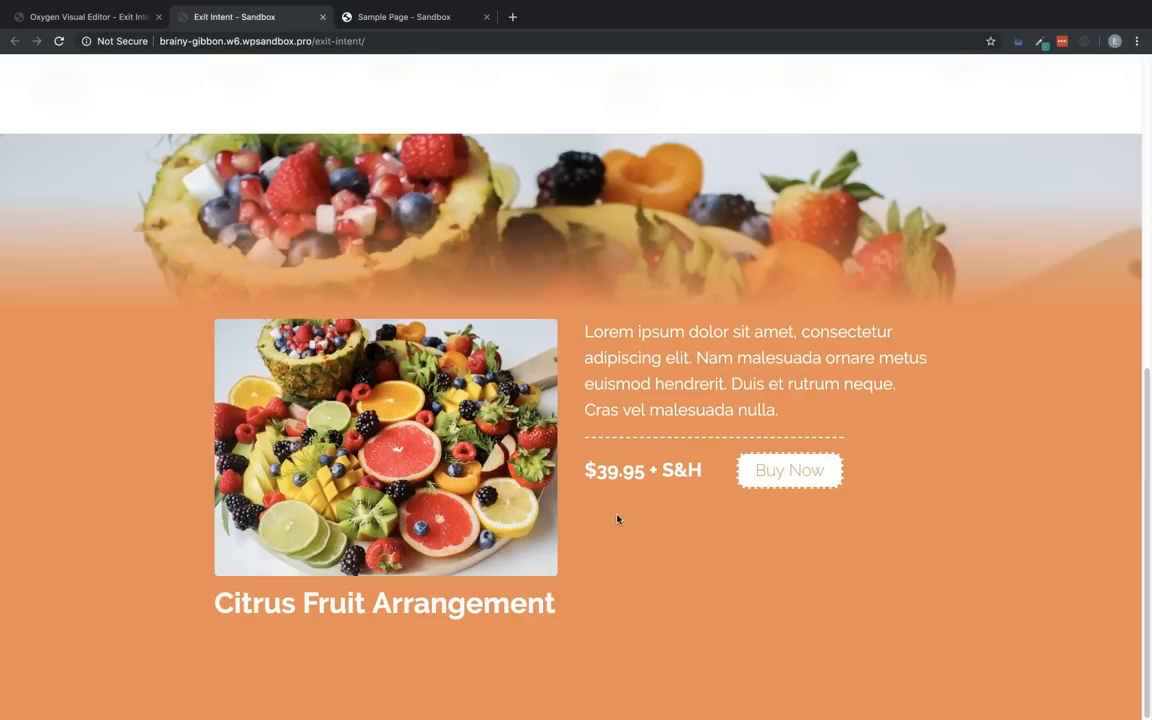